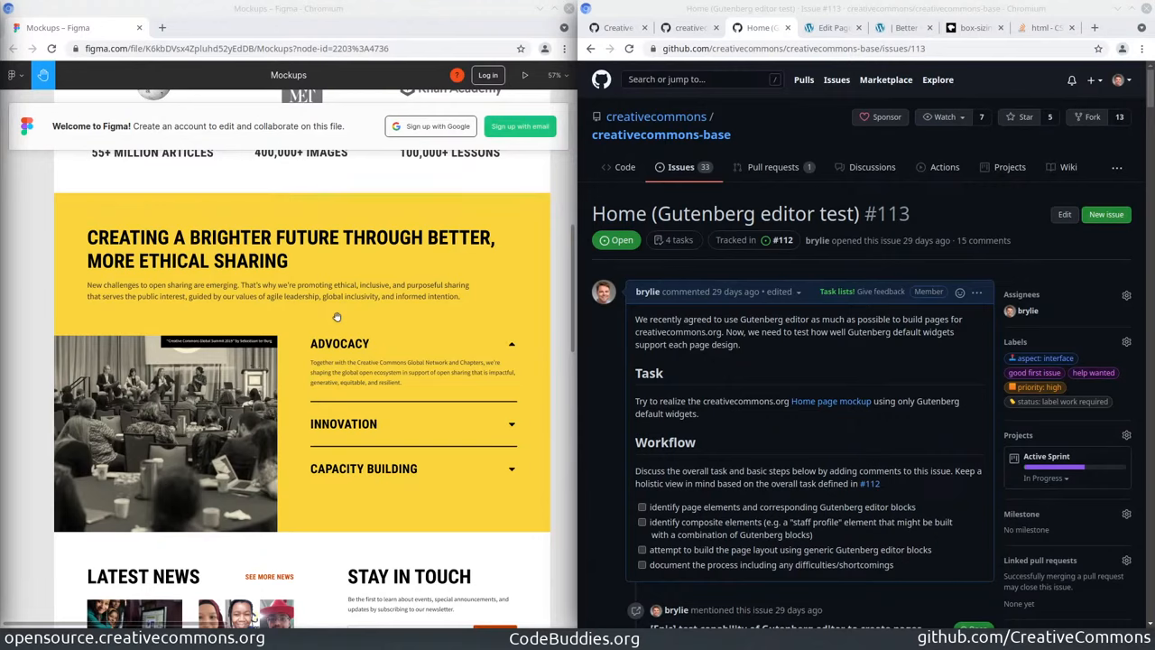
mouse_move(401, 298)
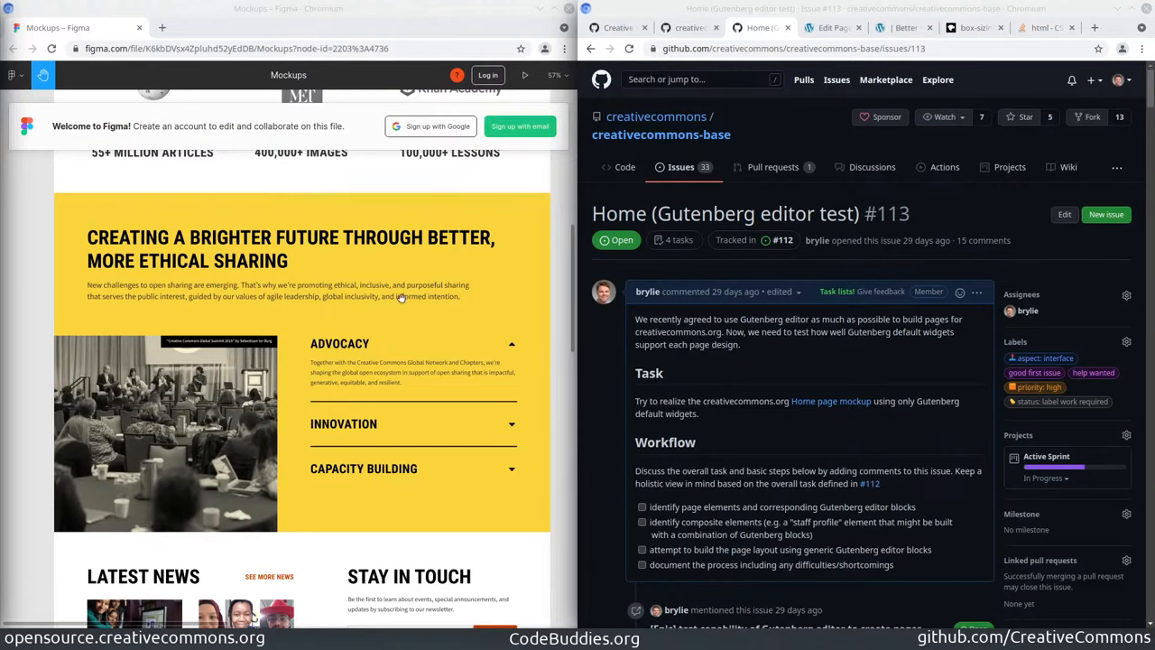
mouse_move(310, 517)
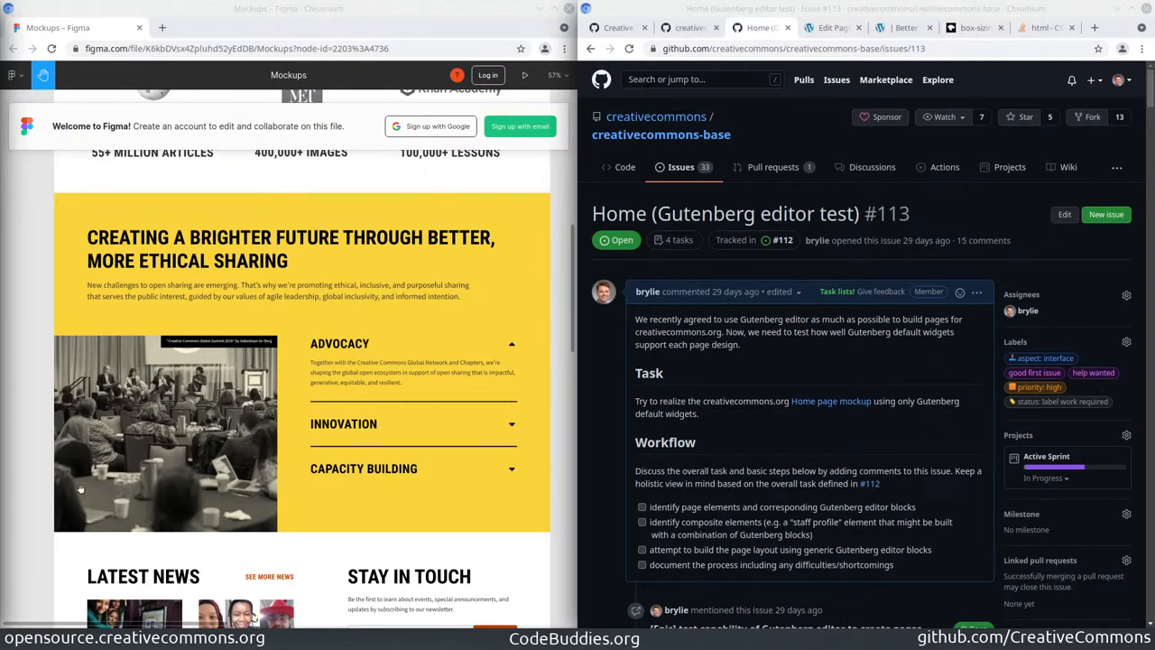
mouse_move(290, 239)
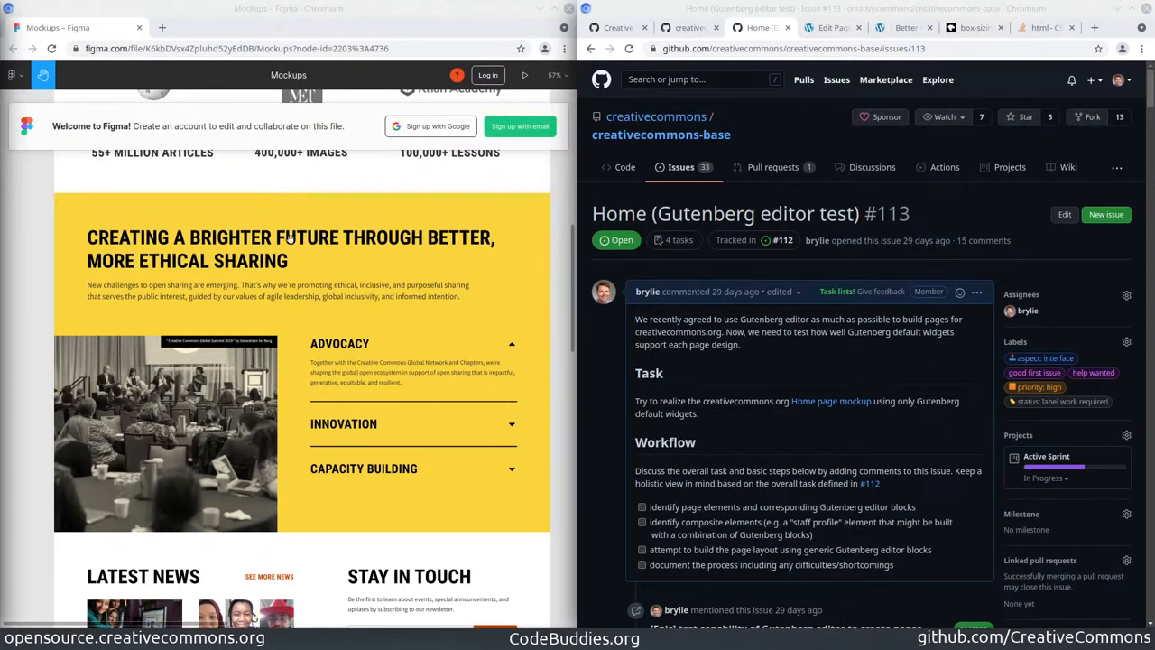
mouse_move(122, 259)
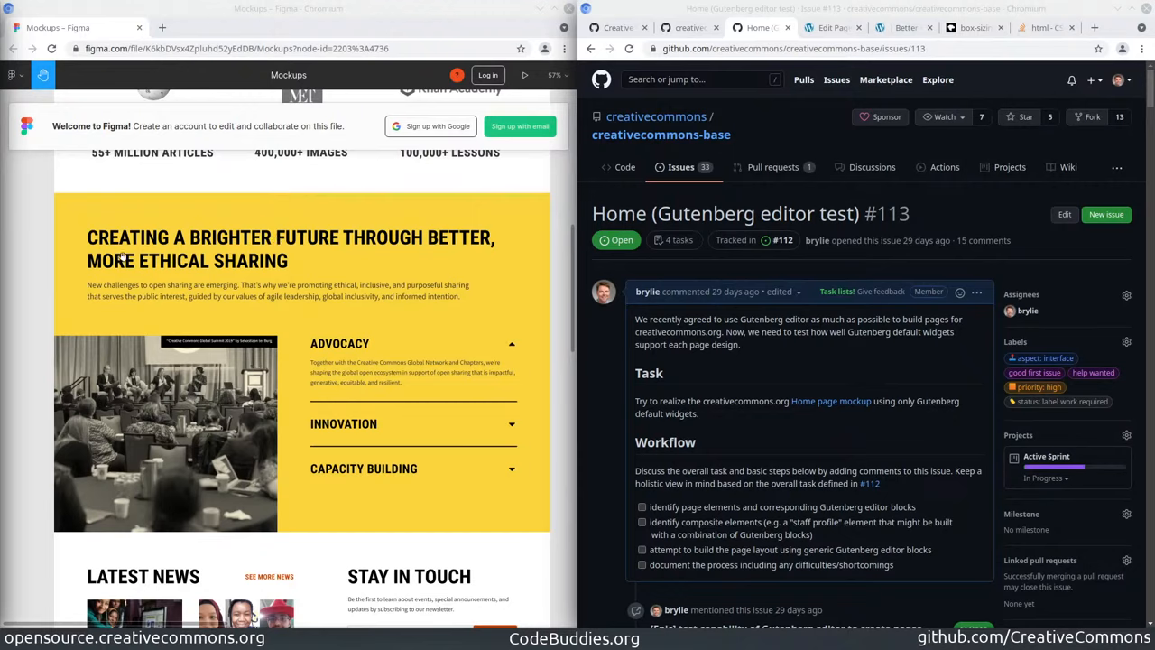
mouse_move(229, 232)
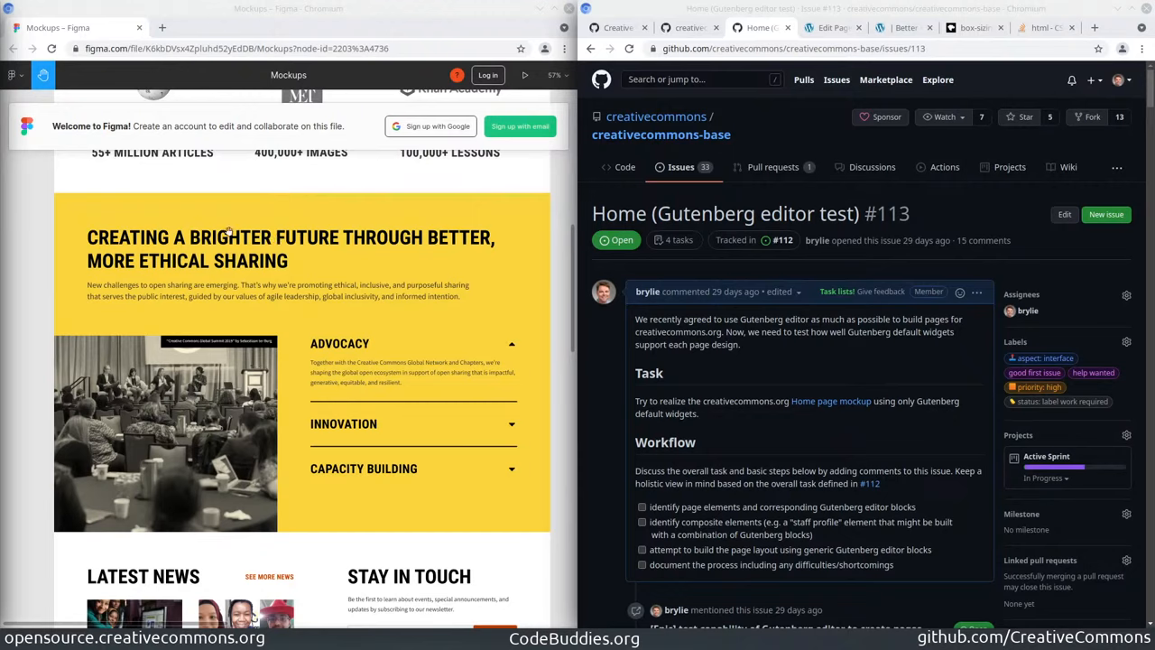
mouse_move(383, 455)
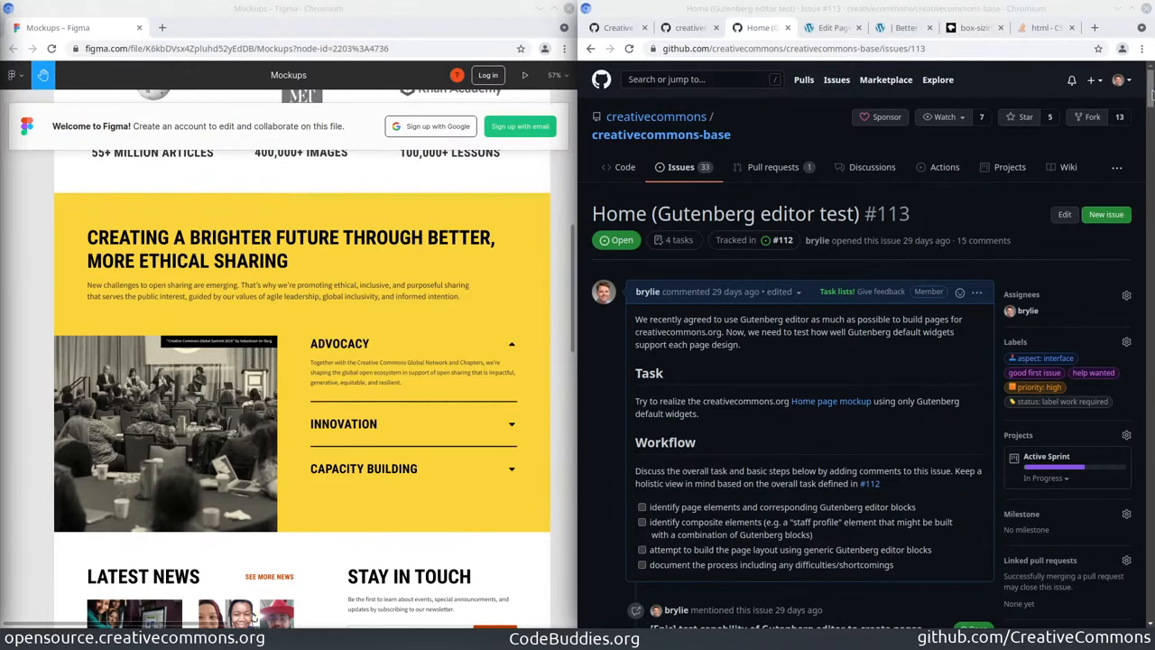
Scroll the issue #113 thread down to the 'Fourth section' comment with the yellow section design.
scroll("down", 3)
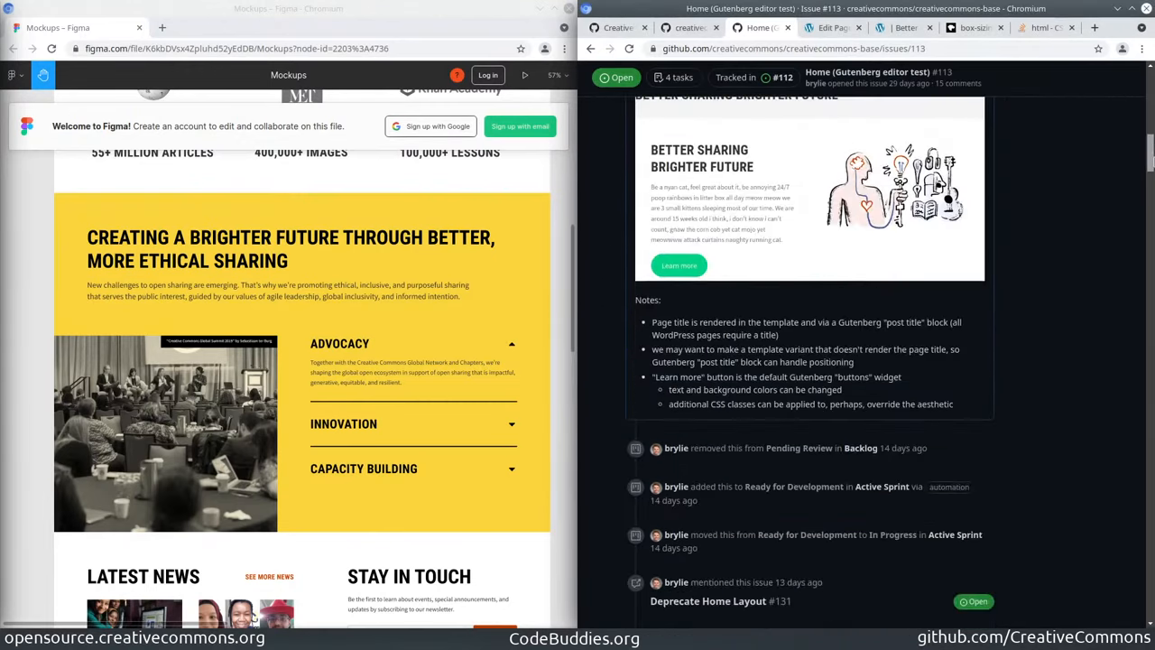
scroll("down", 3)
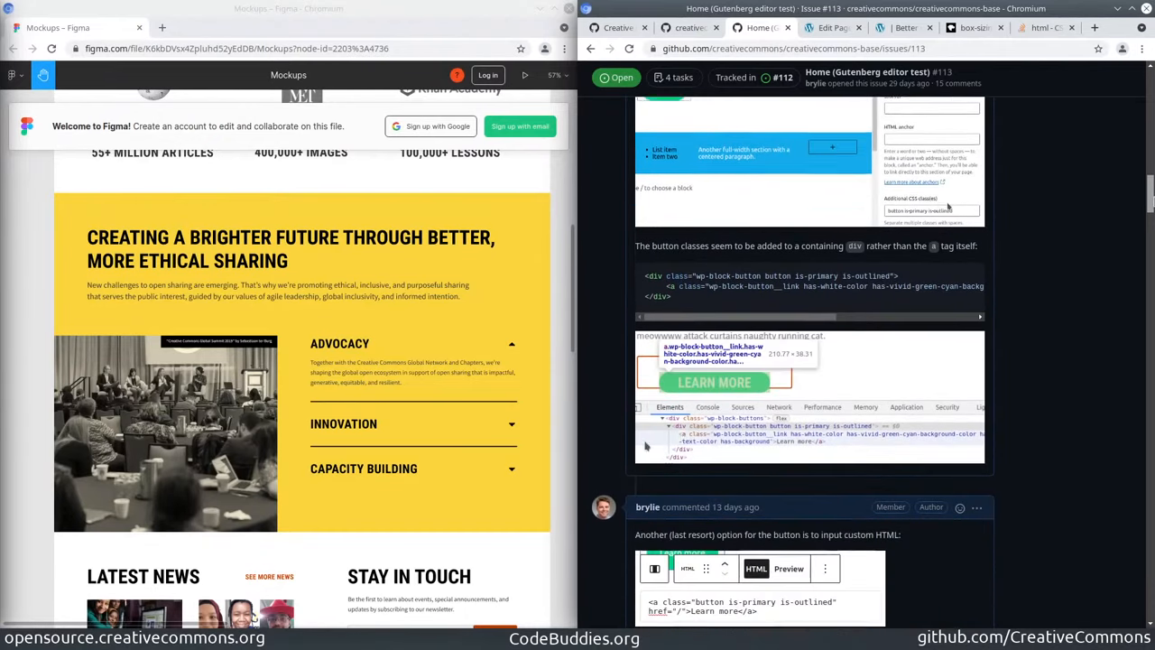
scroll("down", 3)
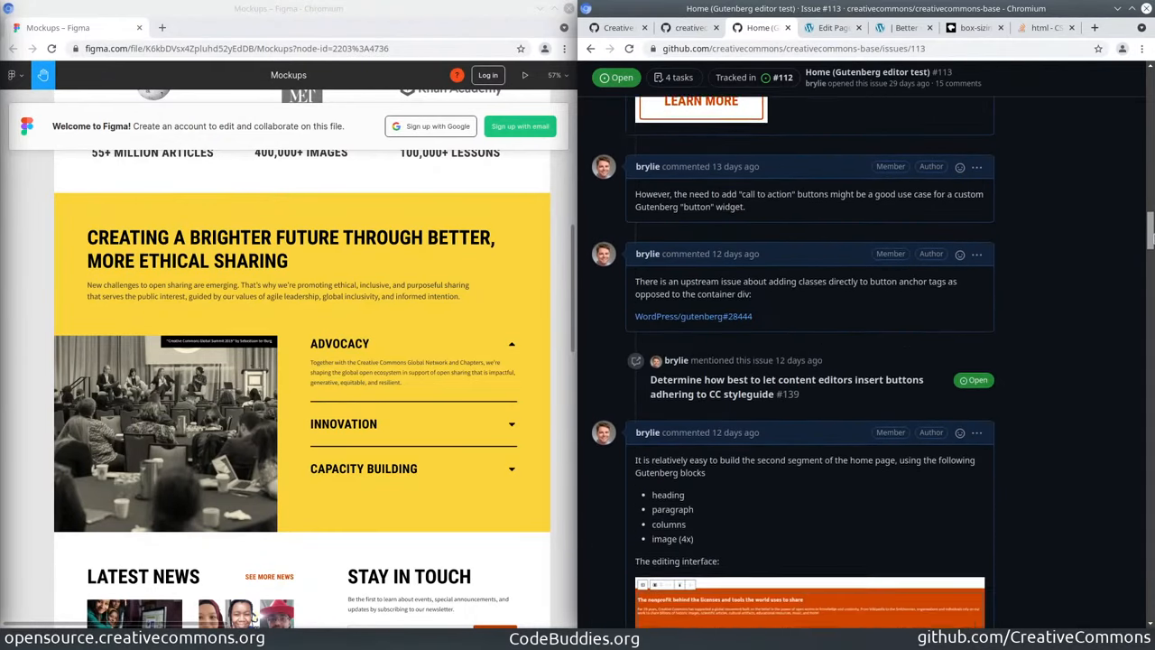
scroll("down", 3)
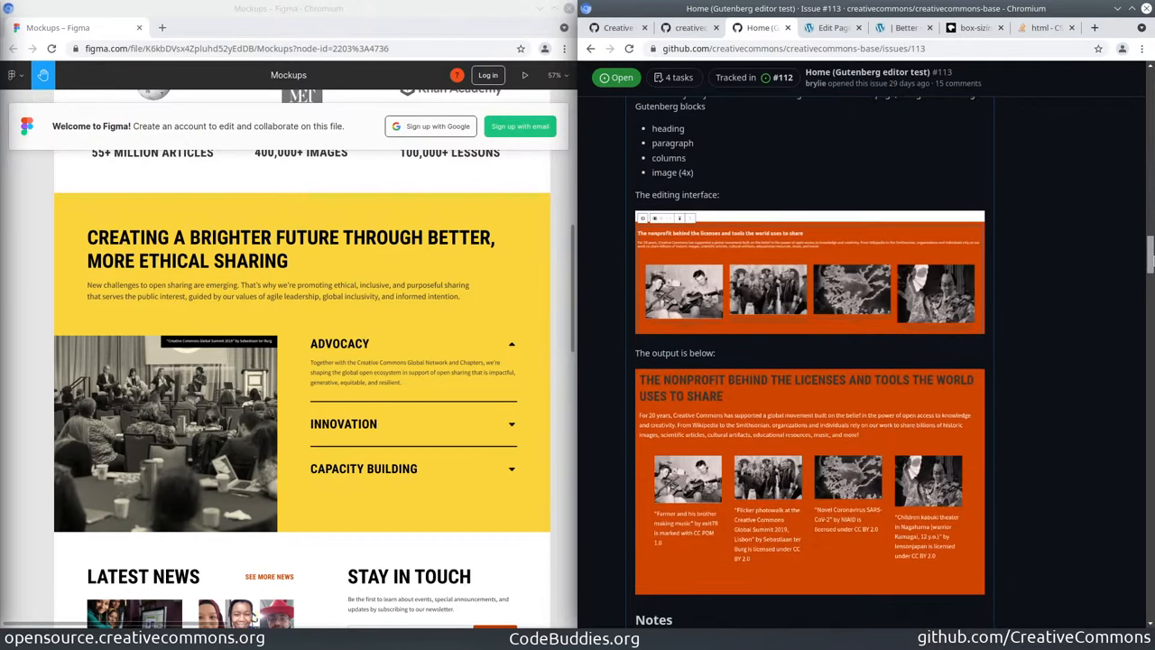
scroll("down", 3)
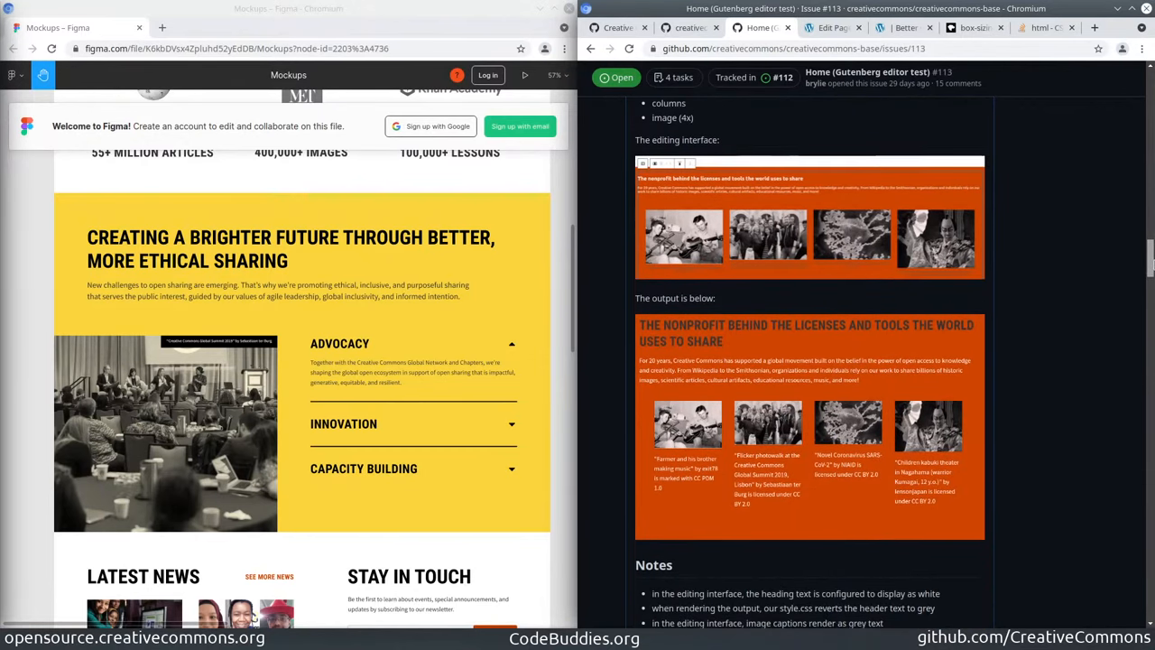
scroll("down", 3)
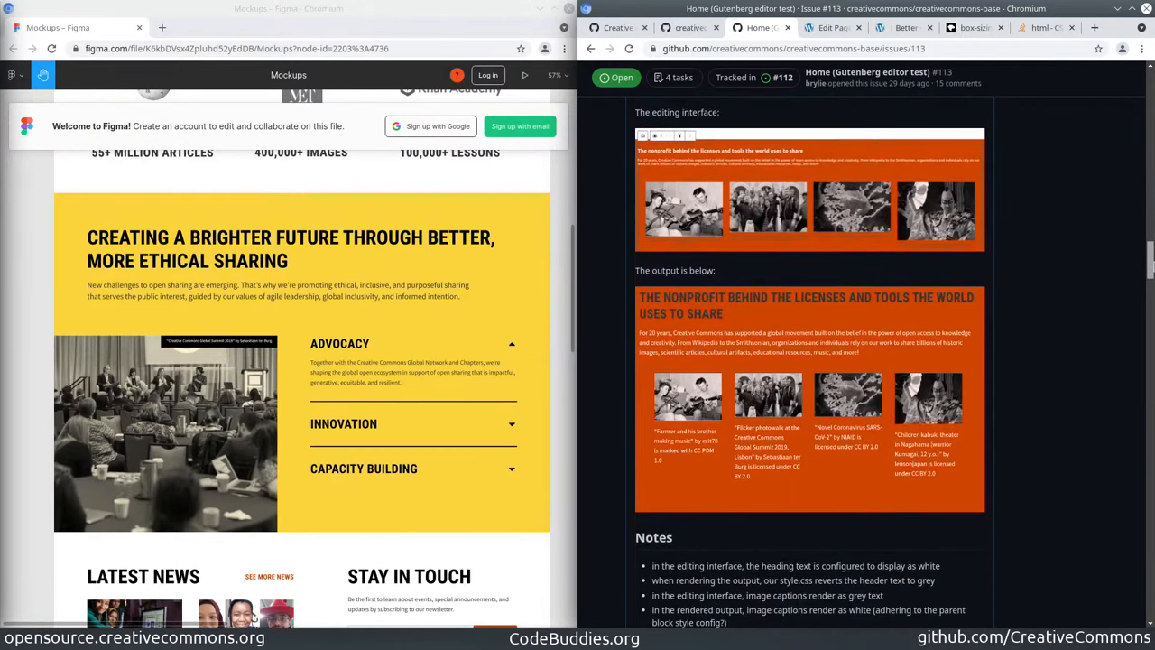
scroll("down", 3)
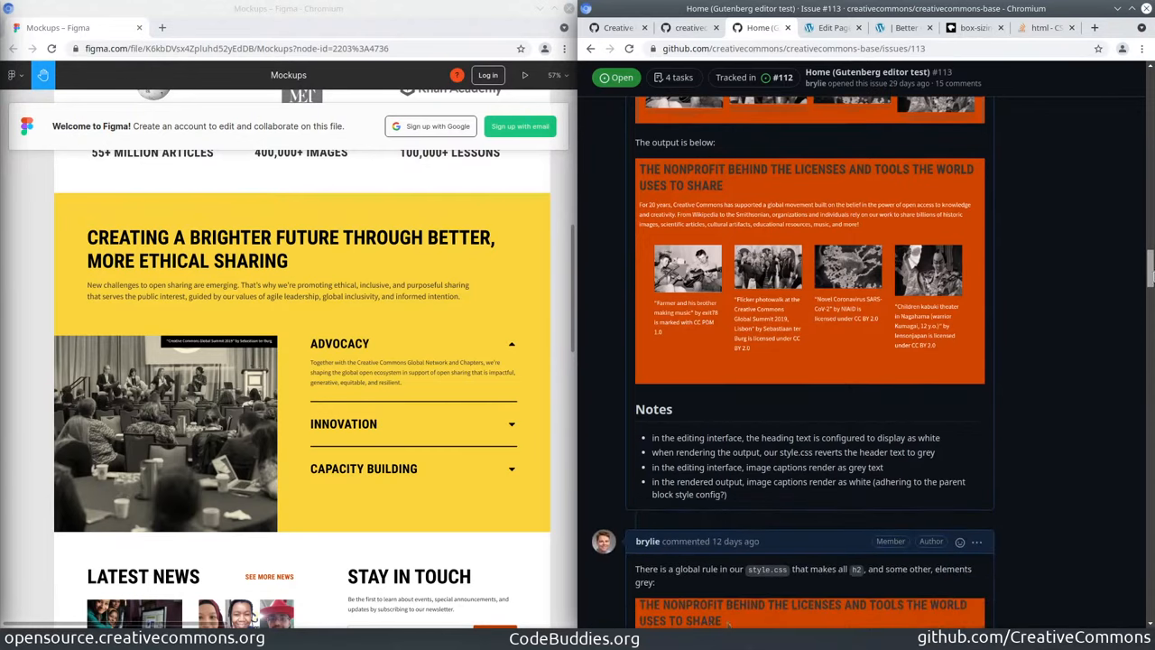
scroll("down", 3)
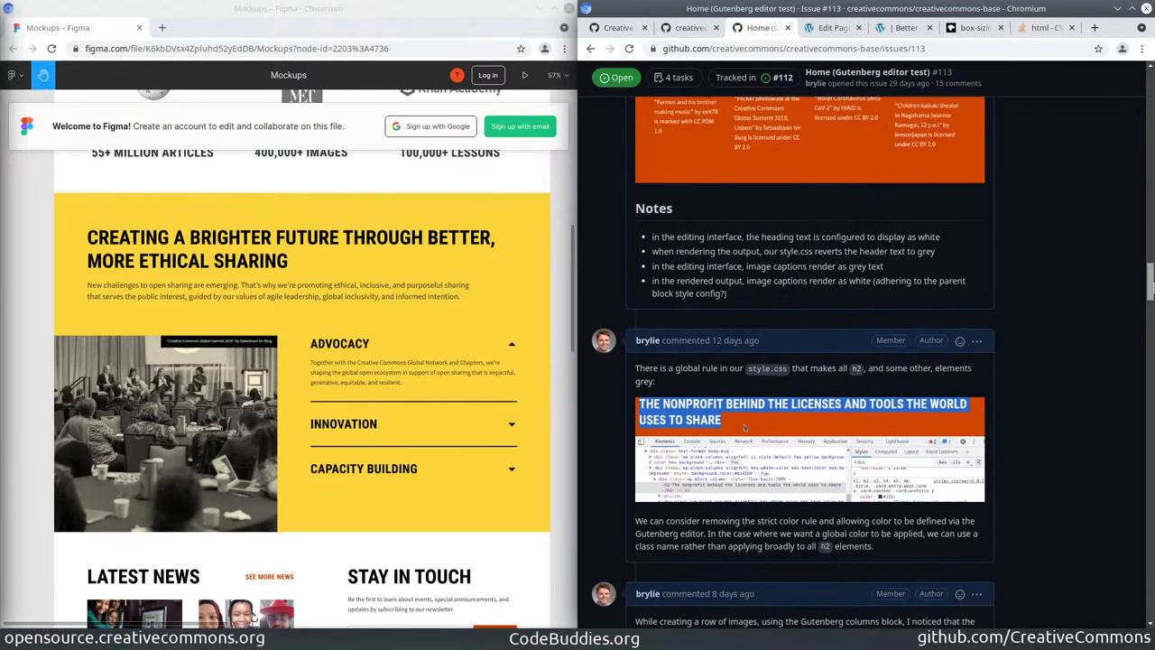
scroll("down", 3)
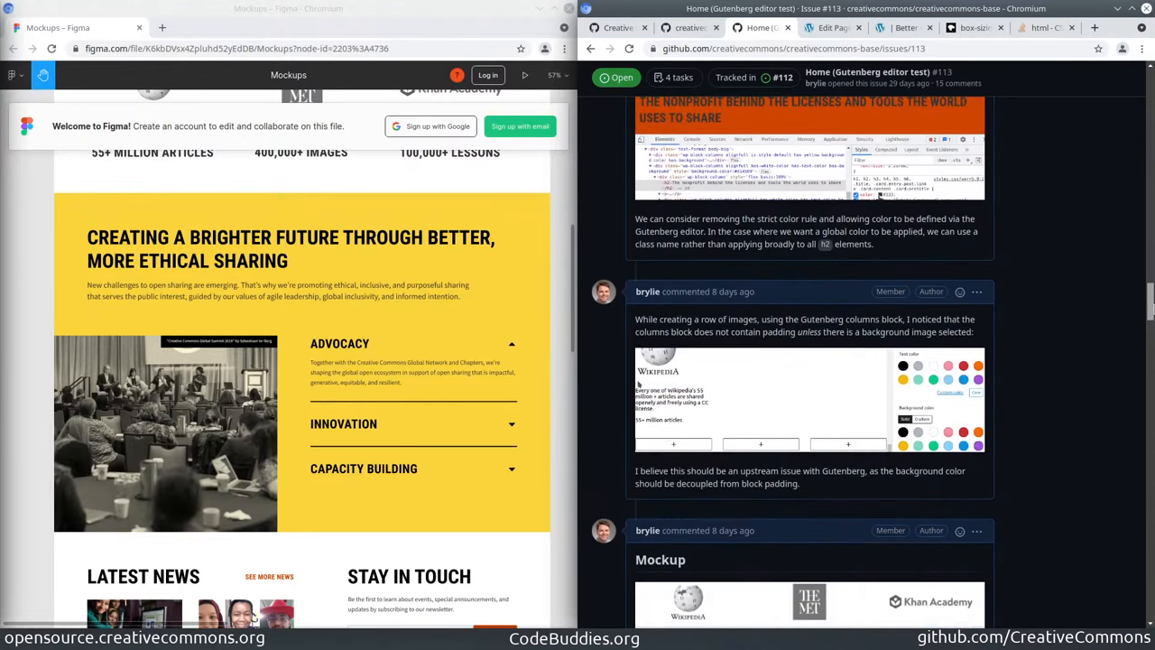
scroll("down", 3)
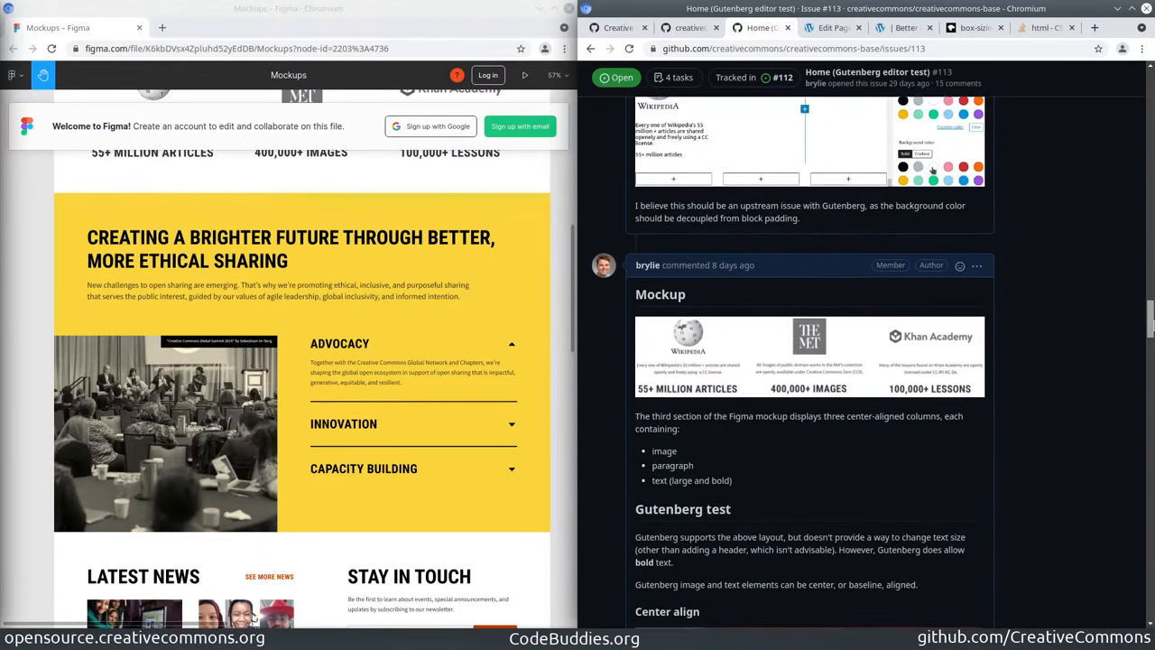
scroll("down", 3)
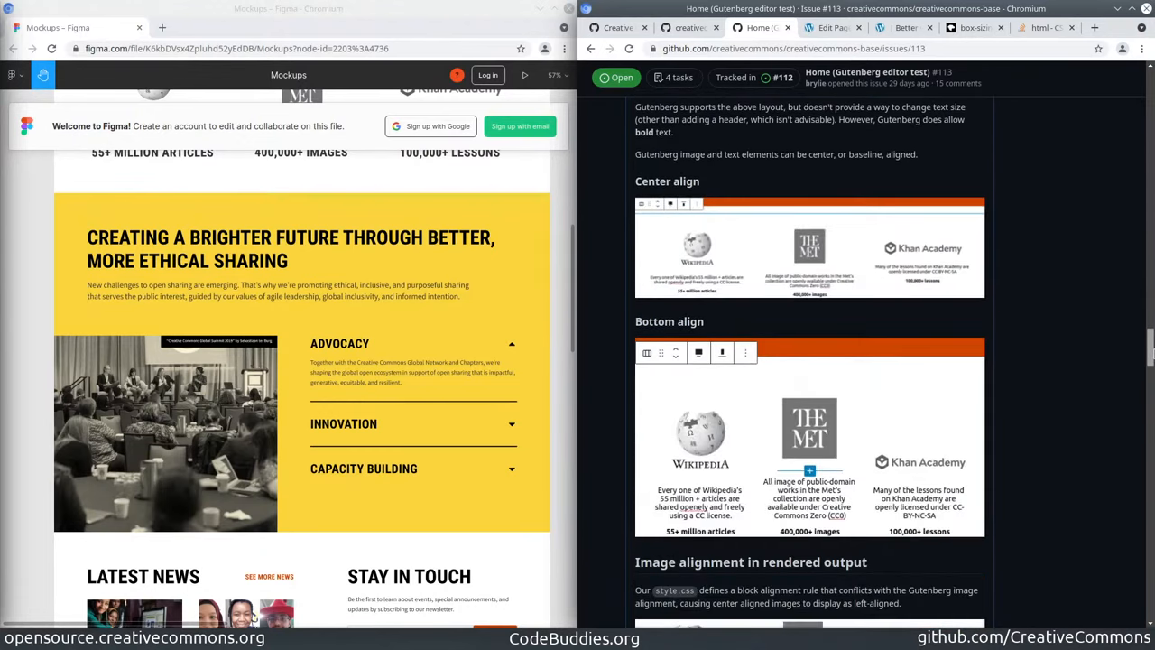
scroll("down", 3)
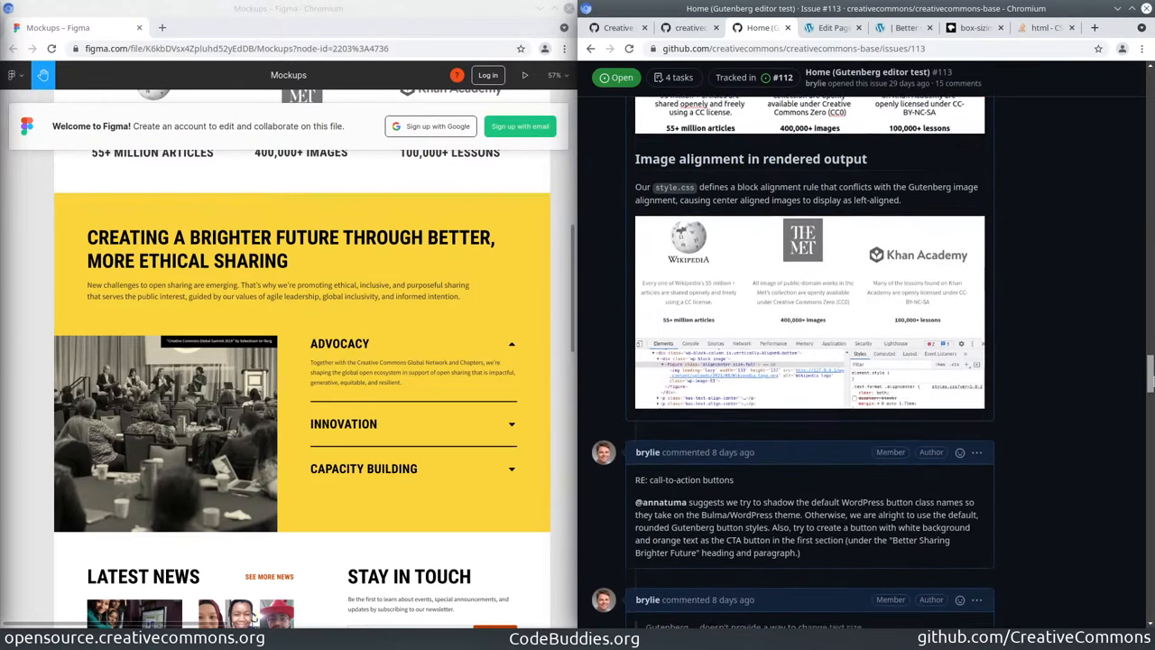
scroll("down", 3)
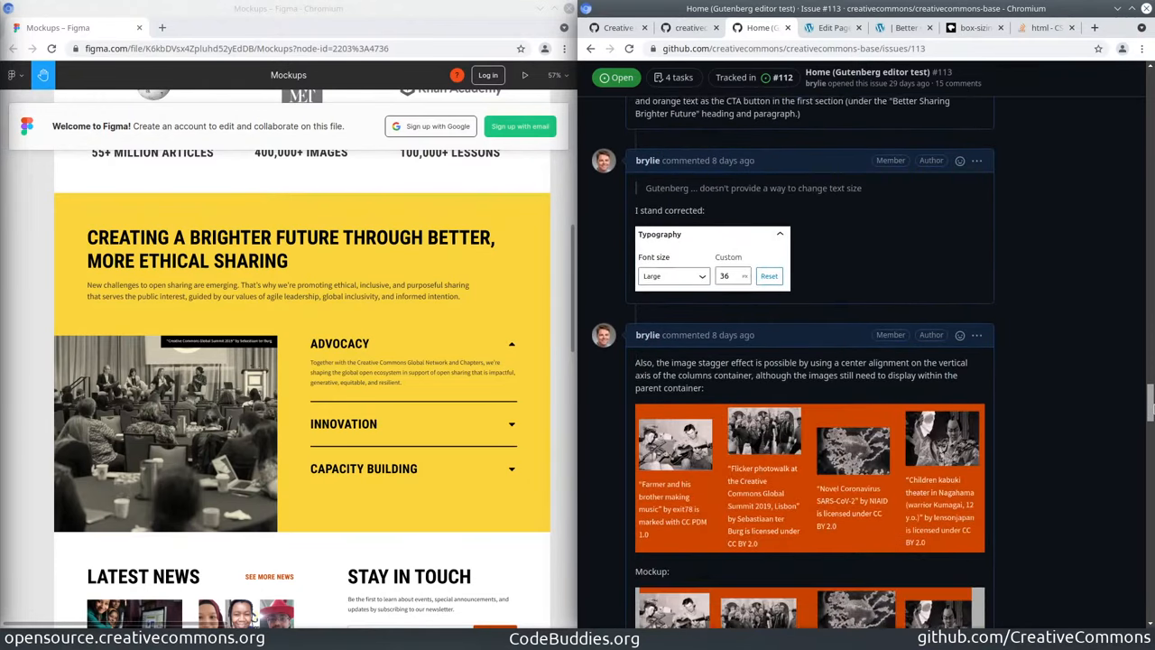
scroll("down", 3)
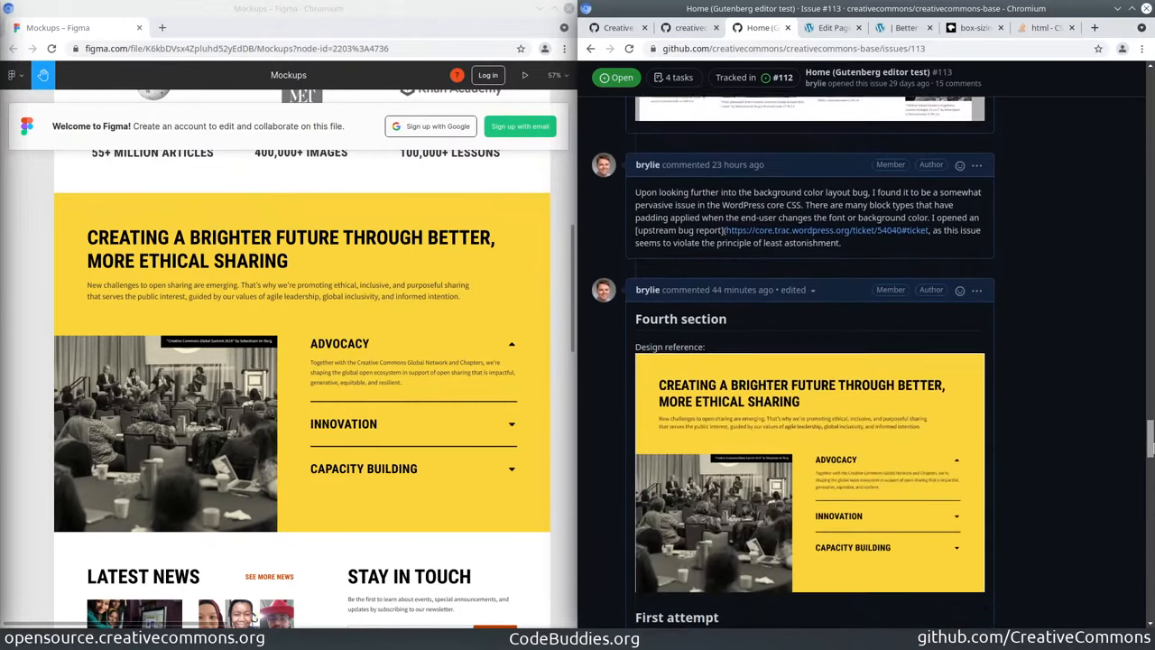
scroll("down", 3)
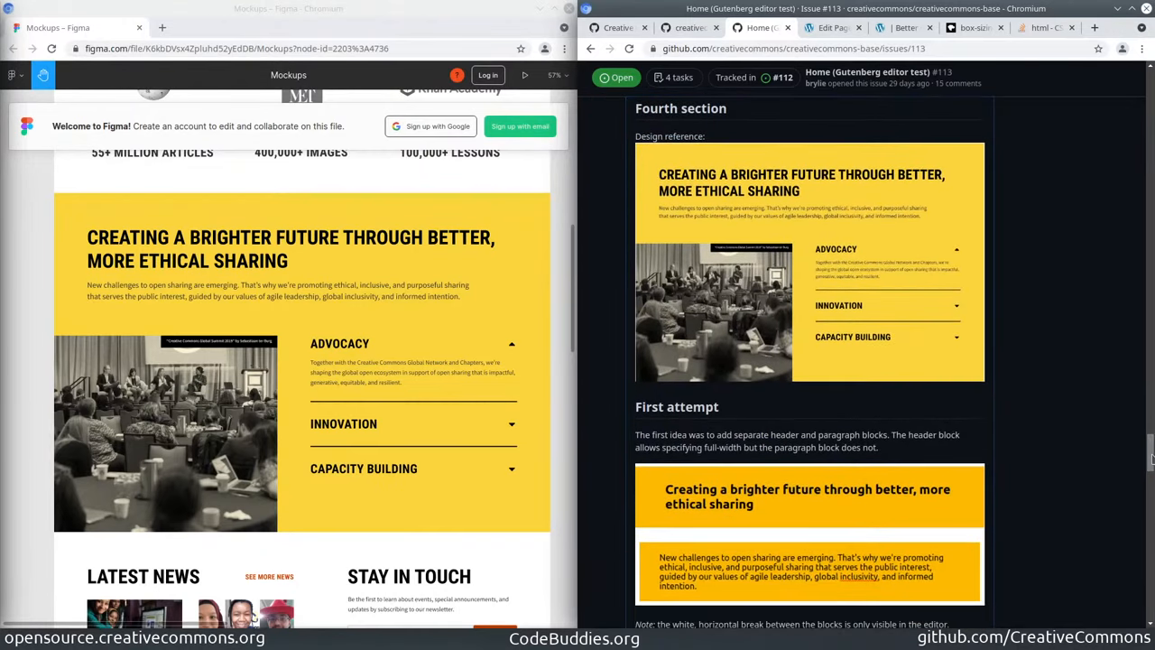
mouse_move(891, 260)
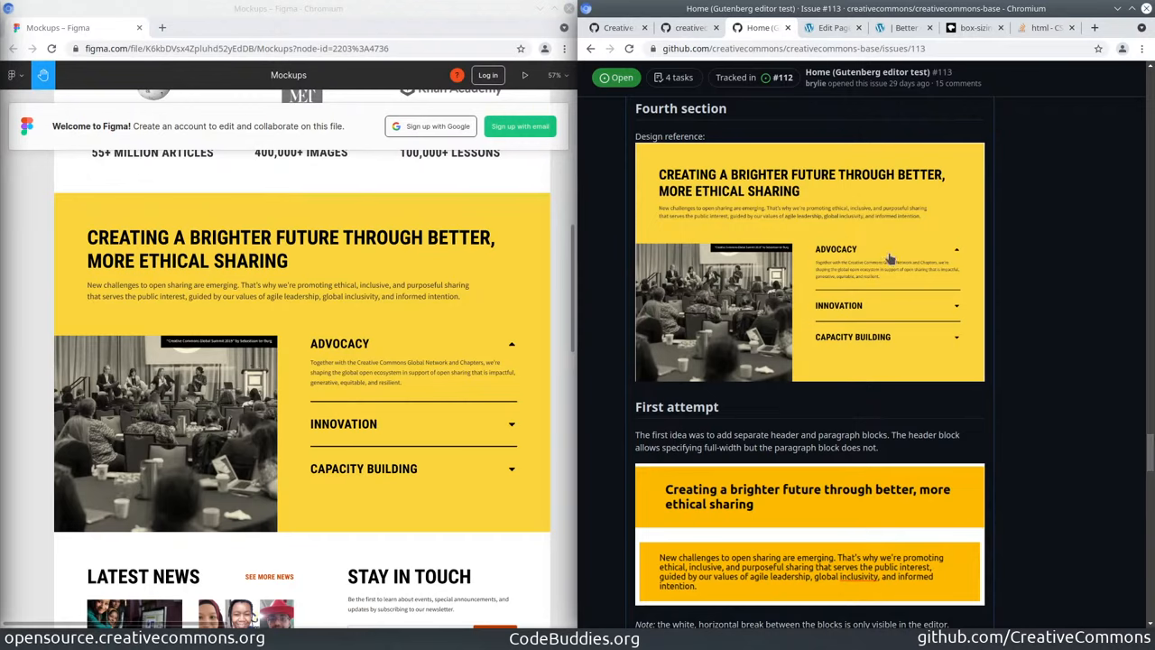
mouse_move(1010, 272)
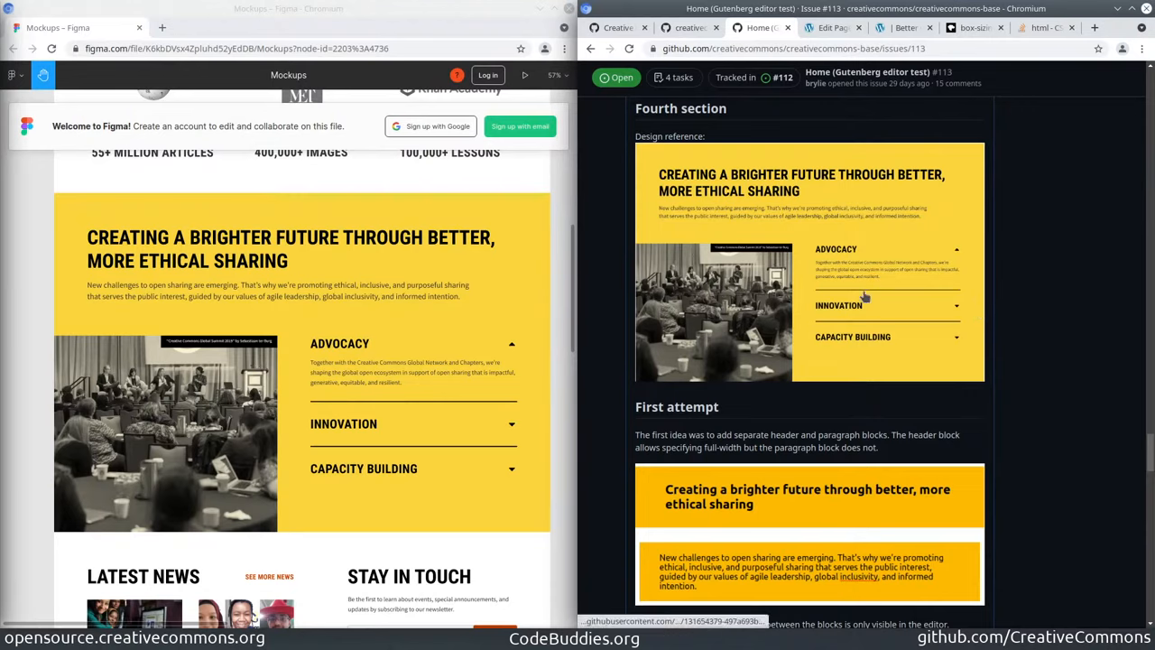
mouse_move(883, 347)
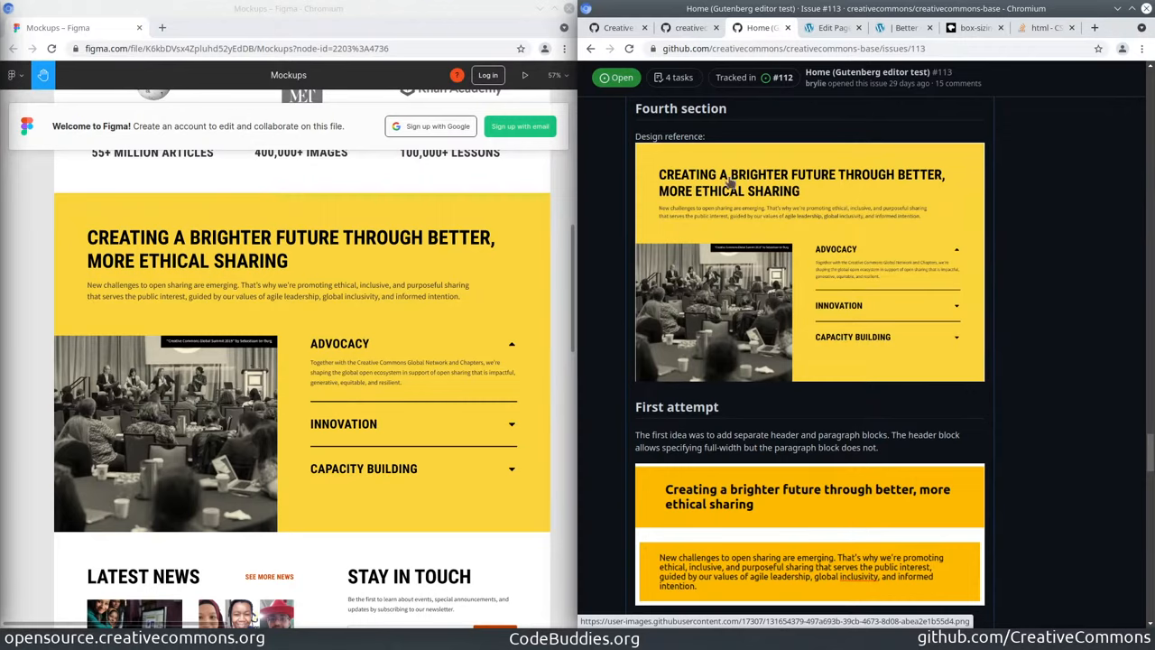
mouse_move(804, 206)
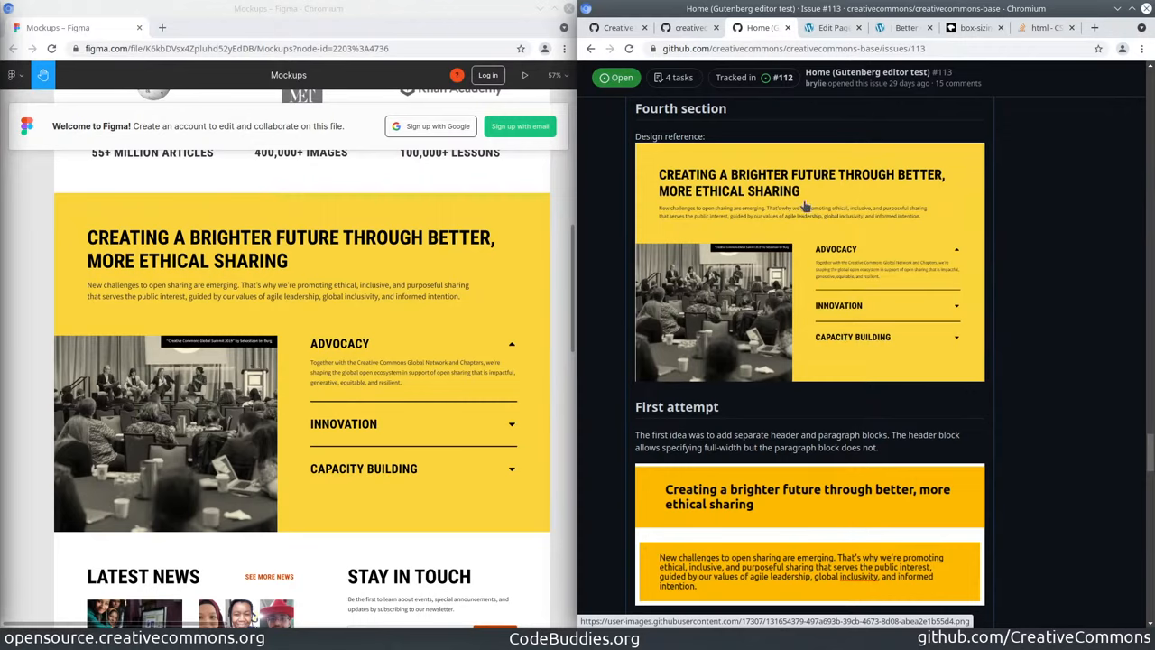
mouse_move(855, 293)
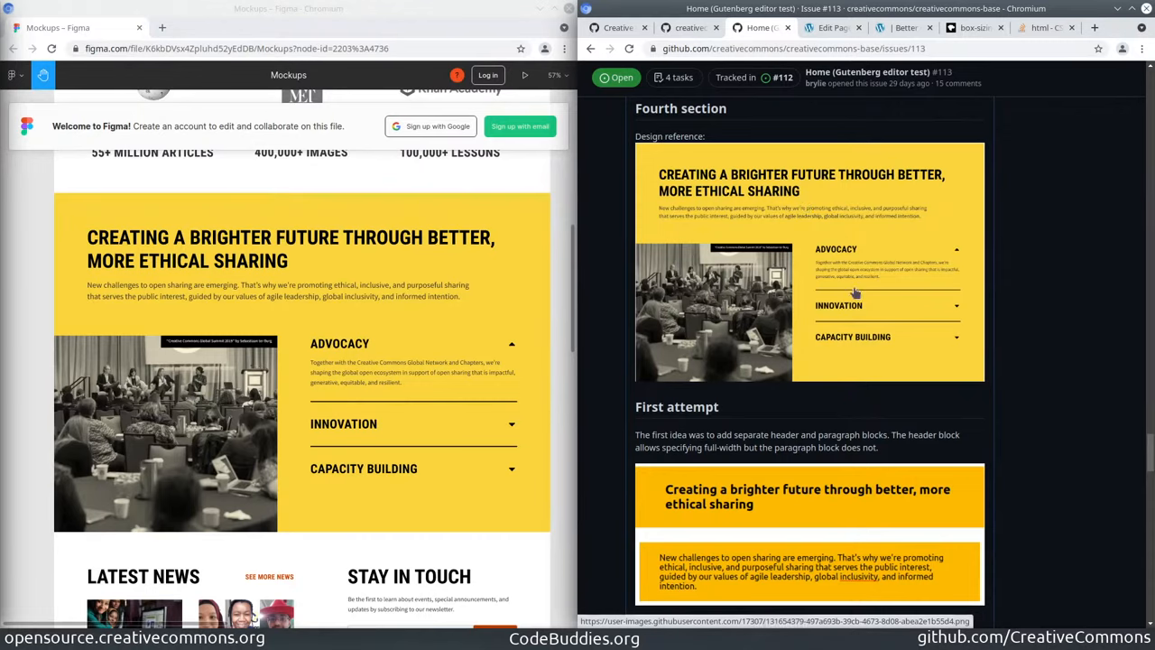
scroll("down", 3)
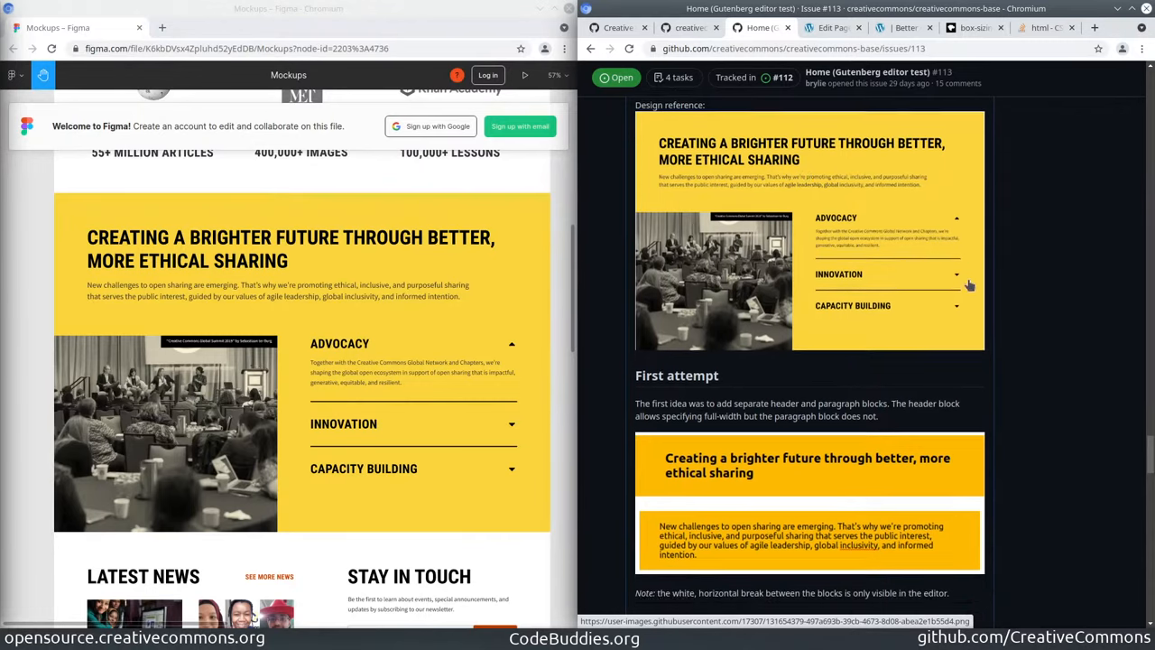
scroll("down", 3)
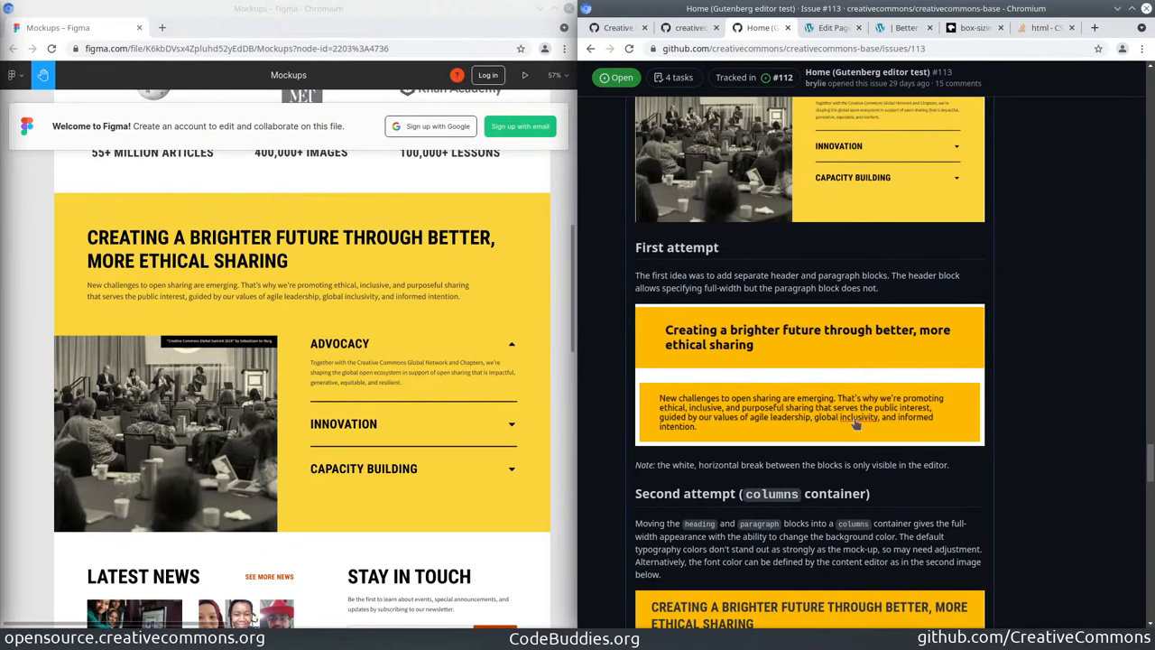
mouse_move(186, 289)
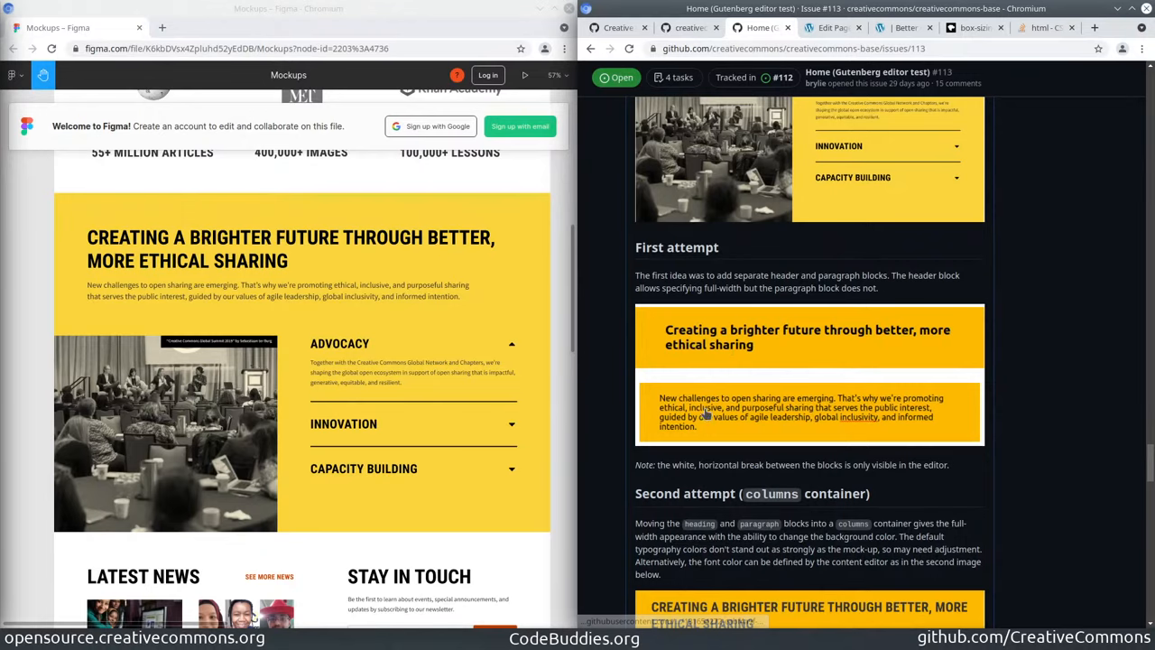
scroll("down", 3)
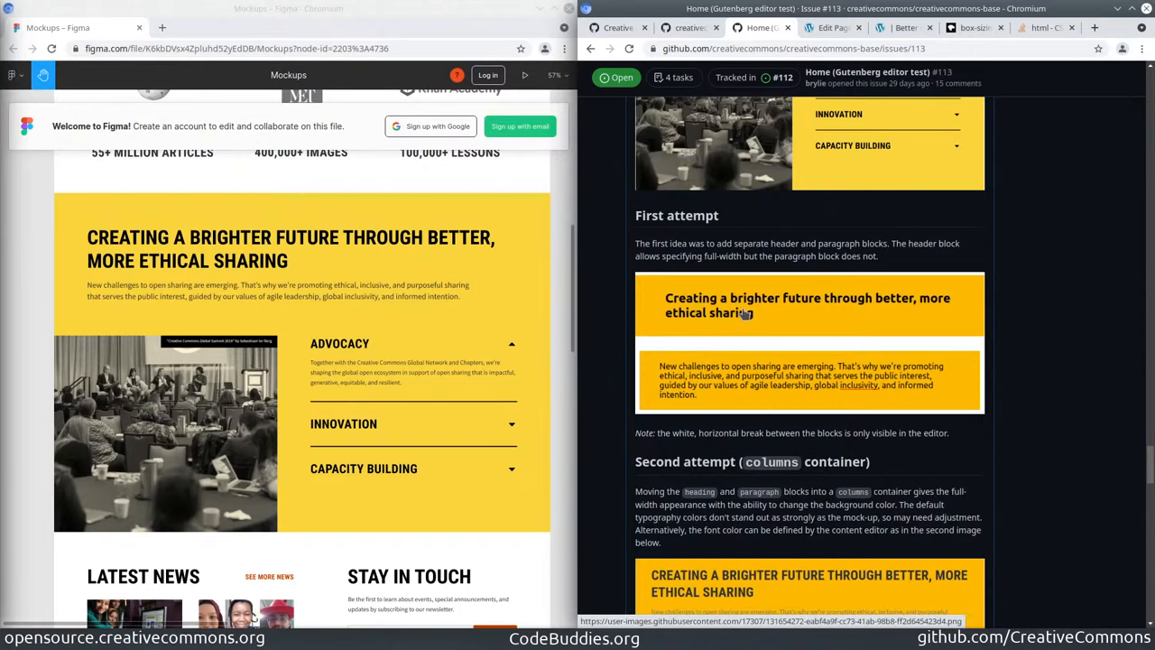
mouse_move(820, 394)
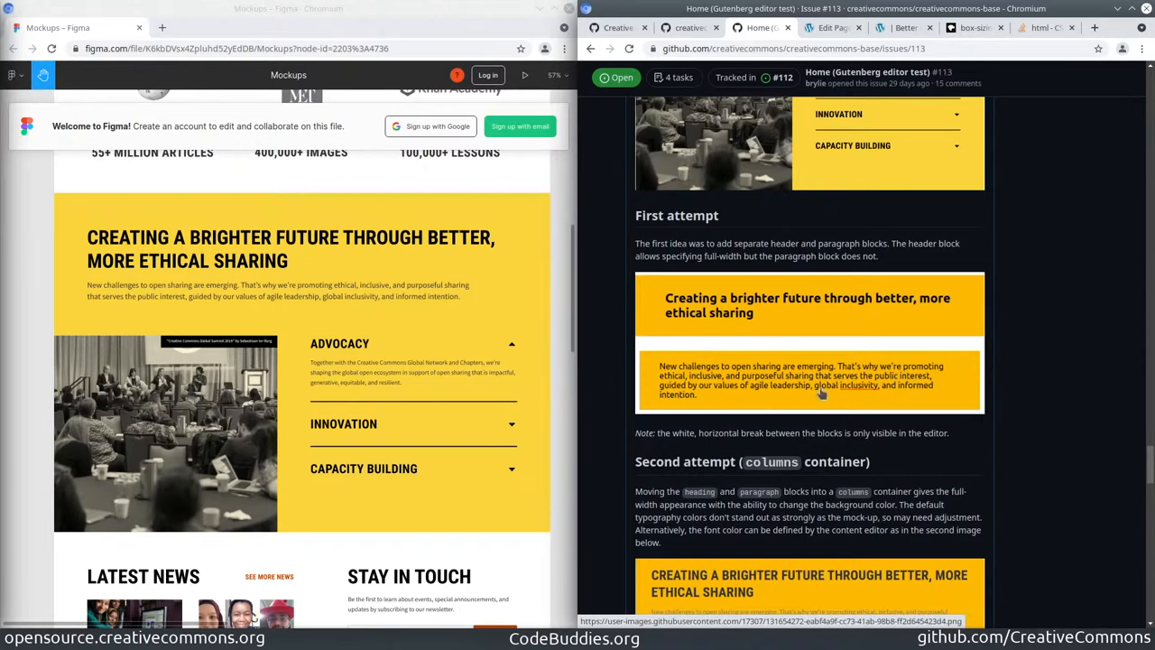
mouse_move(955, 400)
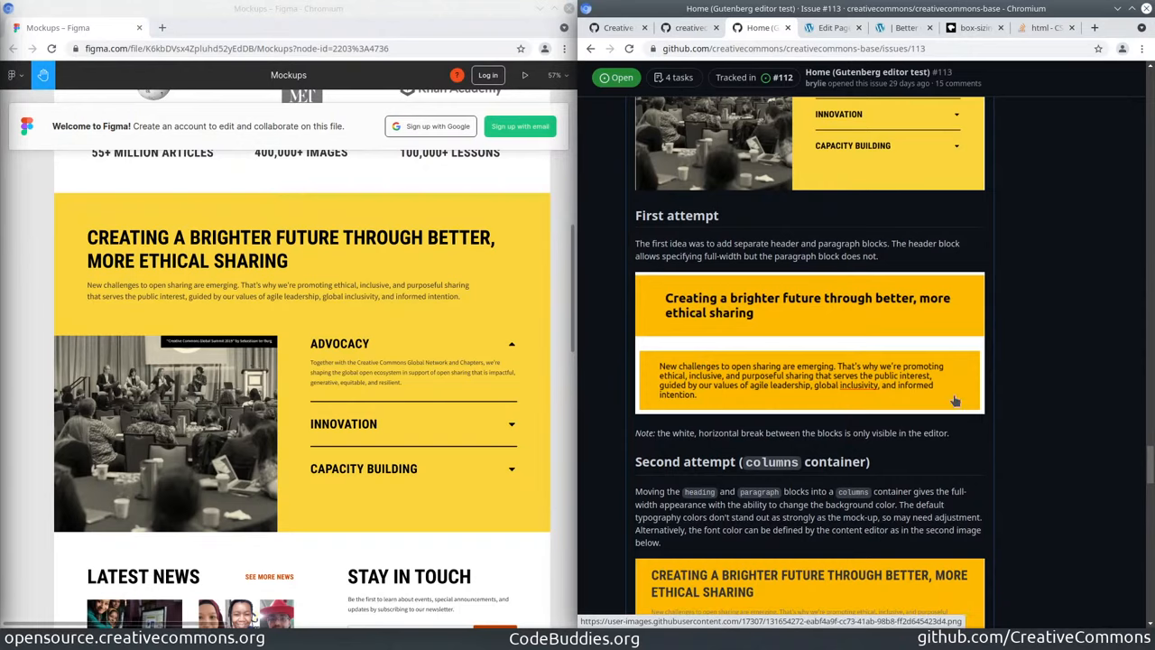
mouse_move(727, 376)
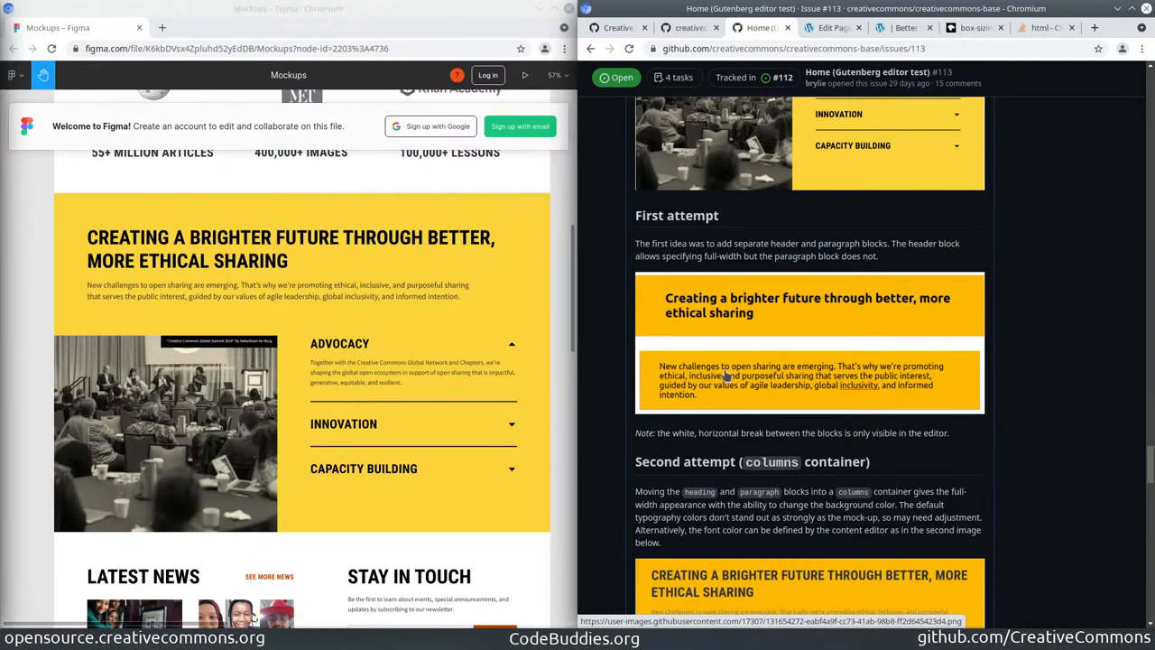
scroll("down", 3)
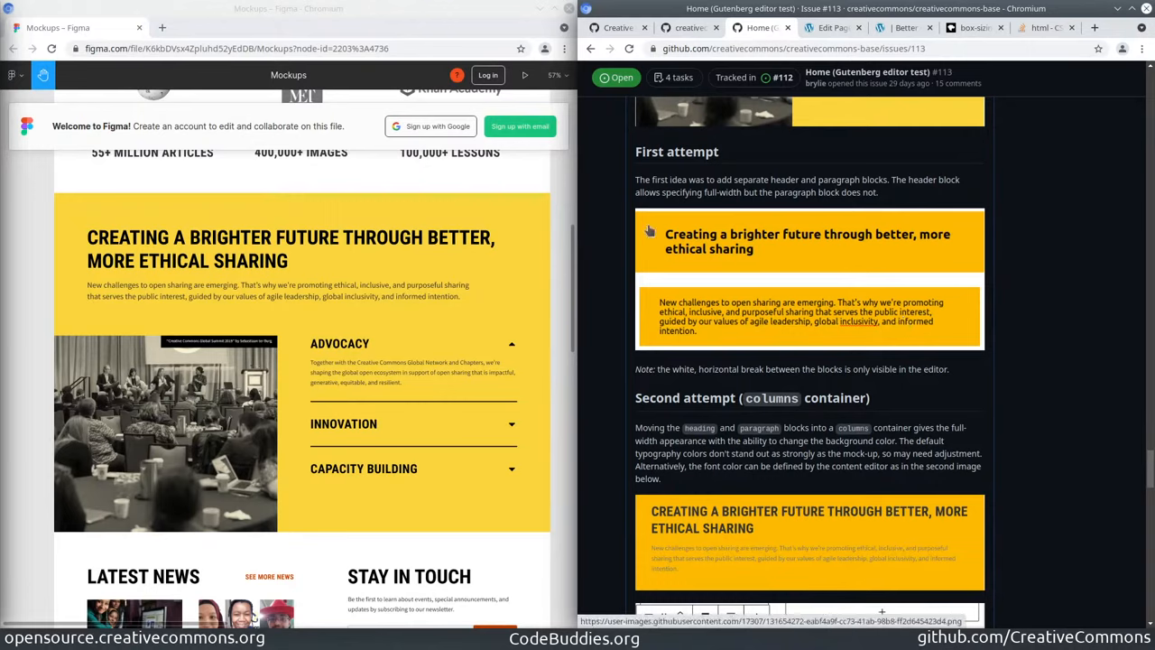
mouse_move(673, 305)
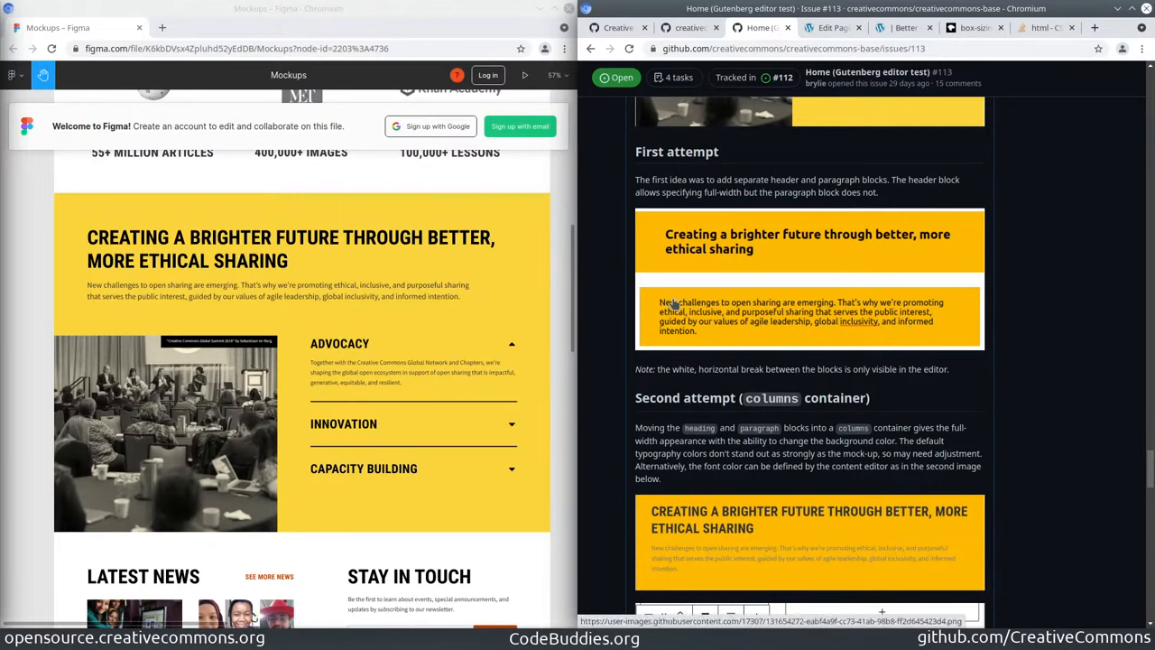
mouse_move(697, 295)
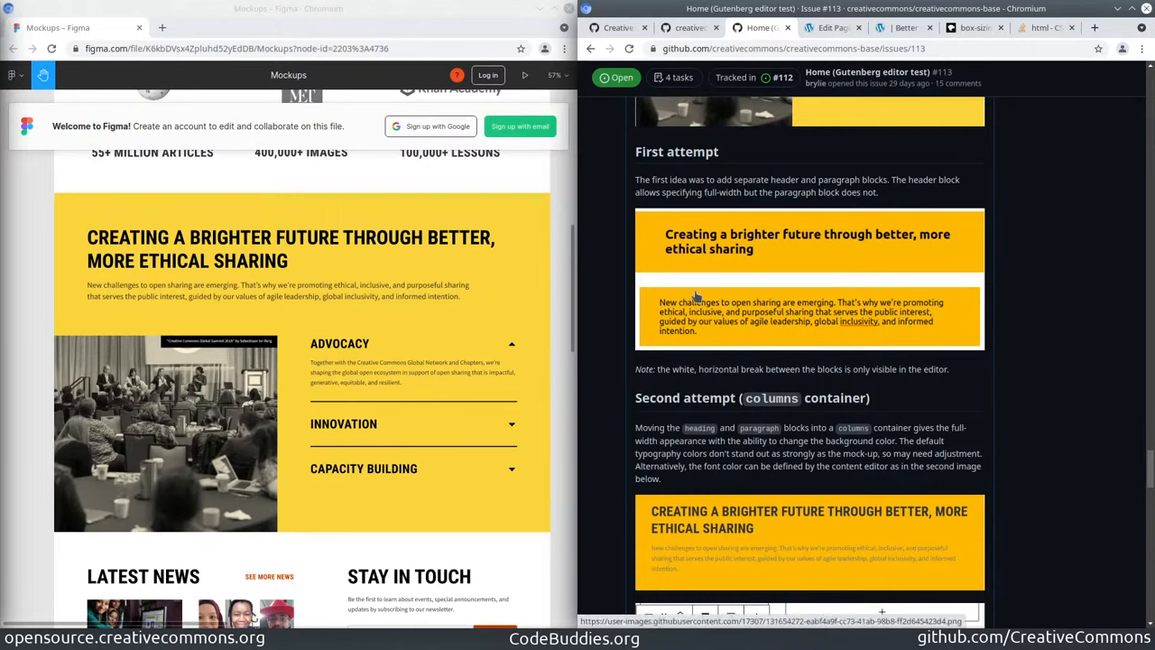
mouse_move(744, 282)
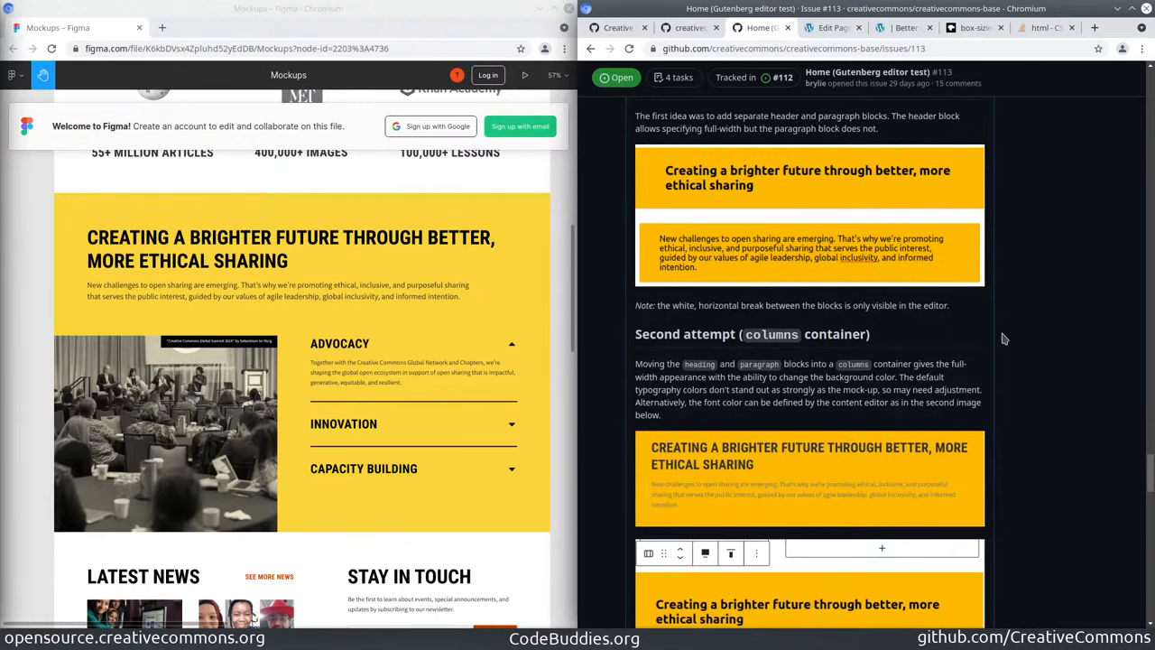
mouse_move(740, 325)
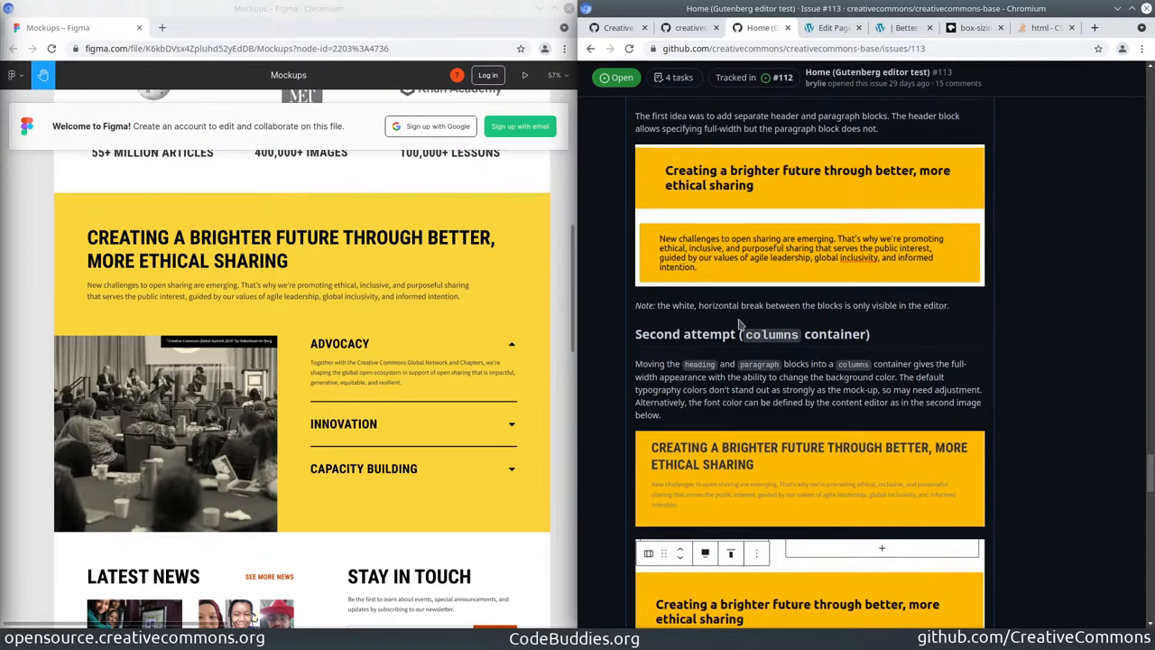
triple_click(791, 305)
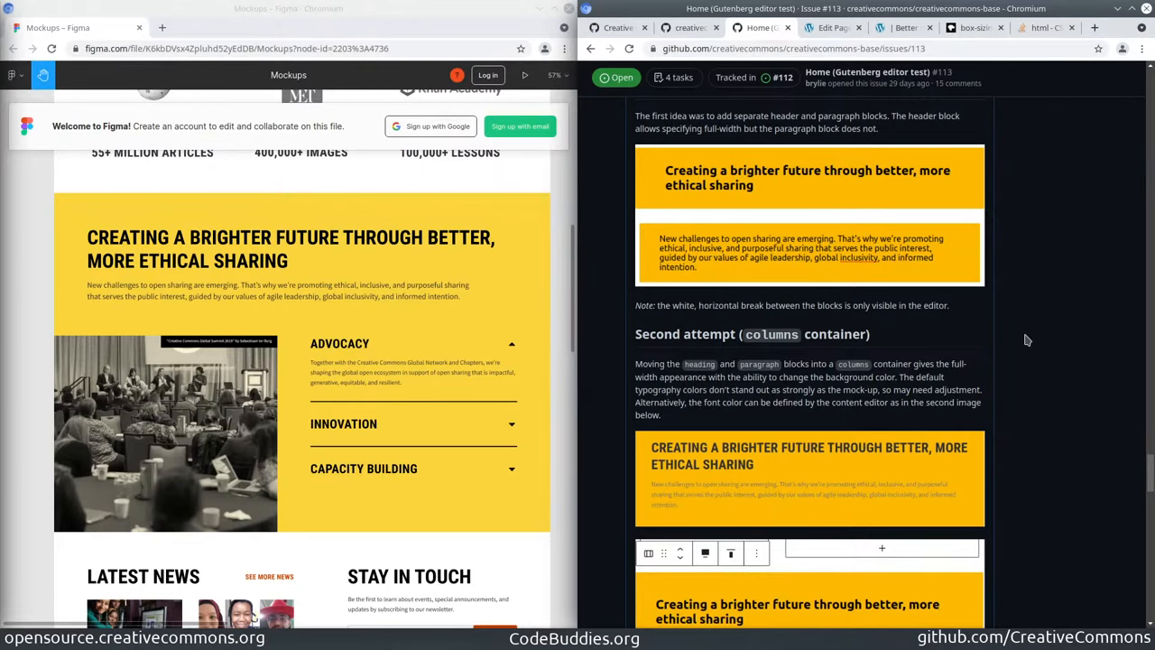
scroll("down", 3)
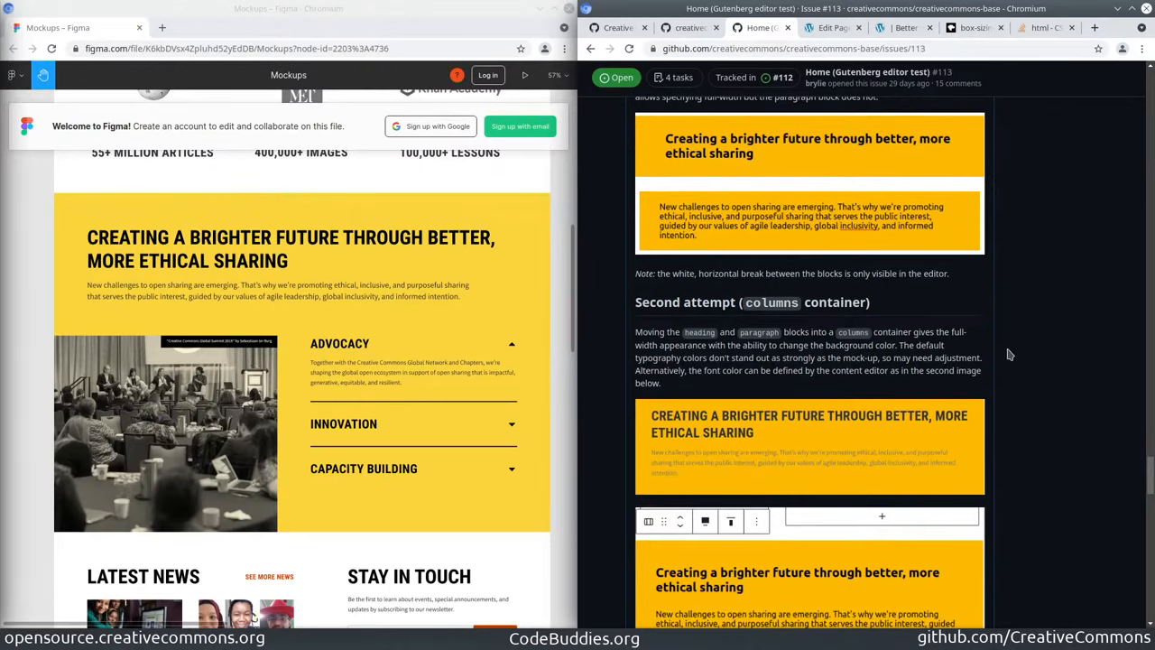
scroll("down", 3)
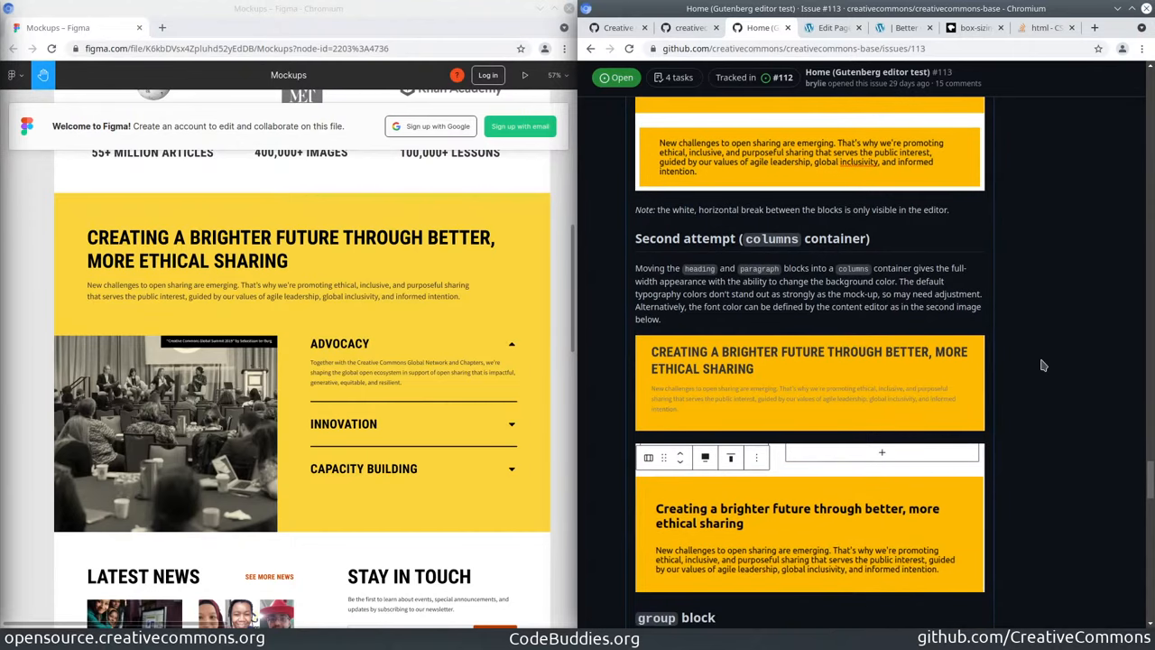
mouse_move(1037, 361)
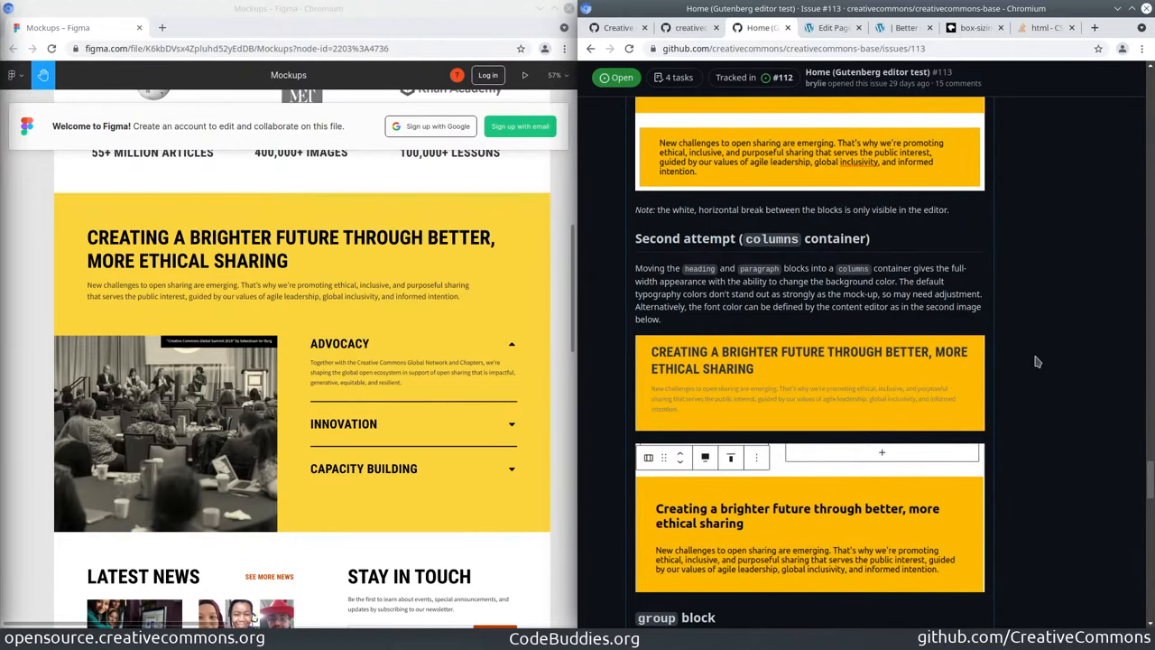
triple_click(752, 238)
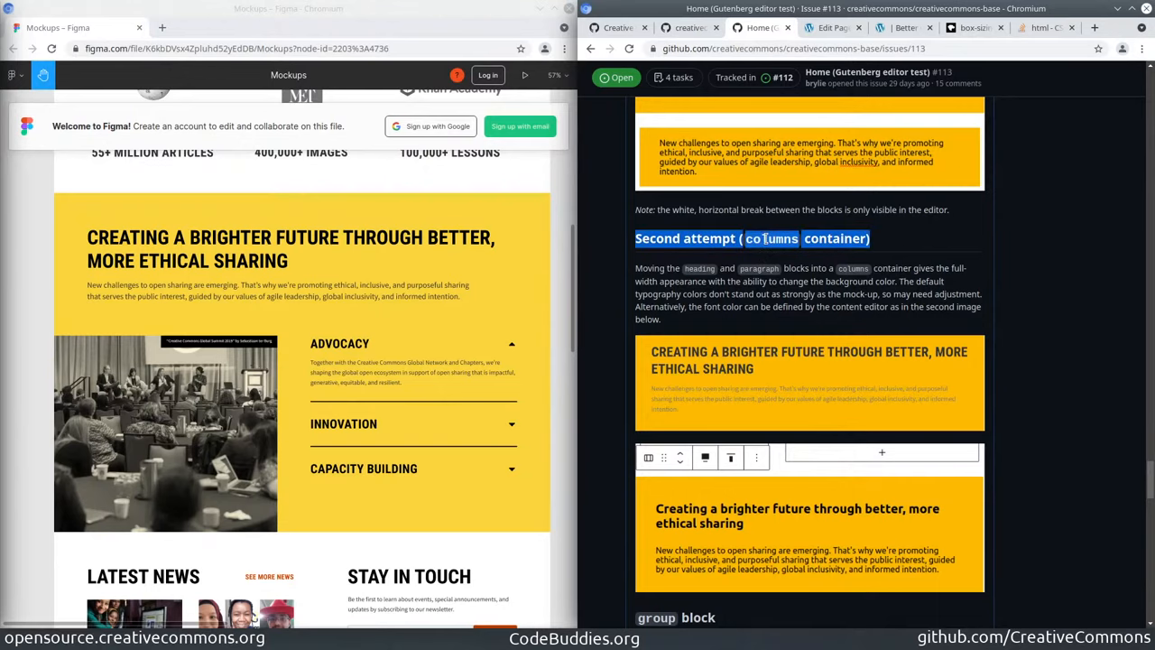
scroll("down", 3)
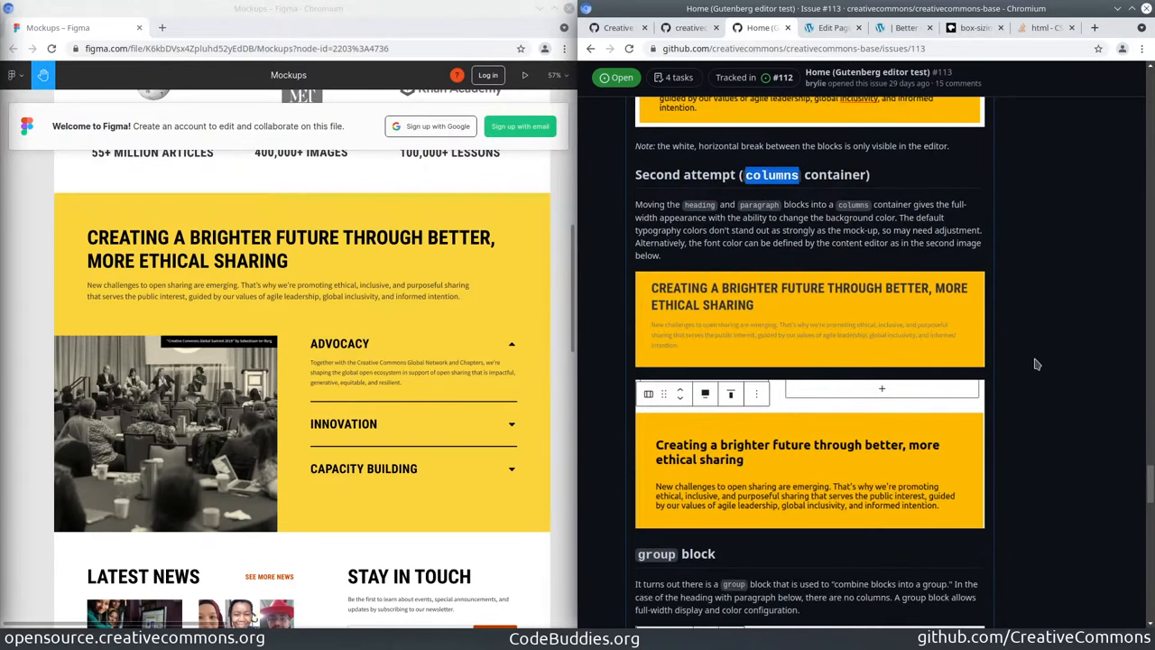
mouse_move(636, 302)
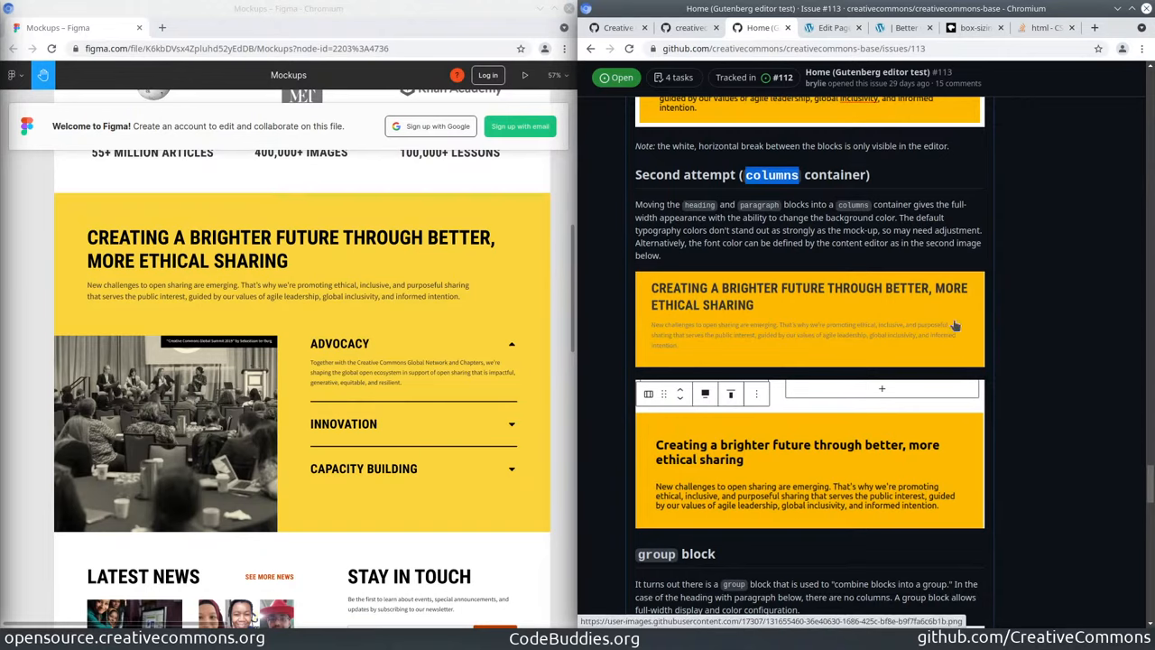
mouse_move(772, 359)
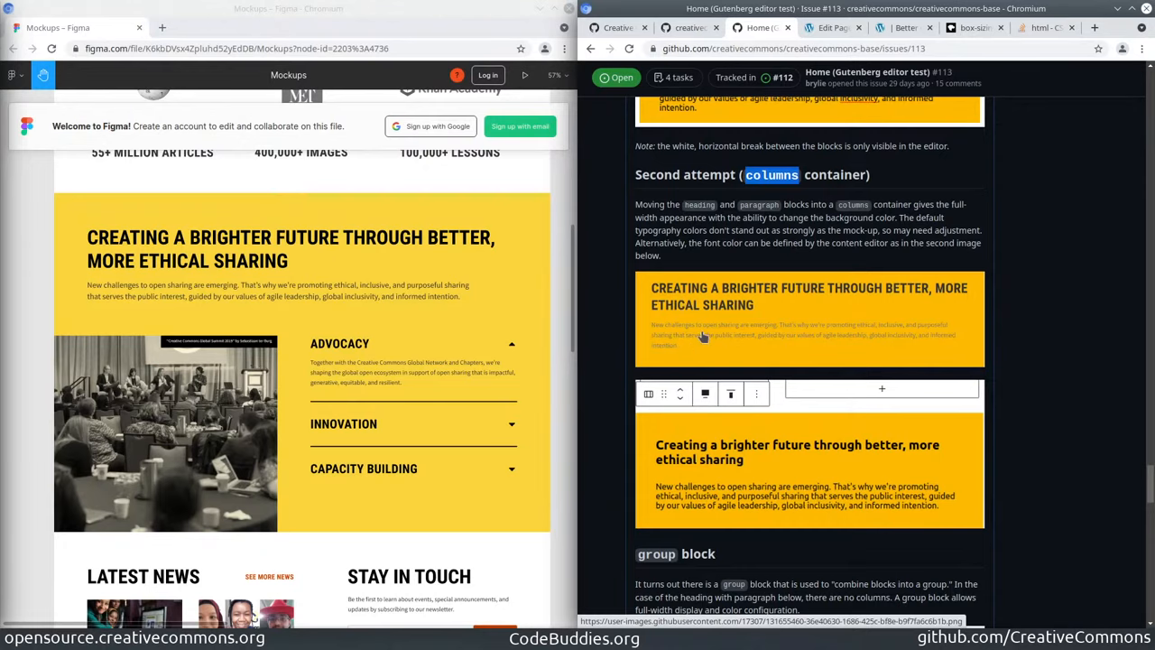
mouse_move(767, 436)
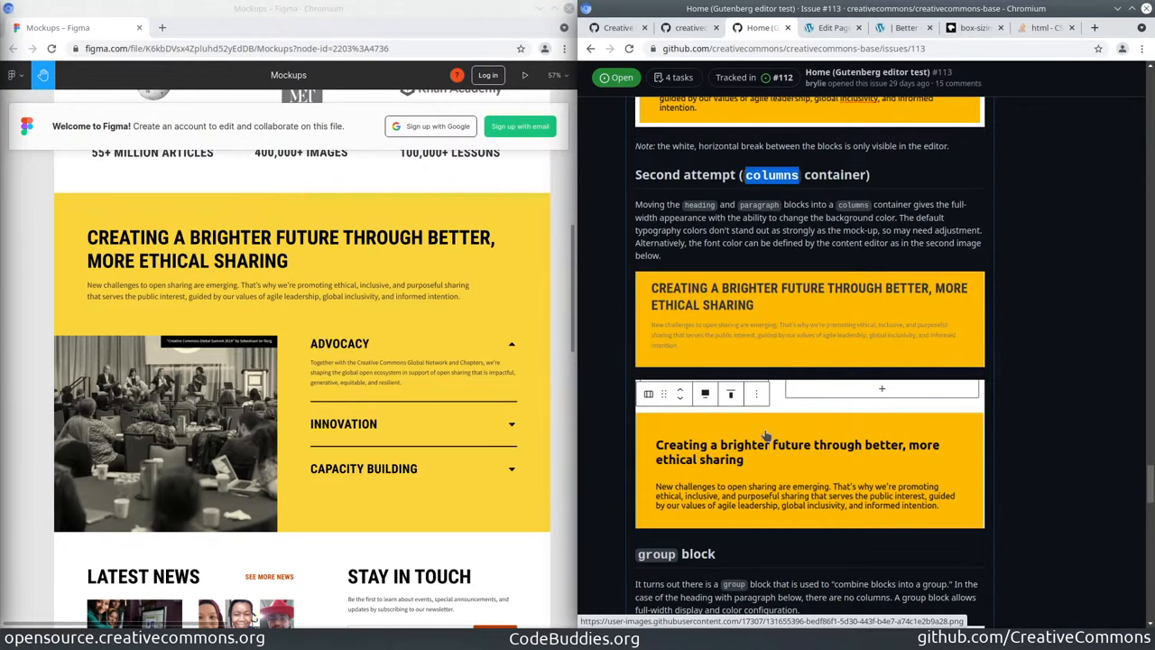
scroll("down", 3)
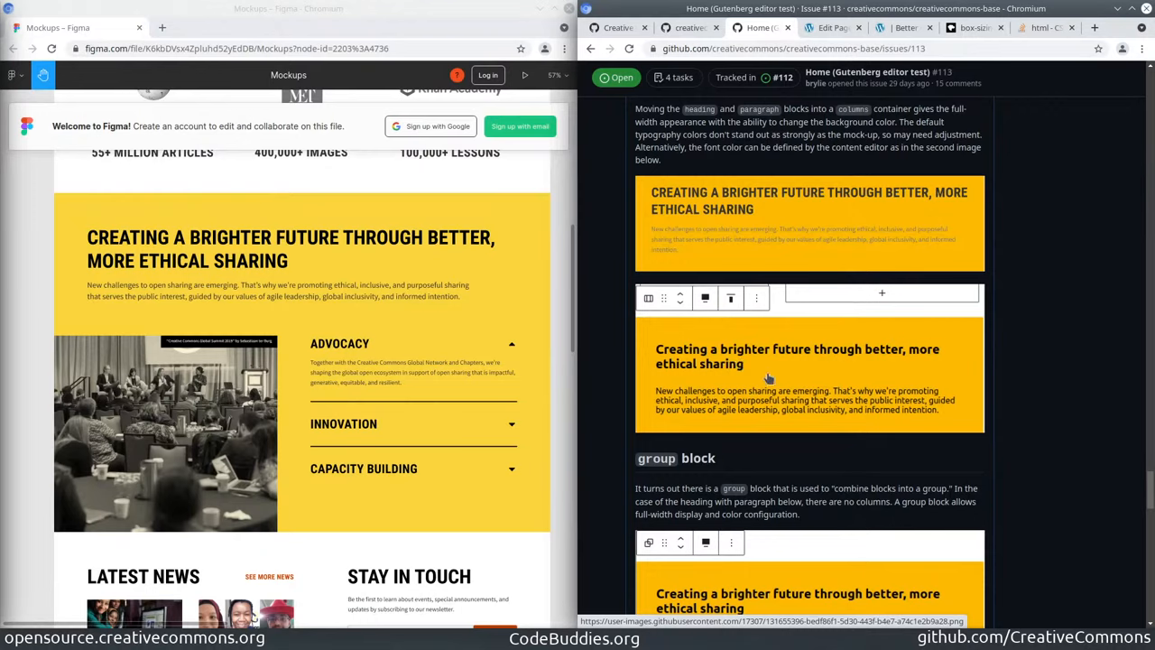
mouse_move(766, 386)
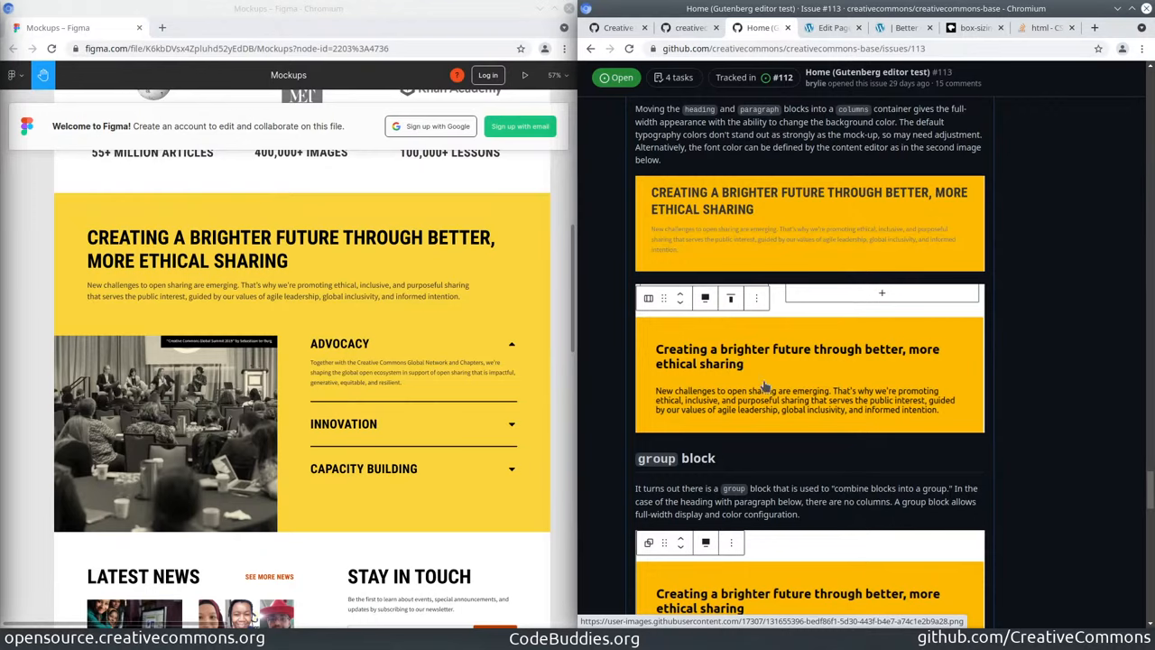
mouse_move(812, 354)
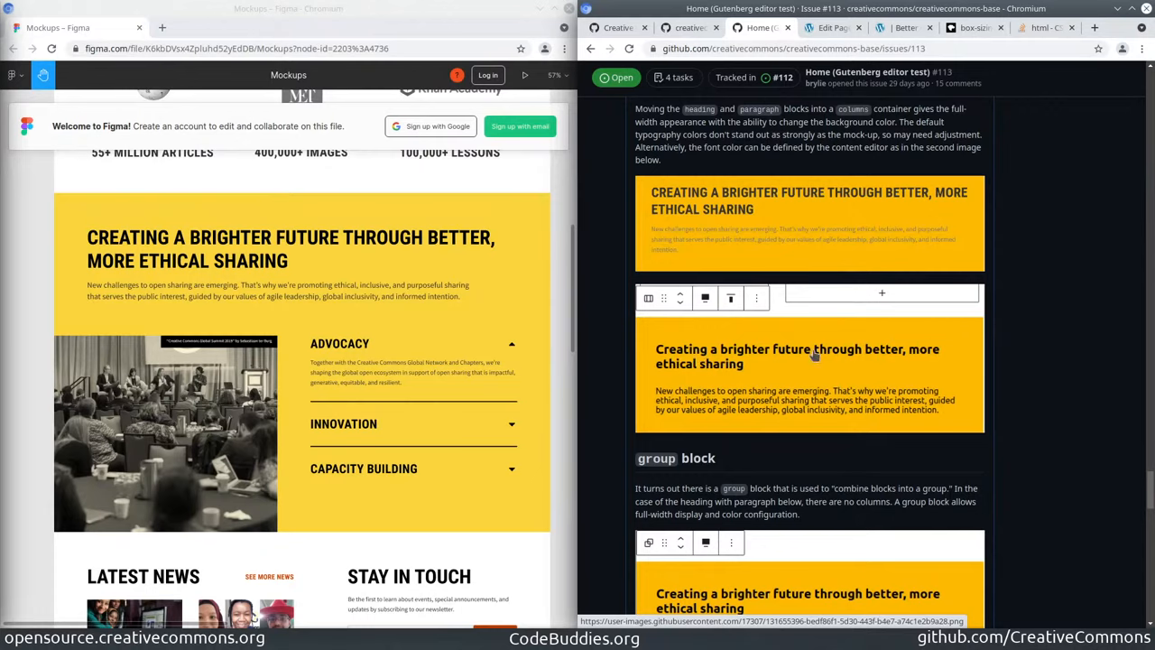
mouse_move(1019, 385)
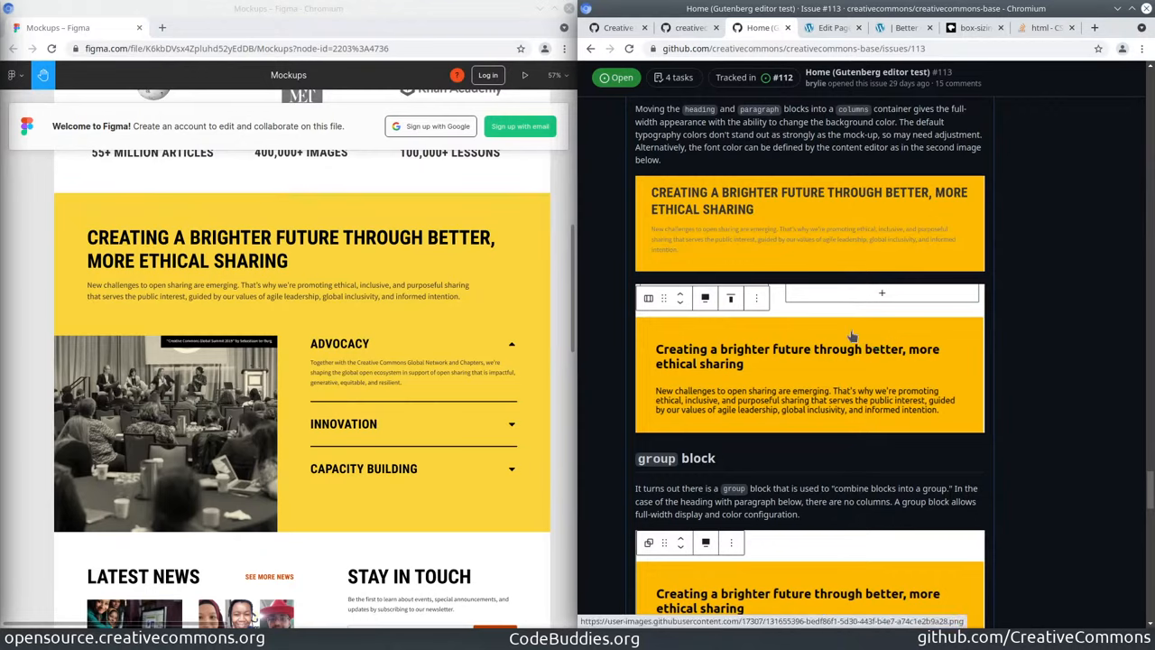
mouse_move(792, 391)
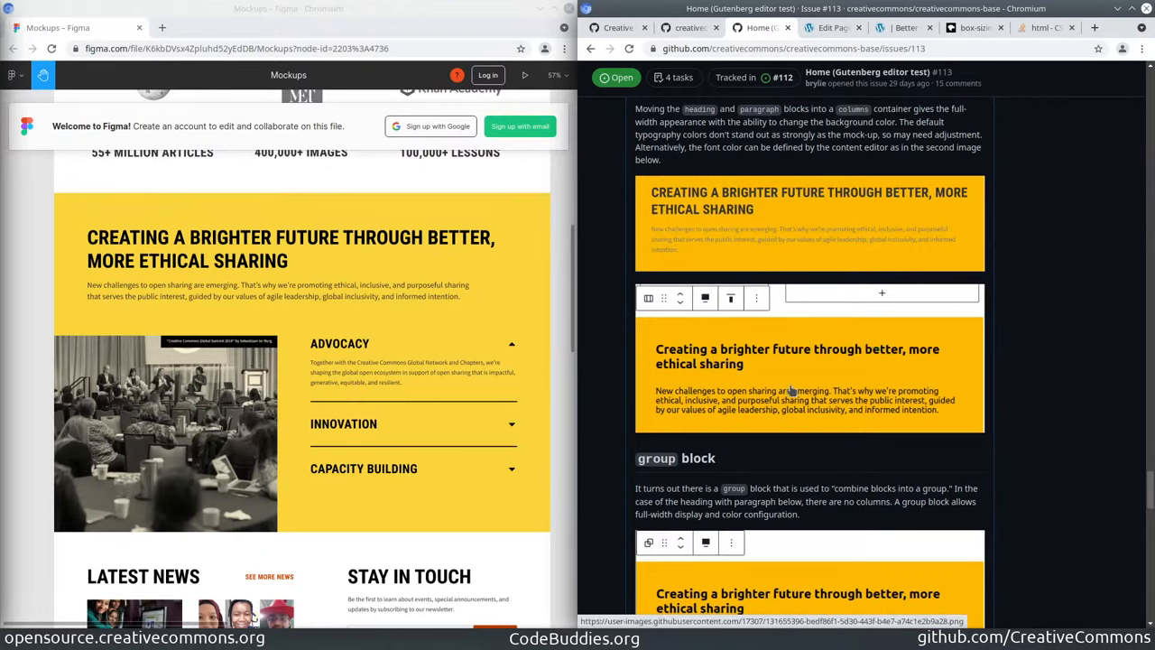
mouse_move(791, 397)
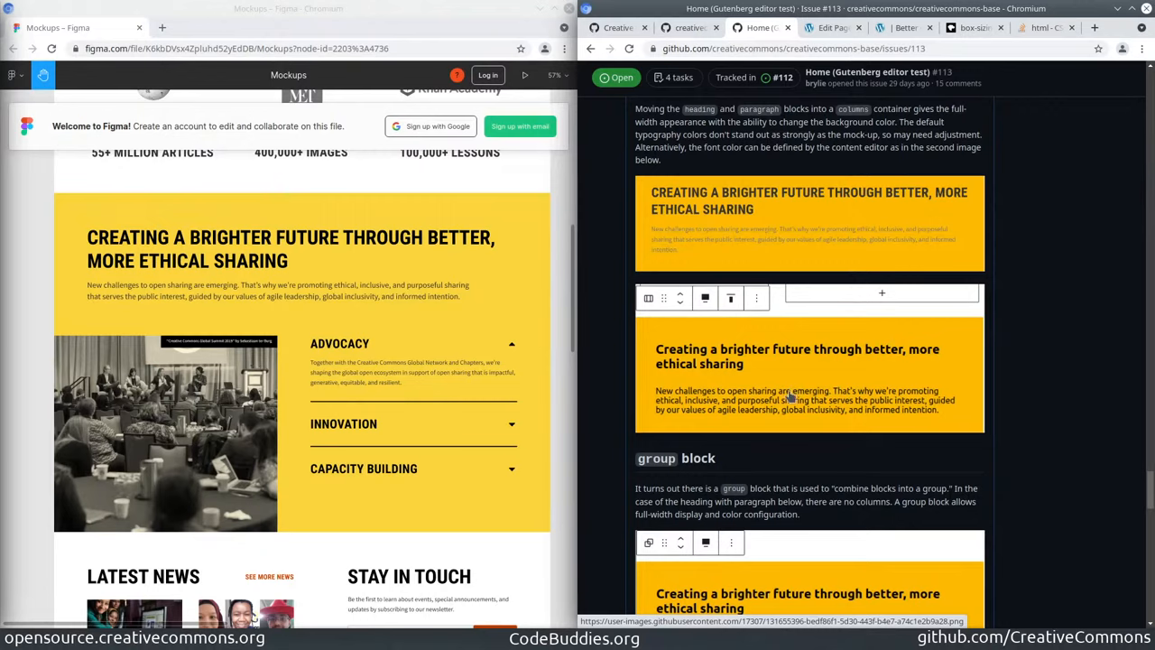
mouse_move(707, 244)
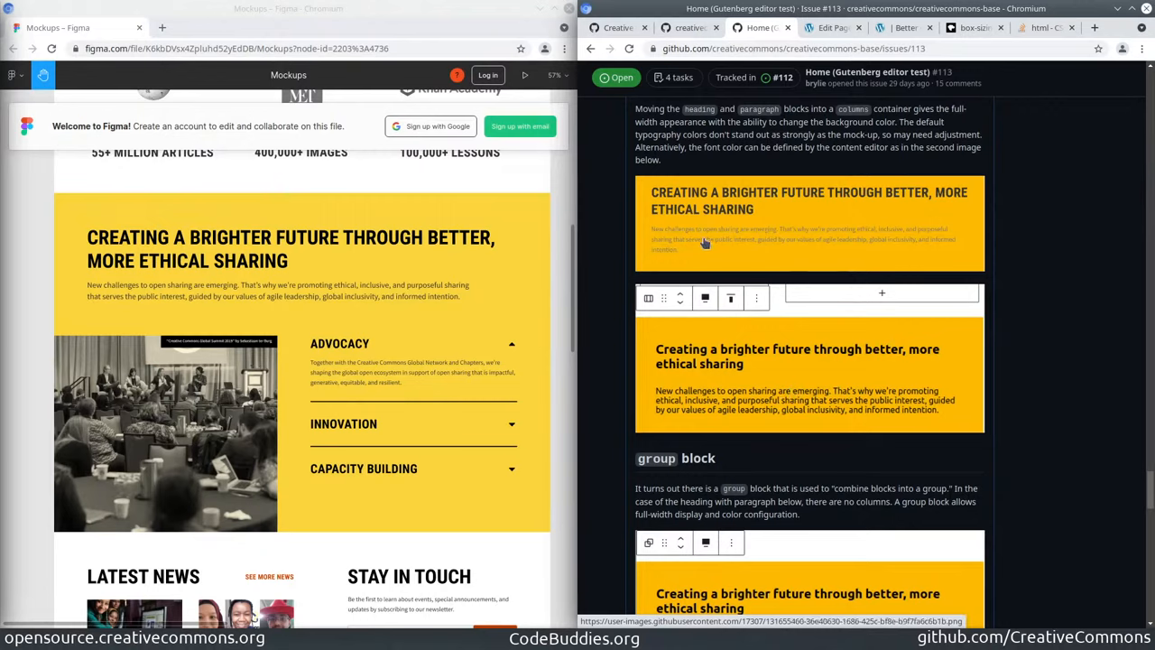
mouse_move(359, 246)
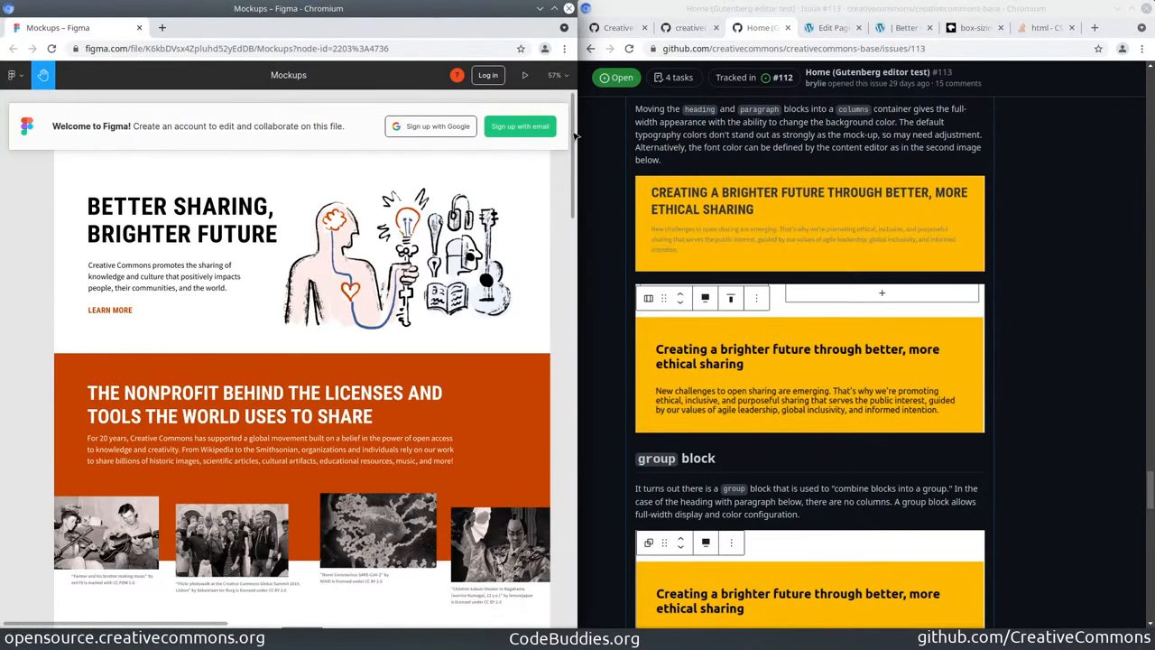
scroll("down", 3)
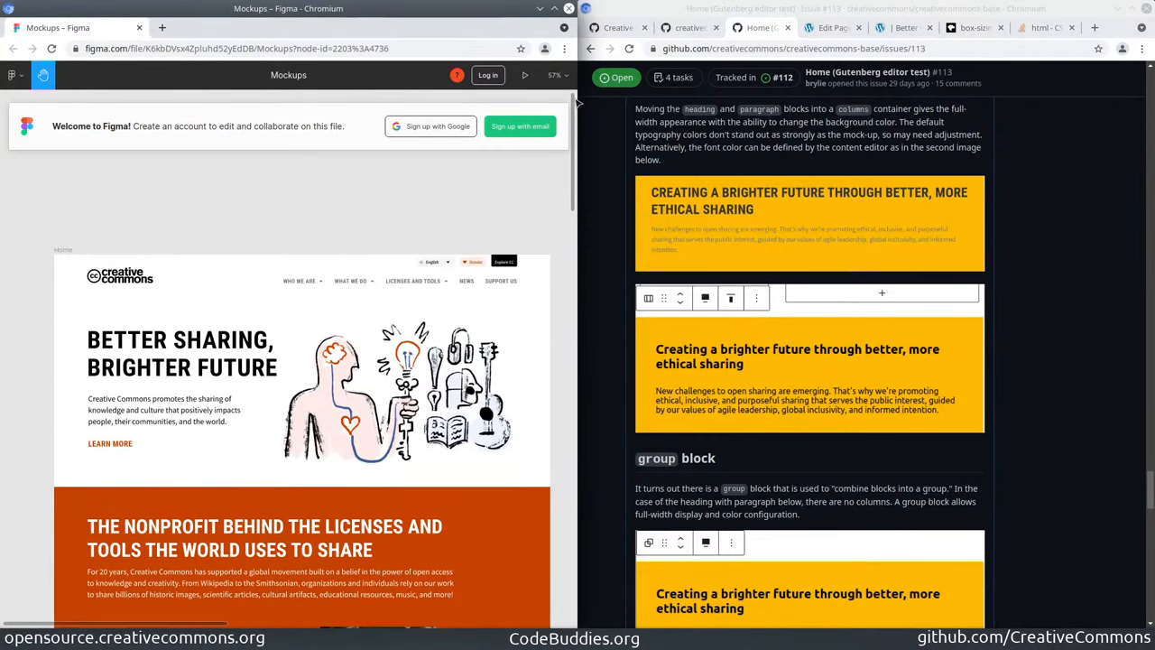
mouse_move(578, 195)
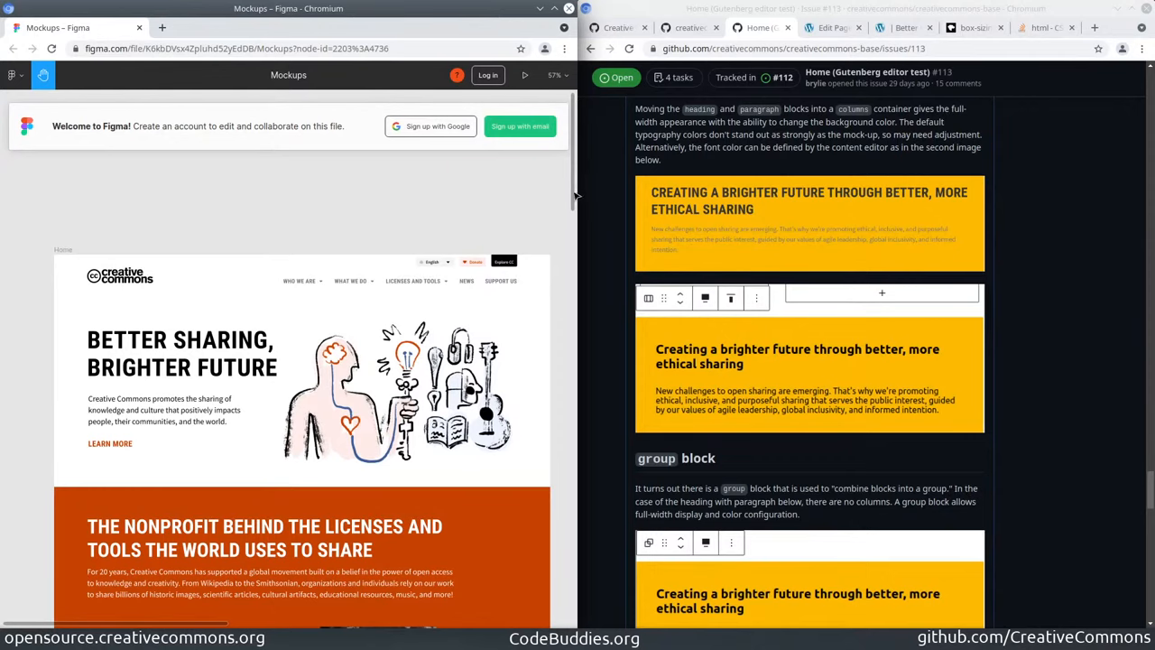
scroll("down", 3)
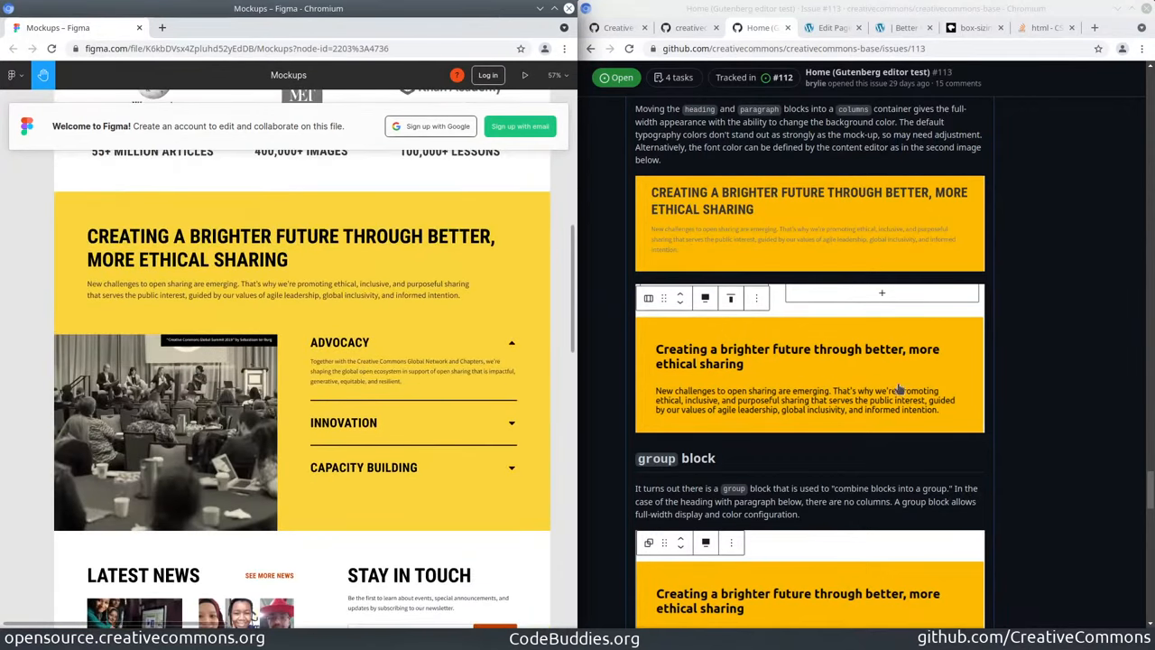
scroll("down", 3)
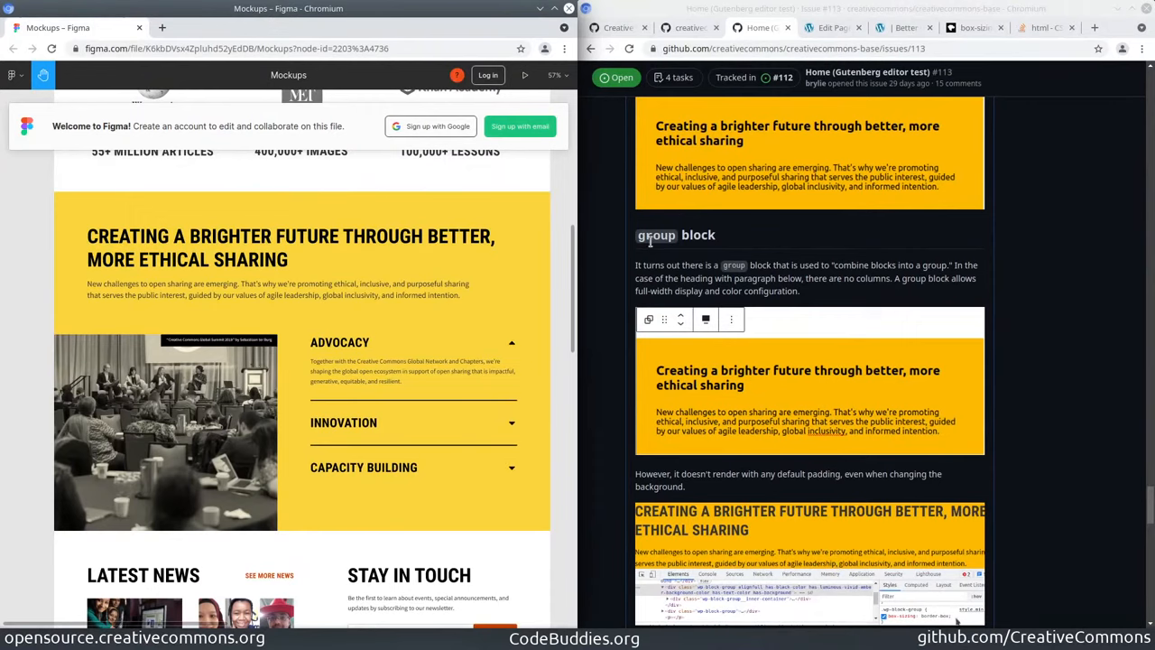
double_click(656, 235)
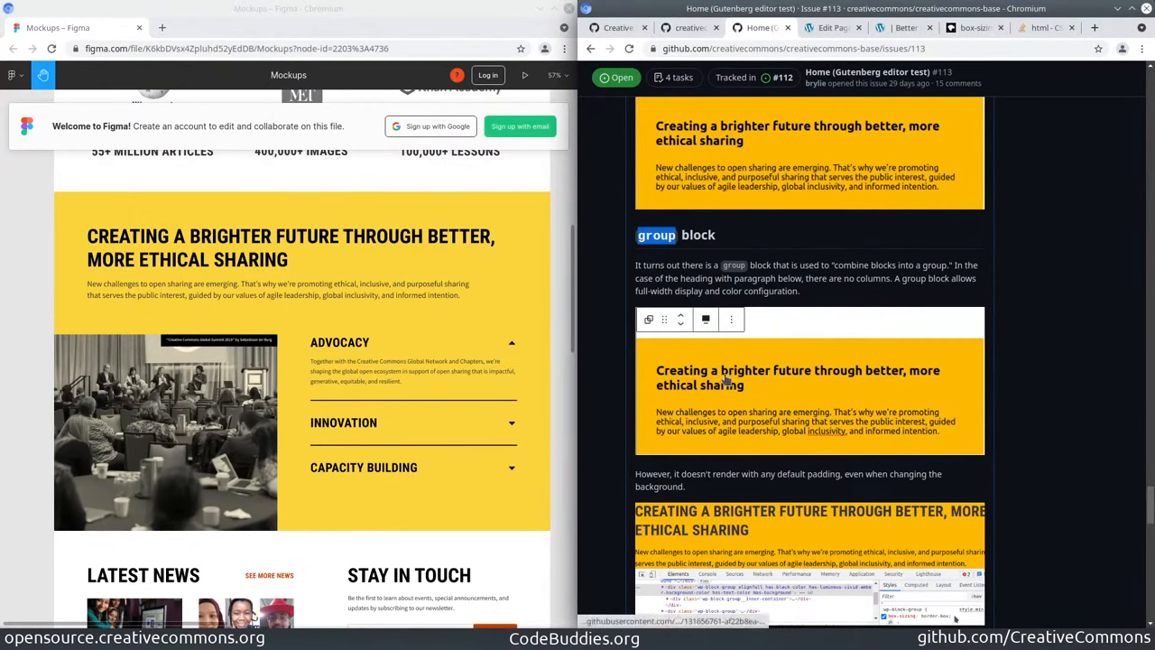
mouse_move(657, 389)
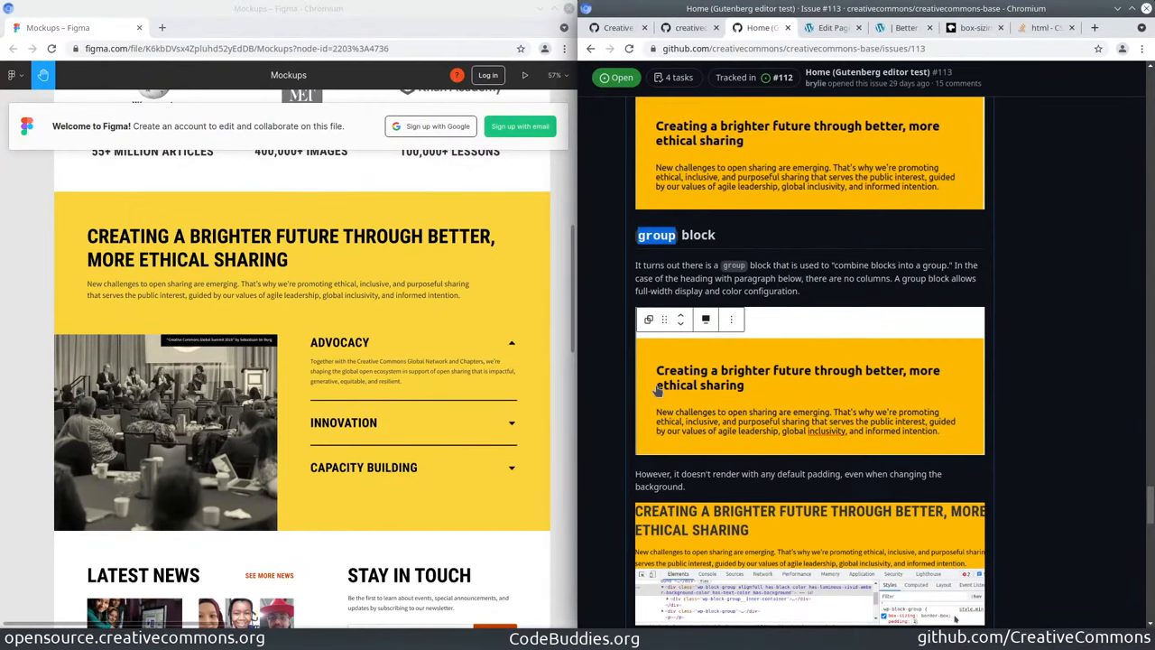
scroll("down", 3)
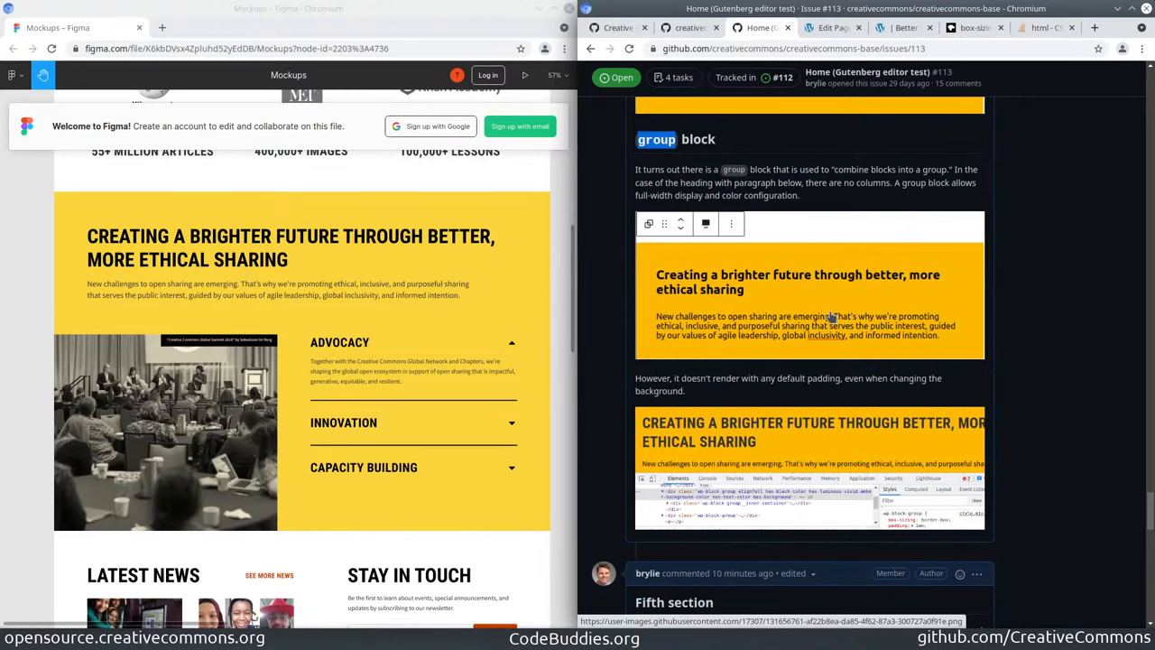
scroll("down", 3)
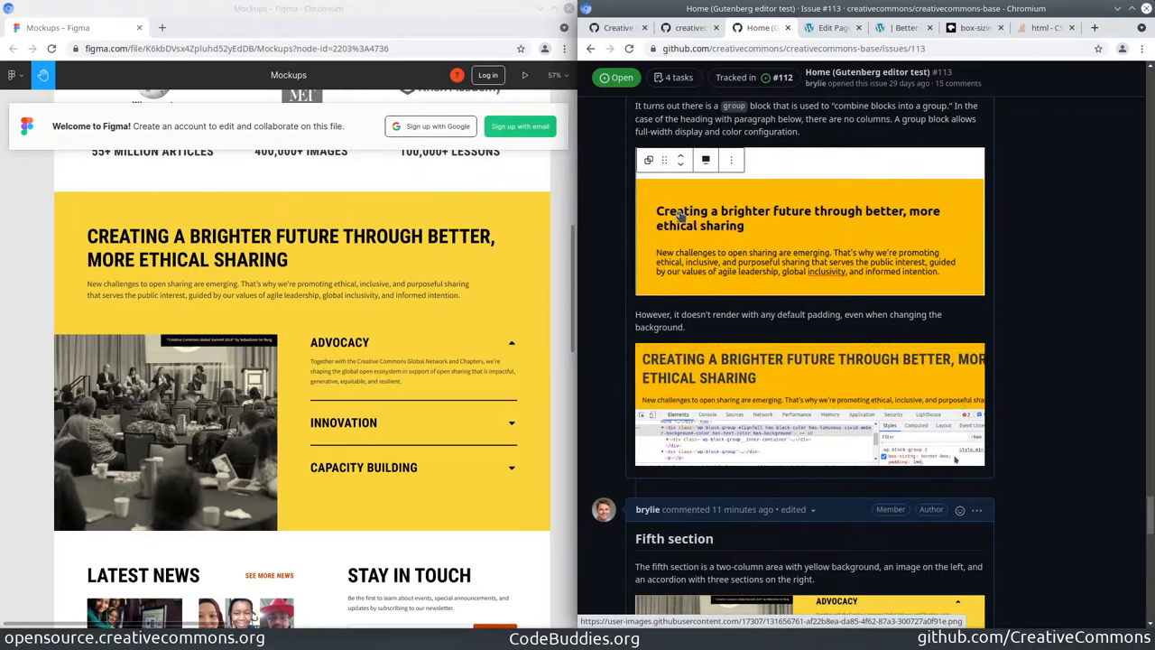
mouse_move(709, 239)
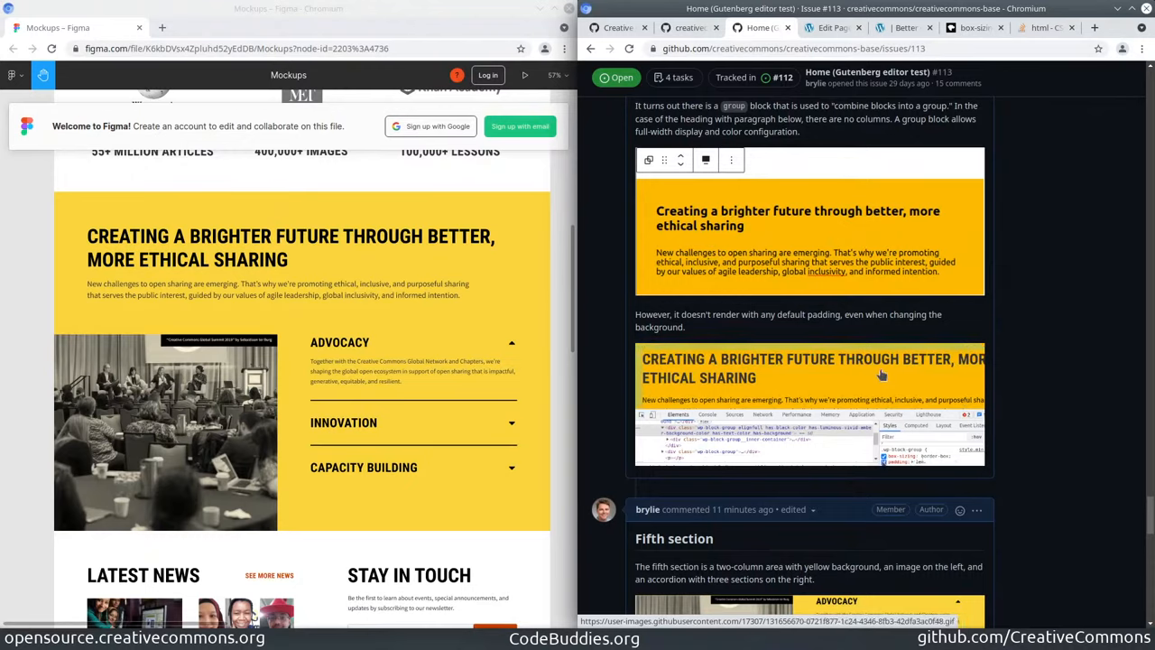
mouse_move(916, 336)
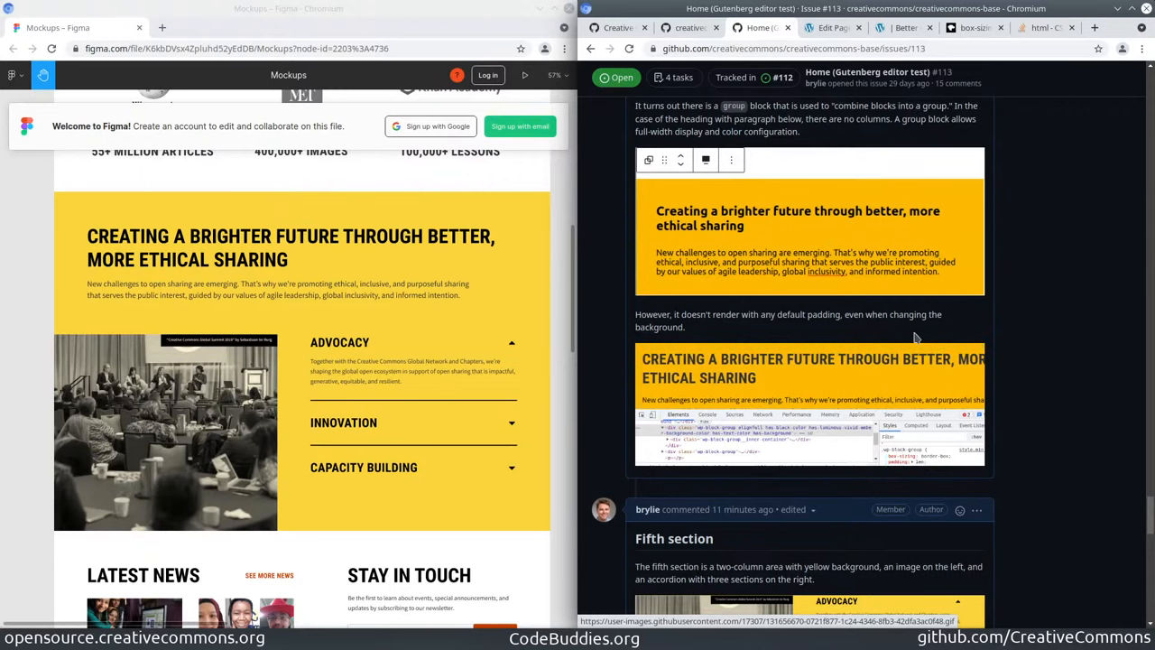
scroll("down", 3)
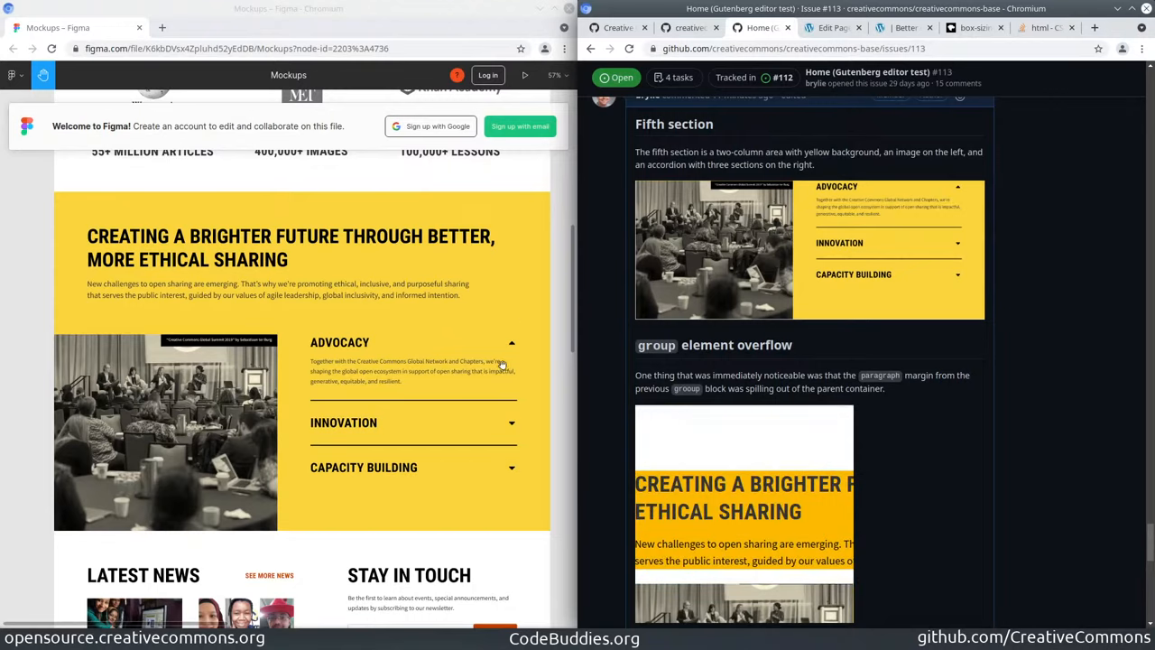
mouse_move(654, 560)
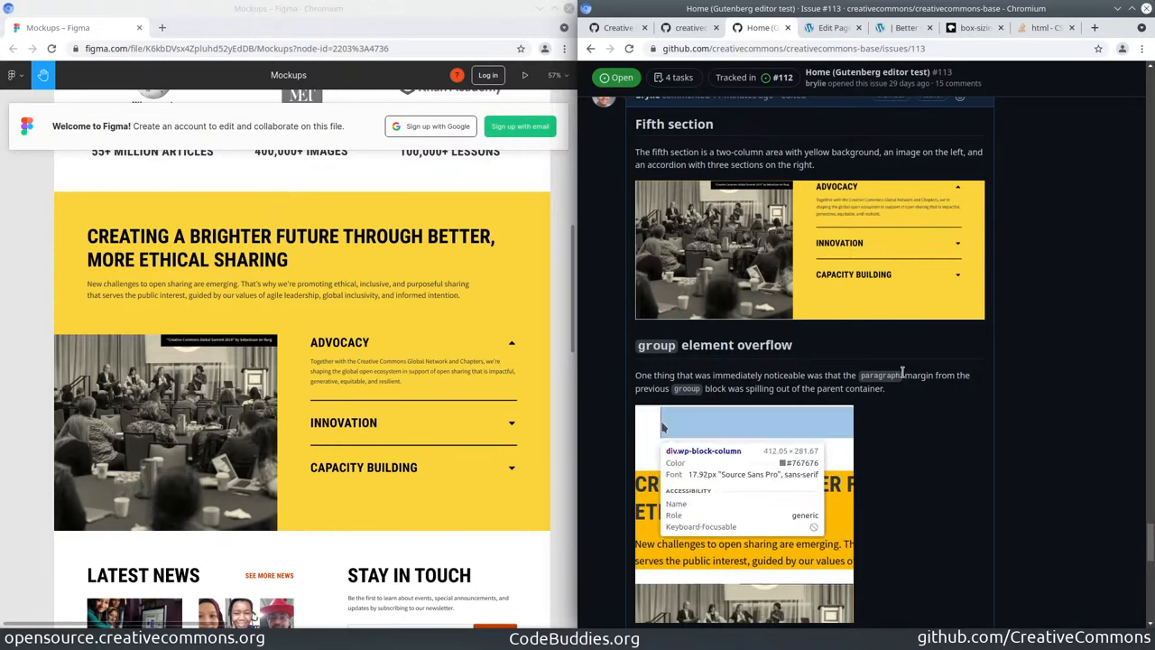
scroll("down", 3)
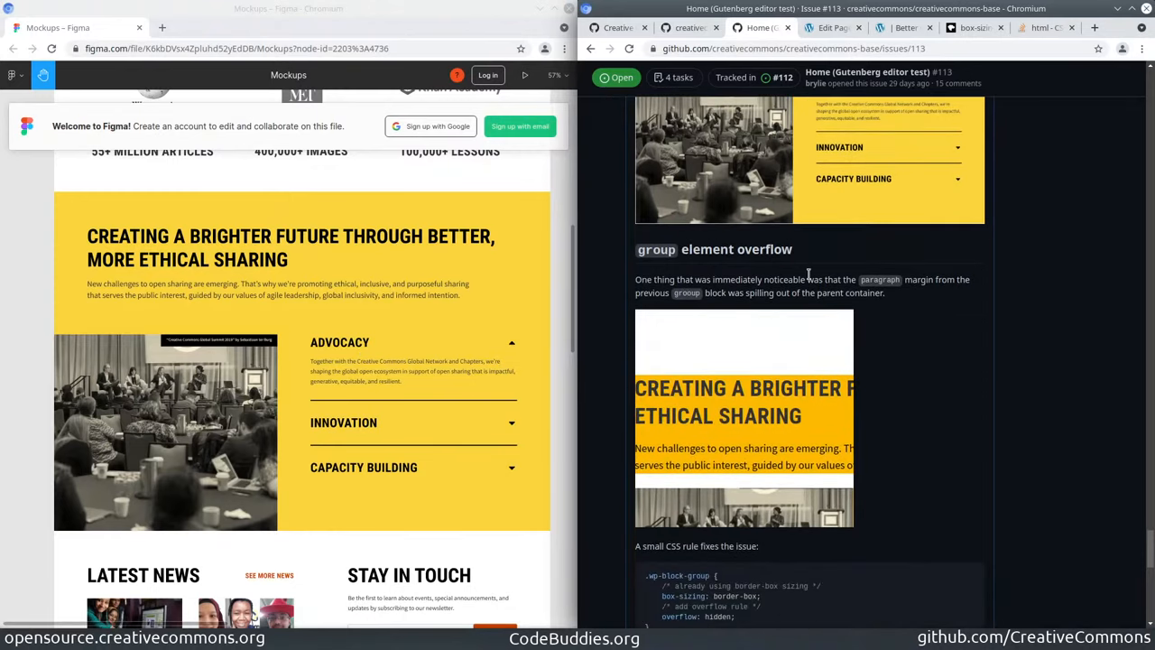
mouse_move(654, 469)
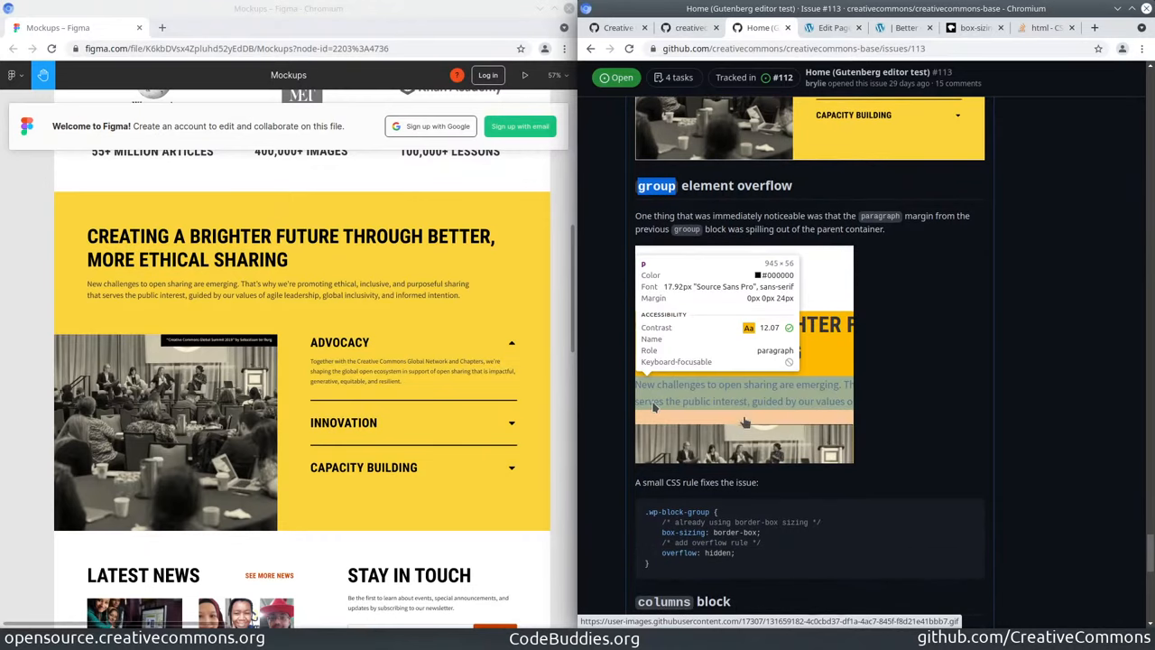
mouse_move(894, 404)
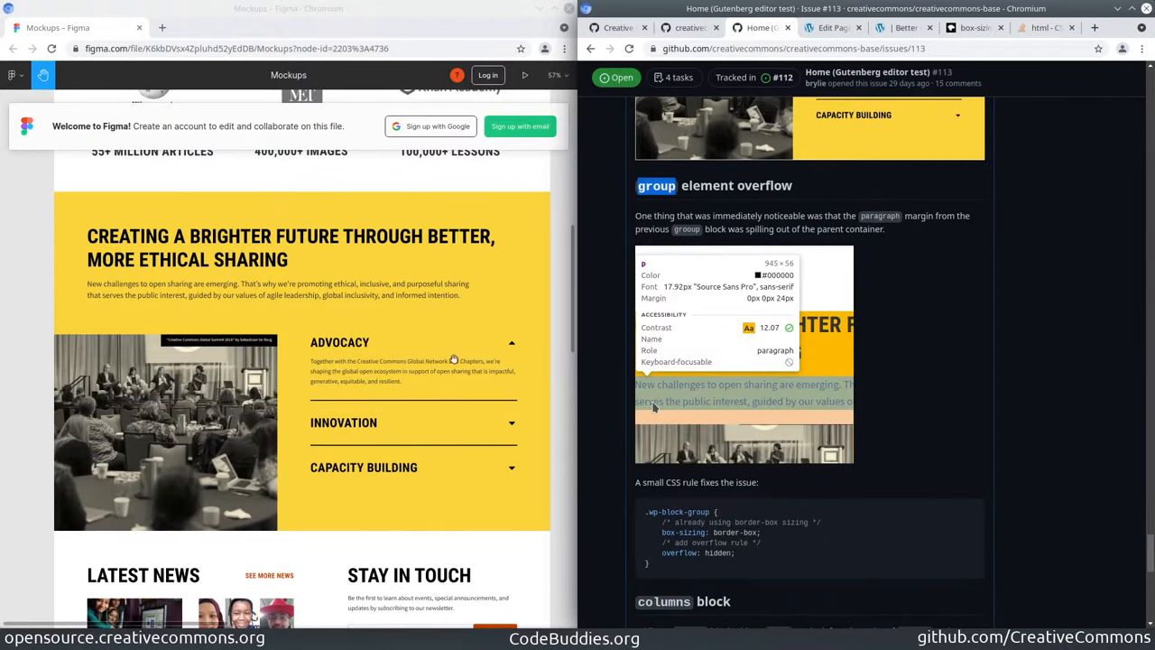
mouse_move(860, 476)
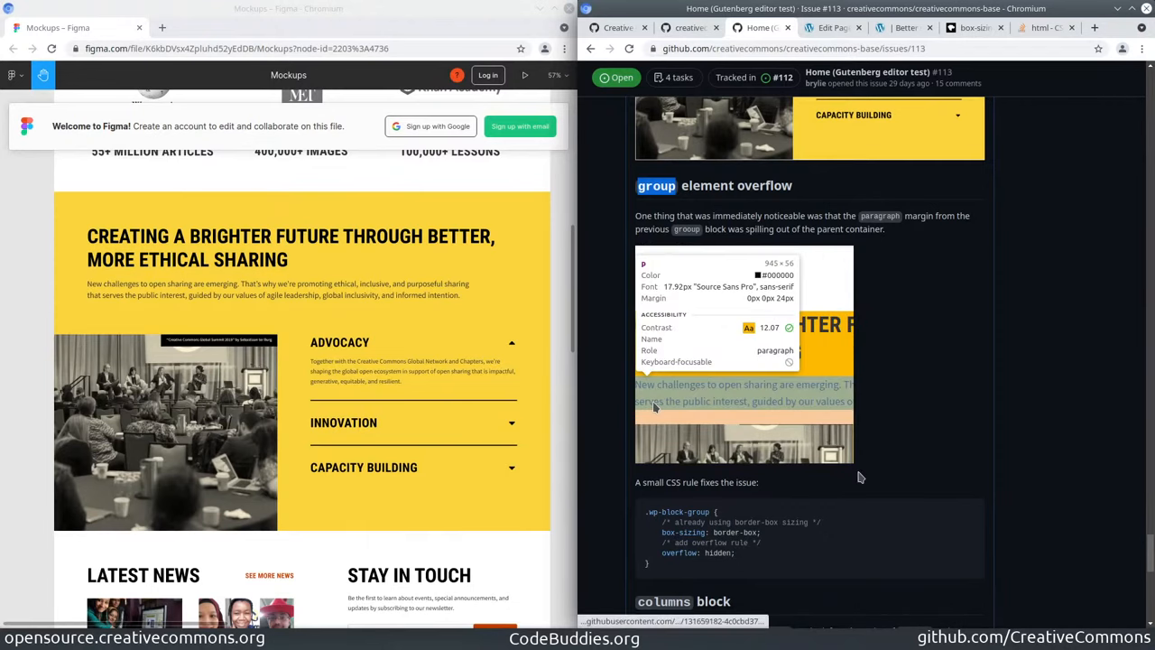
scroll("down", 3)
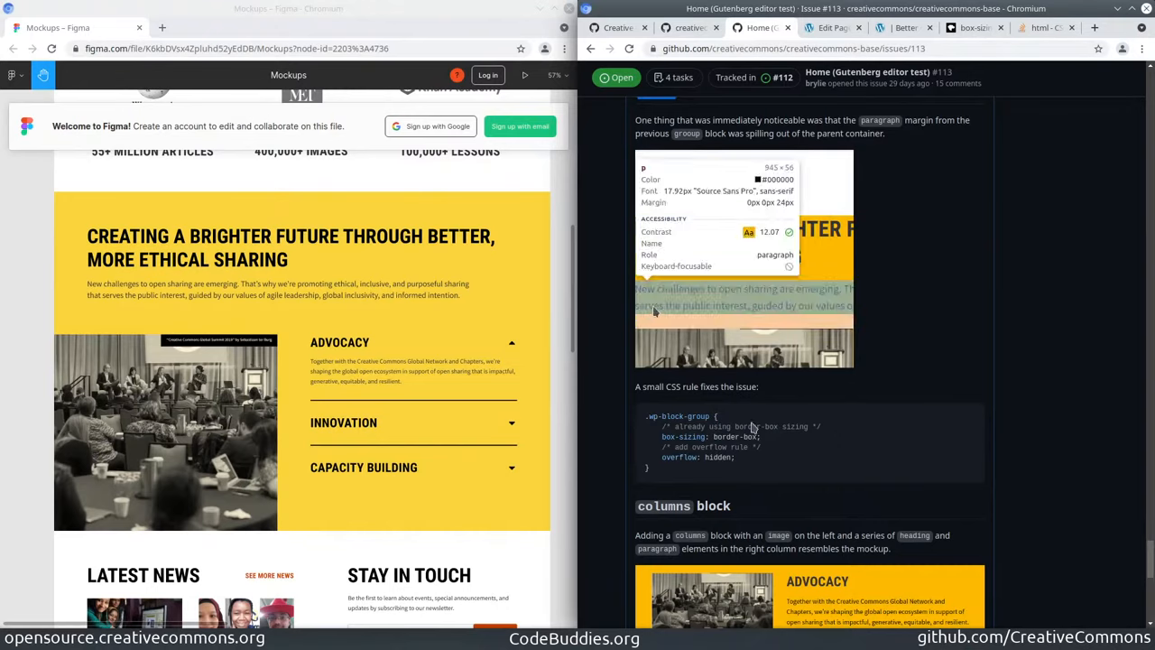
double_click(711, 436)
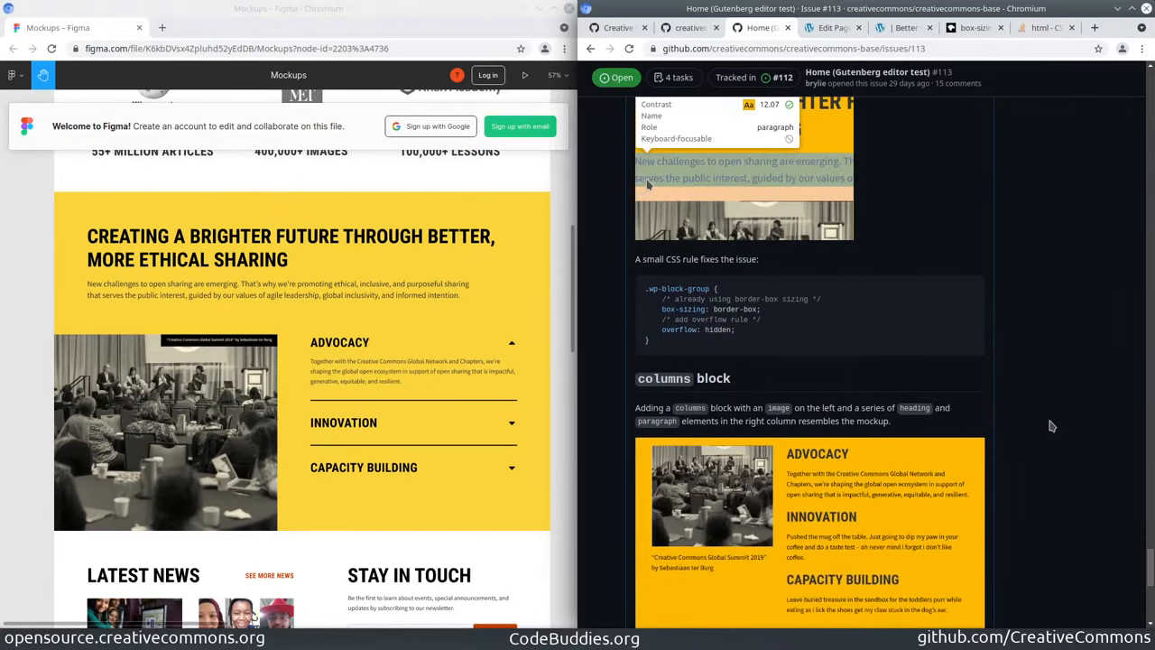
scroll("down", 3)
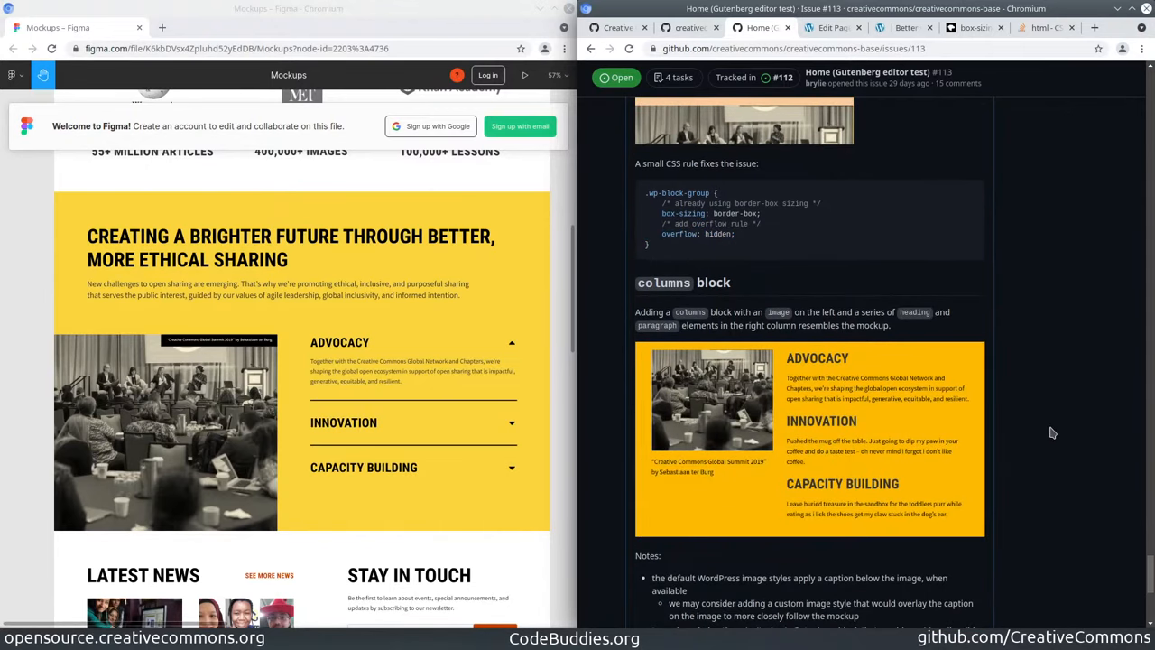
scroll("down", 3)
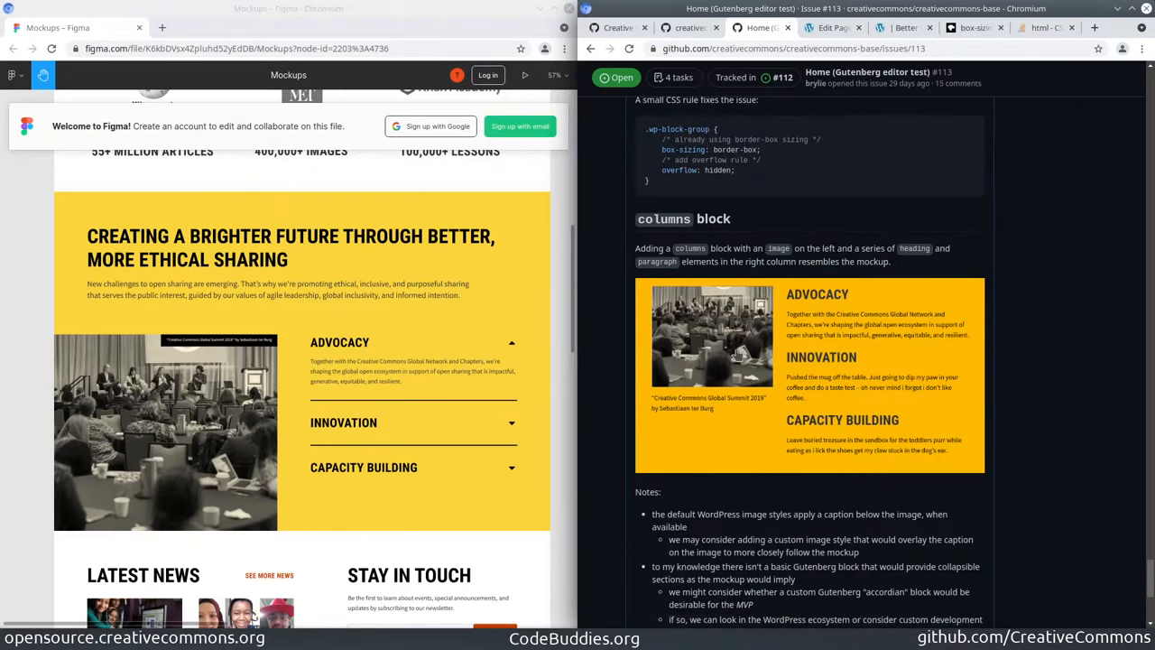
mouse_move(737, 354)
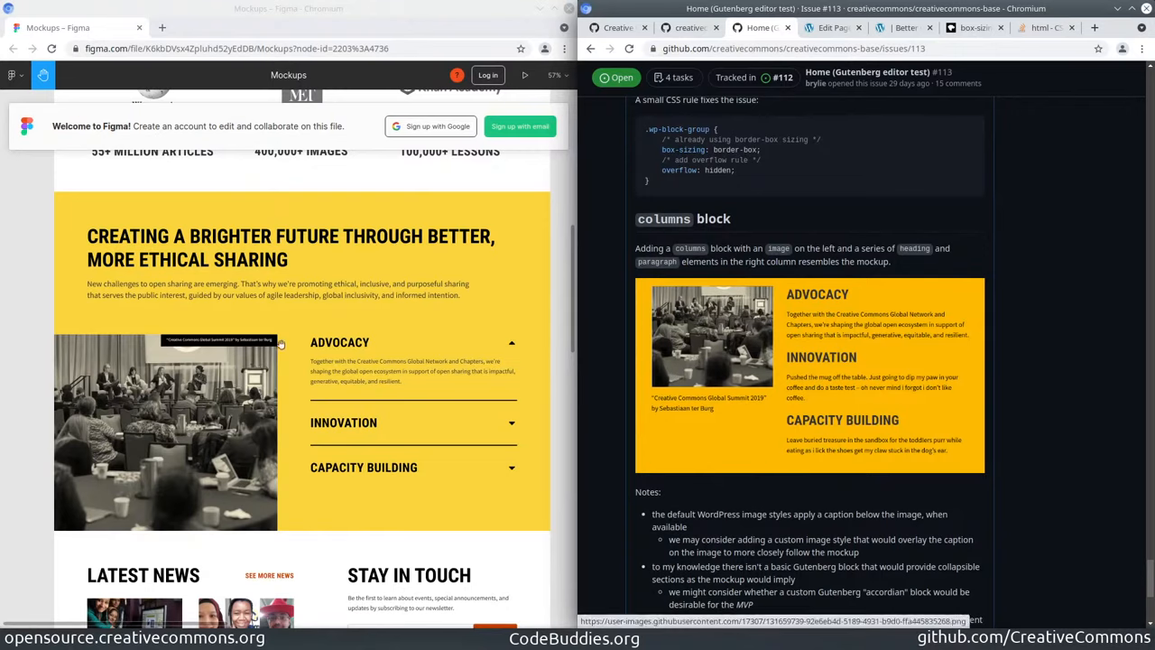
mouse_move(677, 421)
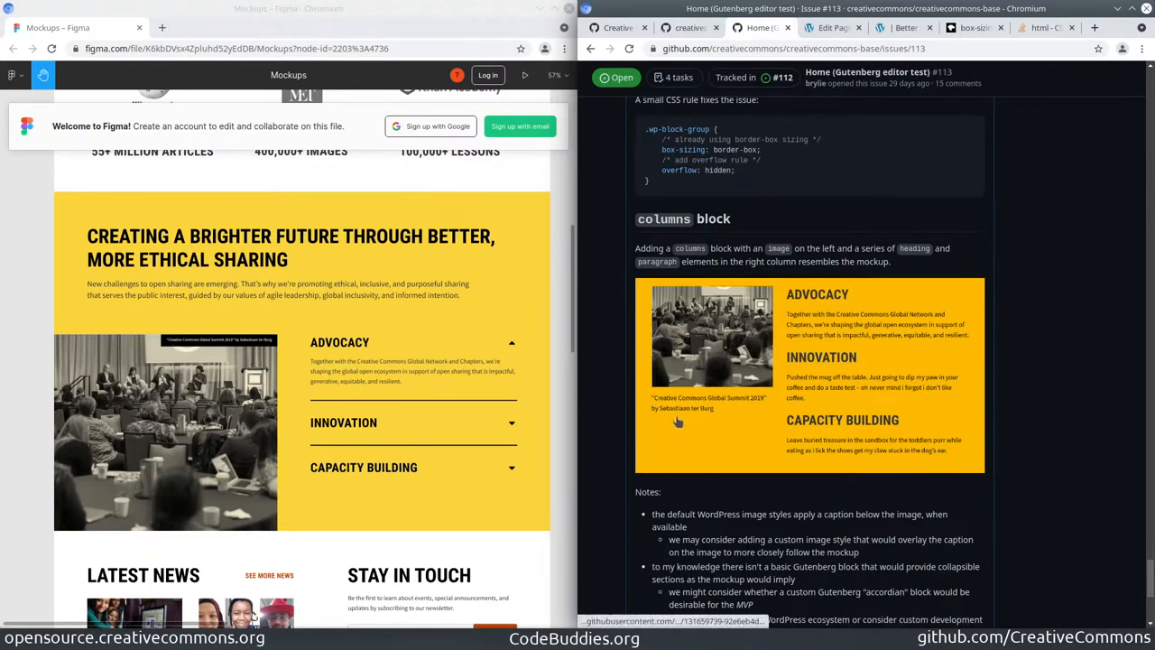
mouse_move(718, 406)
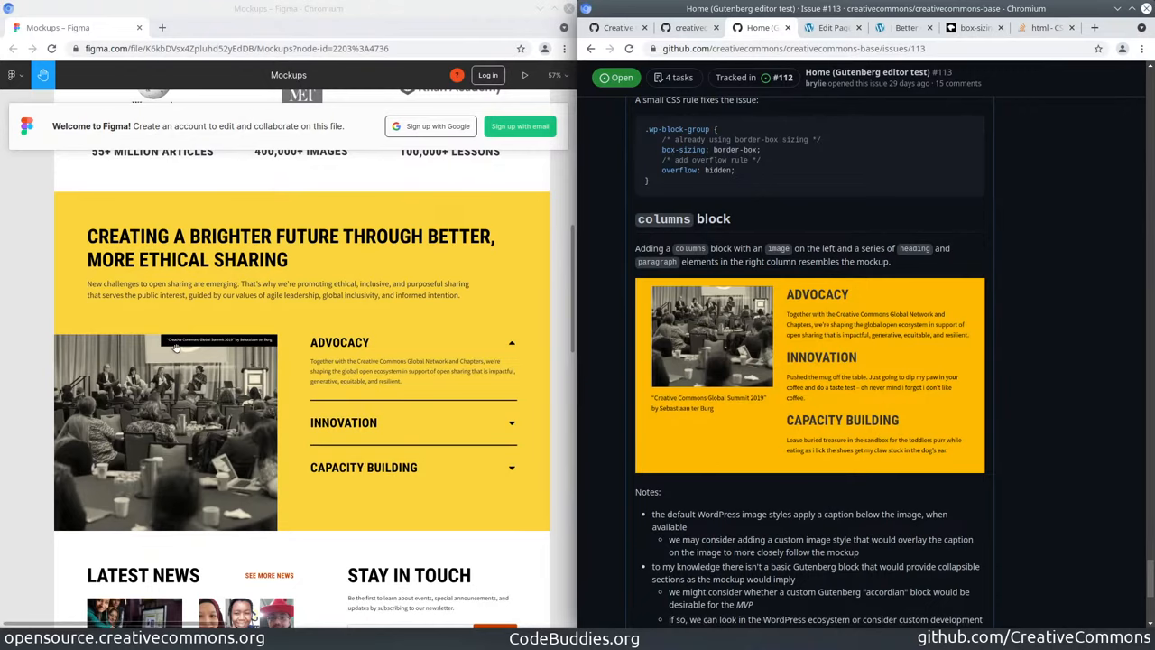
mouse_move(190, 343)
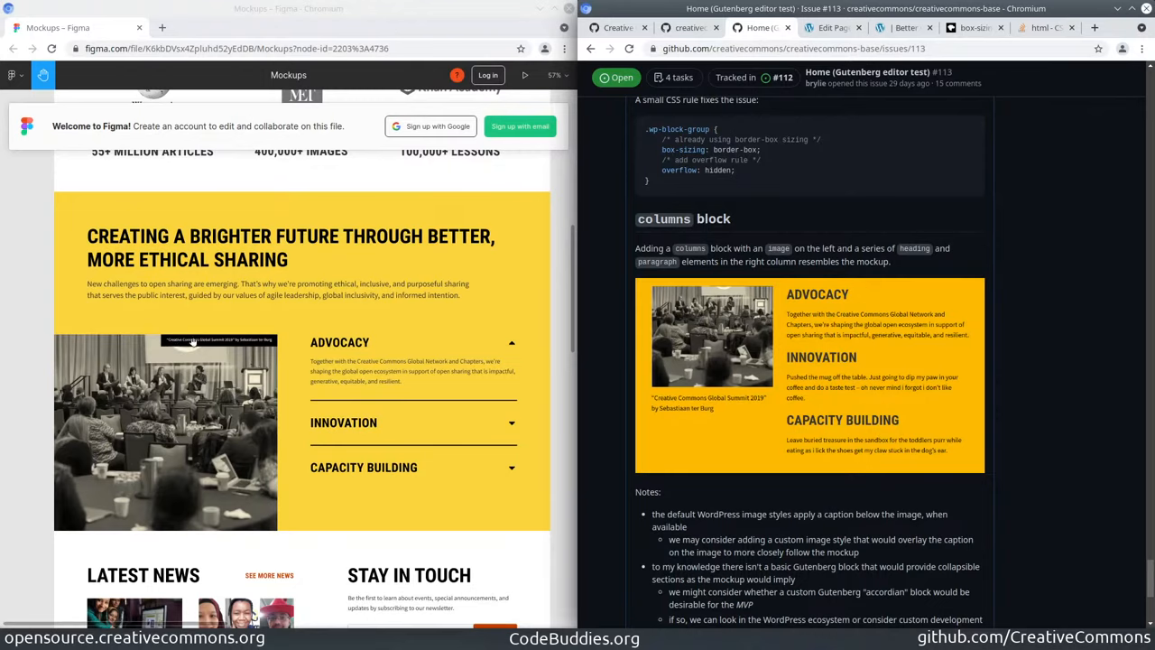
mouse_move(678, 415)
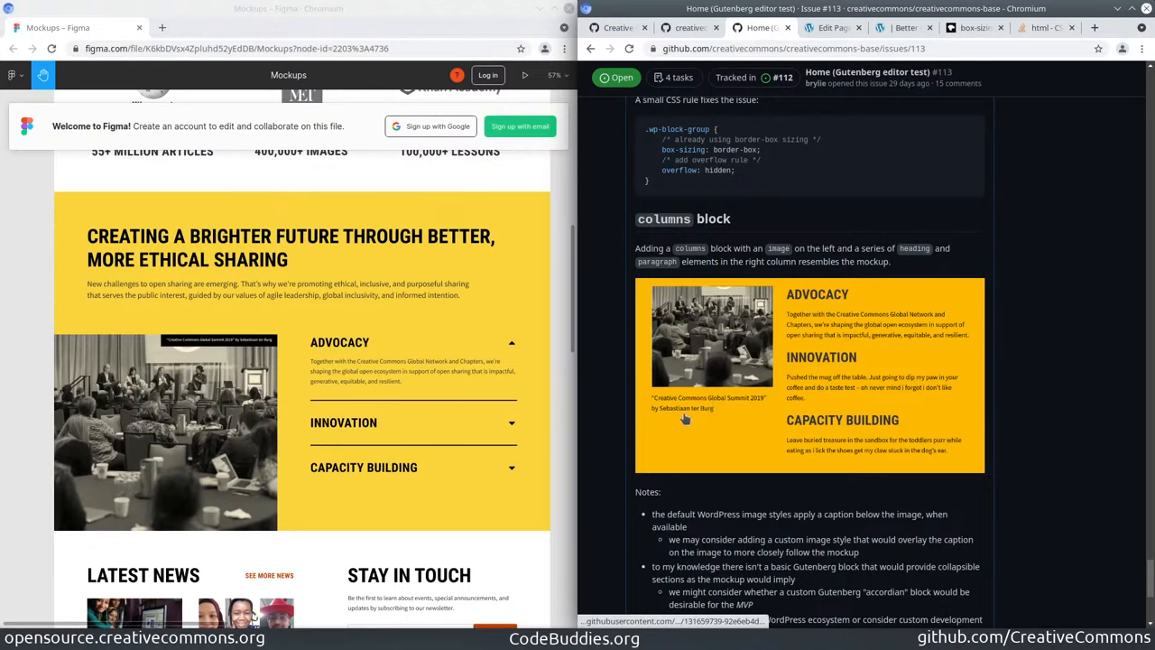
mouse_move(206, 352)
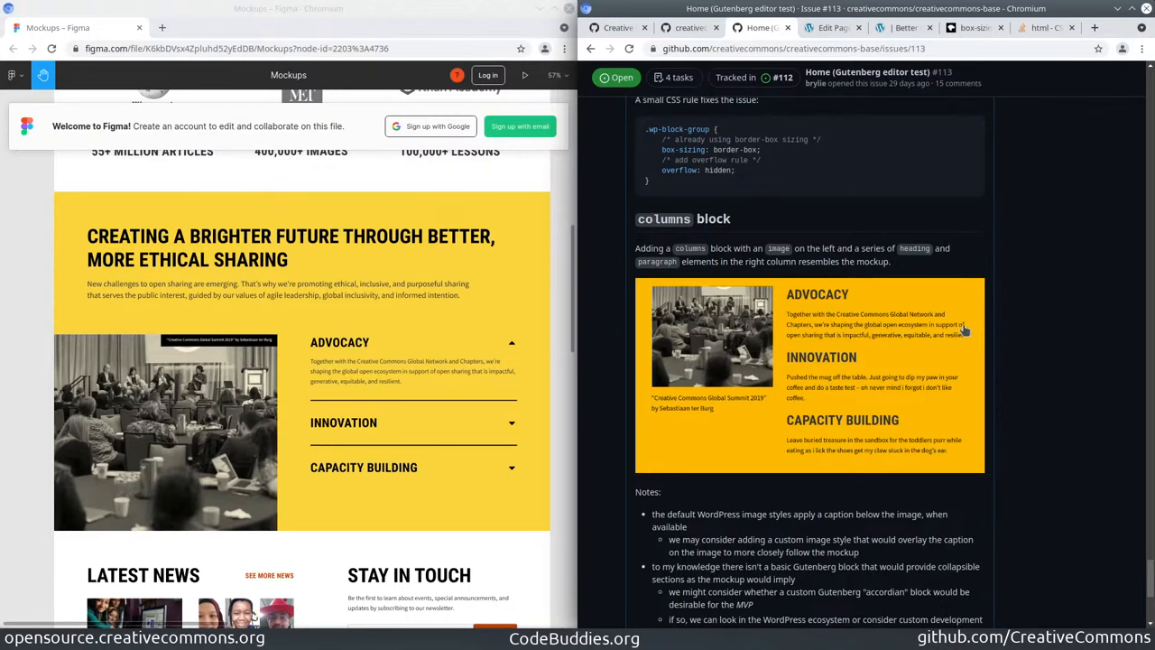
mouse_move(833, 452)
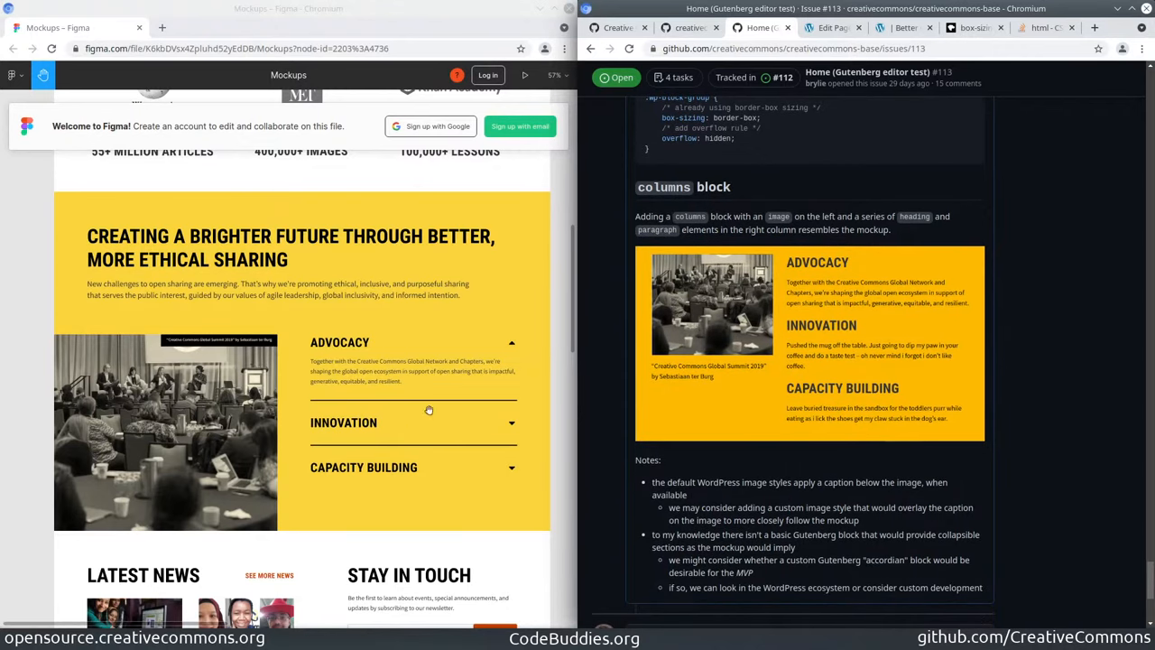
mouse_move(399, 389)
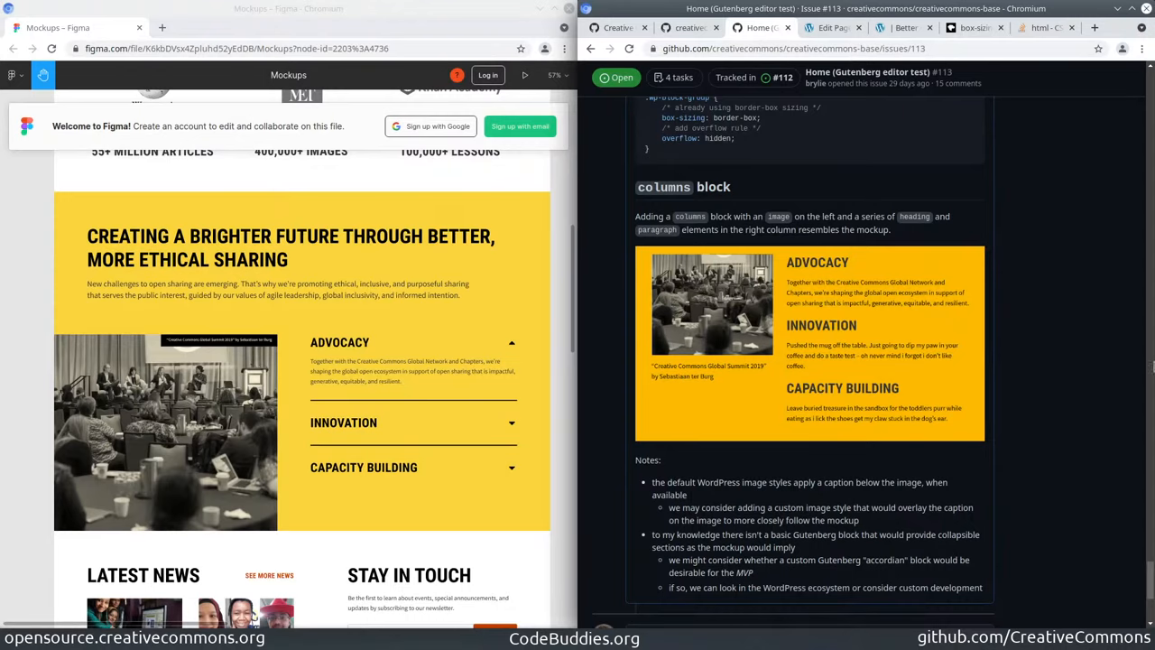
mouse_move(1046, 361)
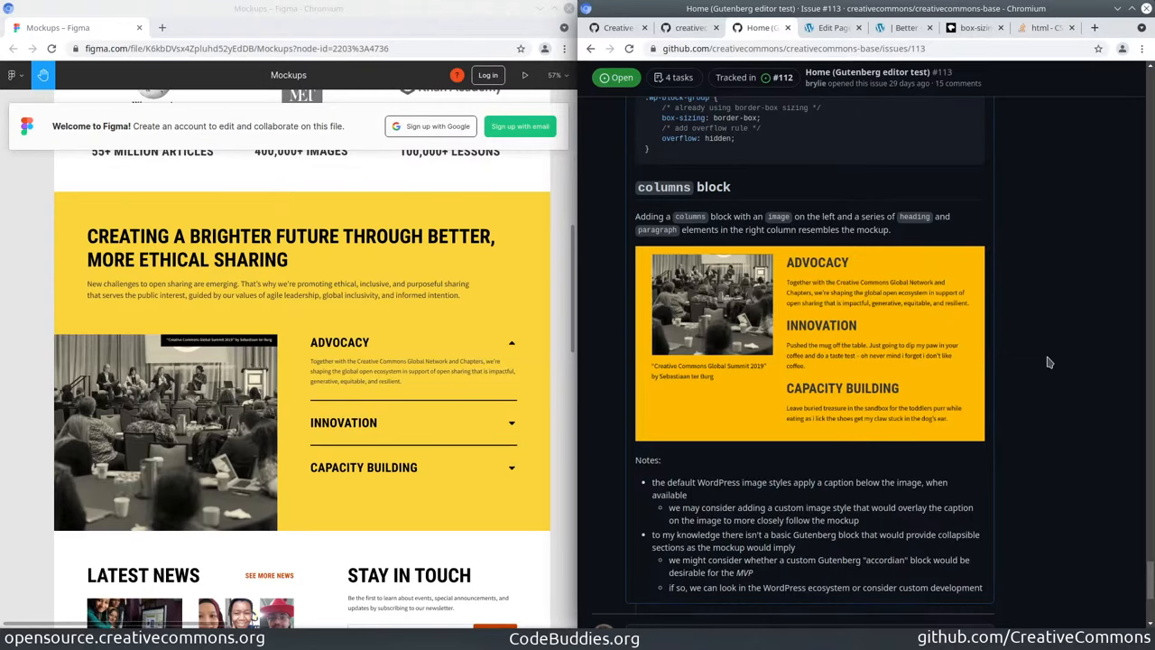
mouse_move(869, 395)
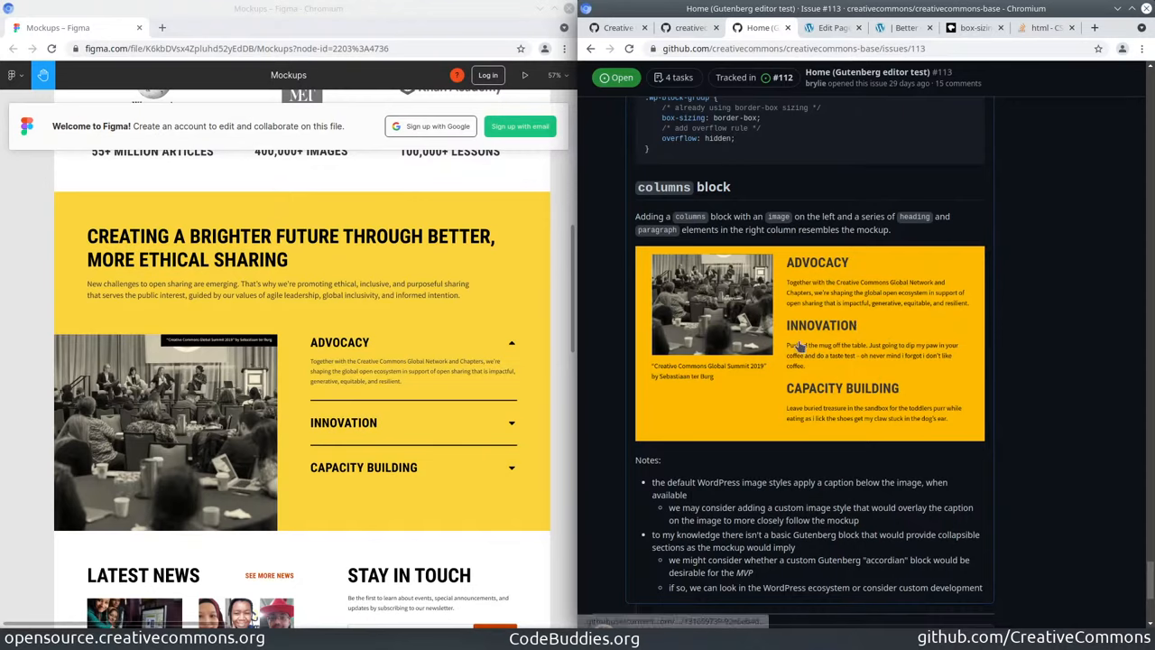
mouse_move(864, 385)
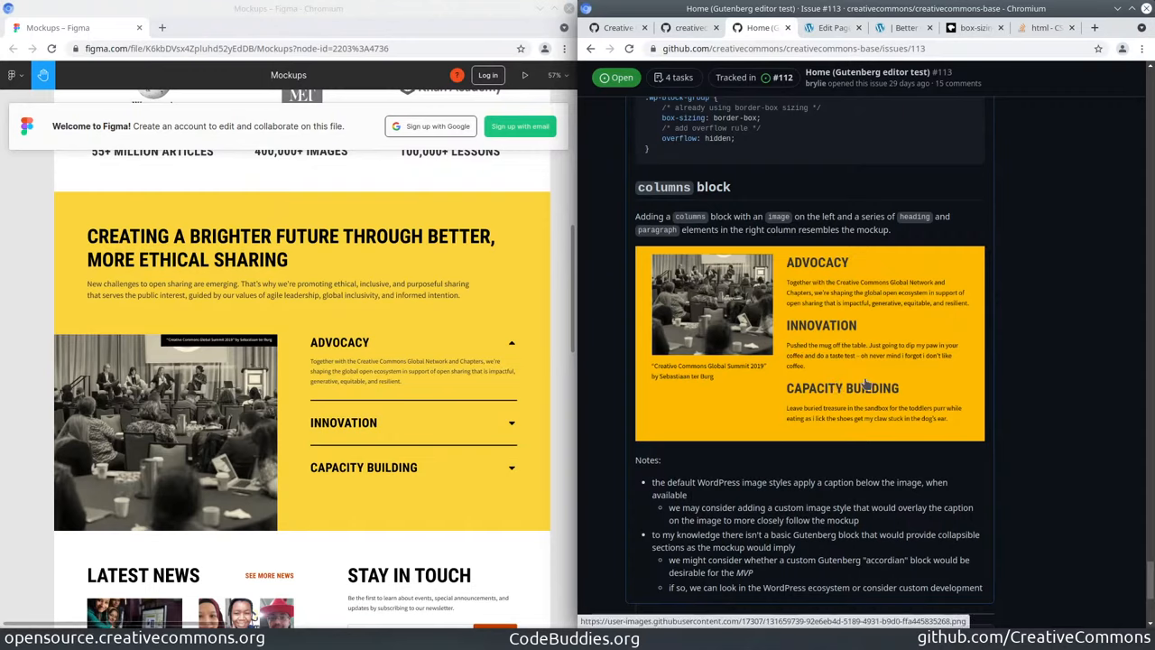
mouse_move(900, 350)
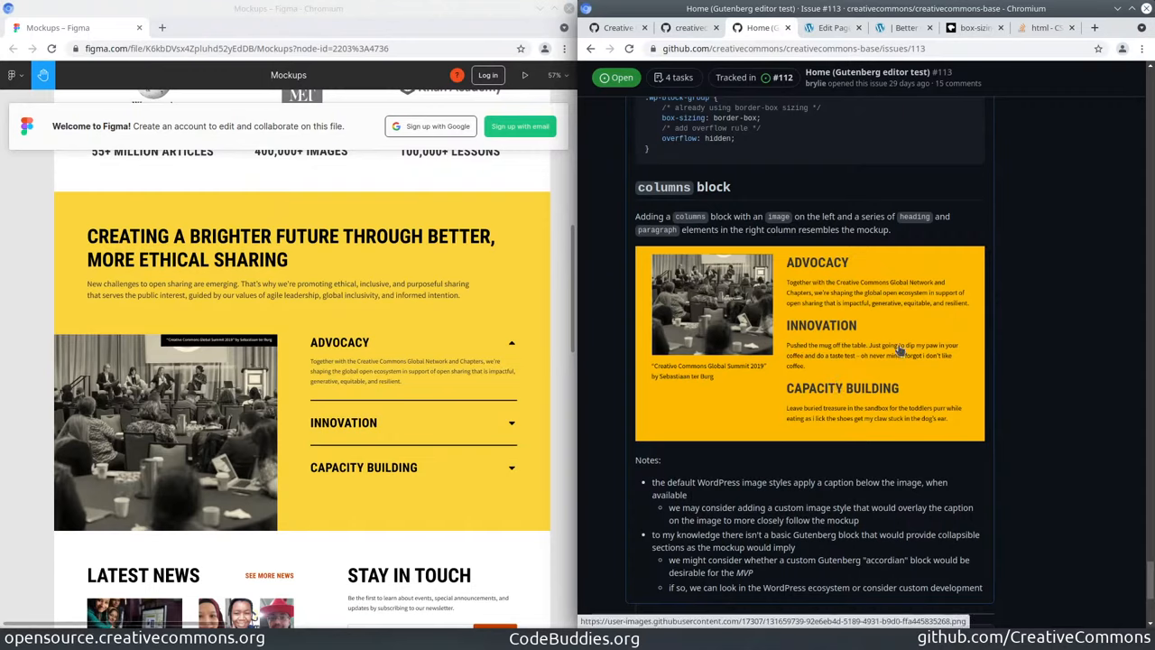
mouse_move(848, 371)
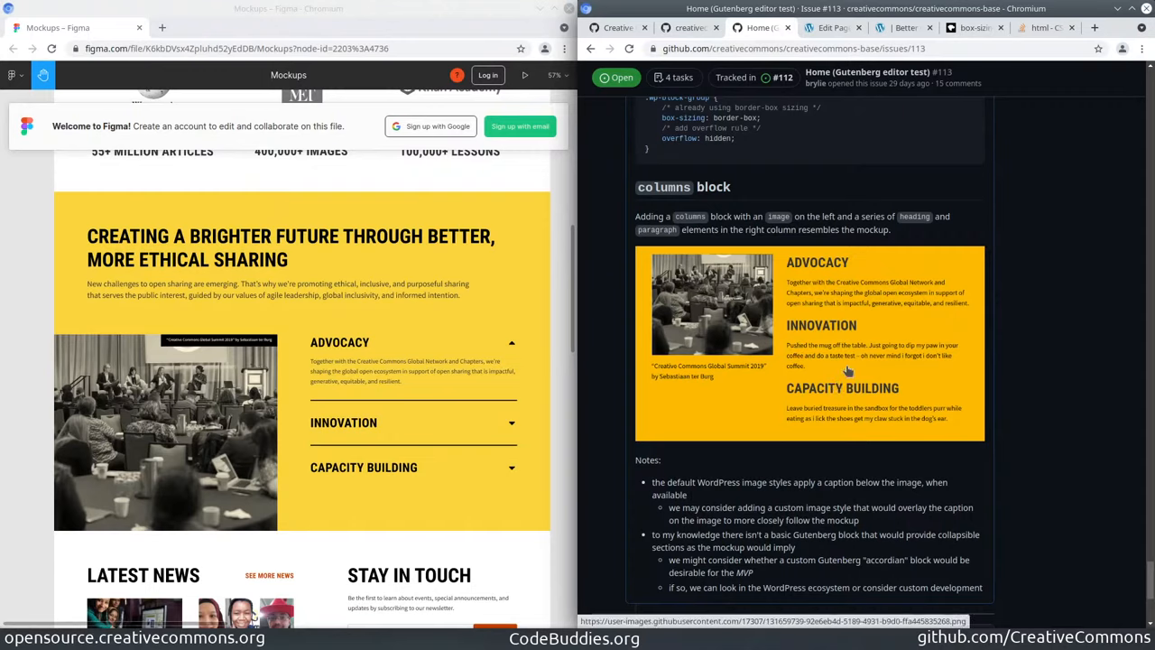
mouse_move(1010, 395)
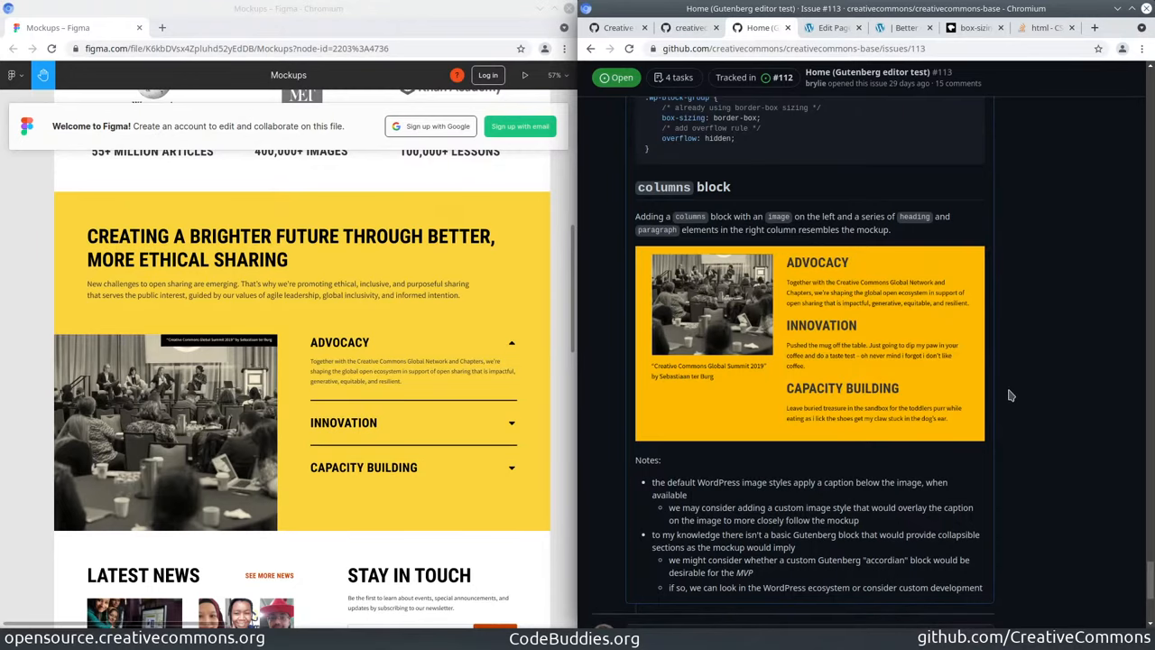
scroll("down", 3)
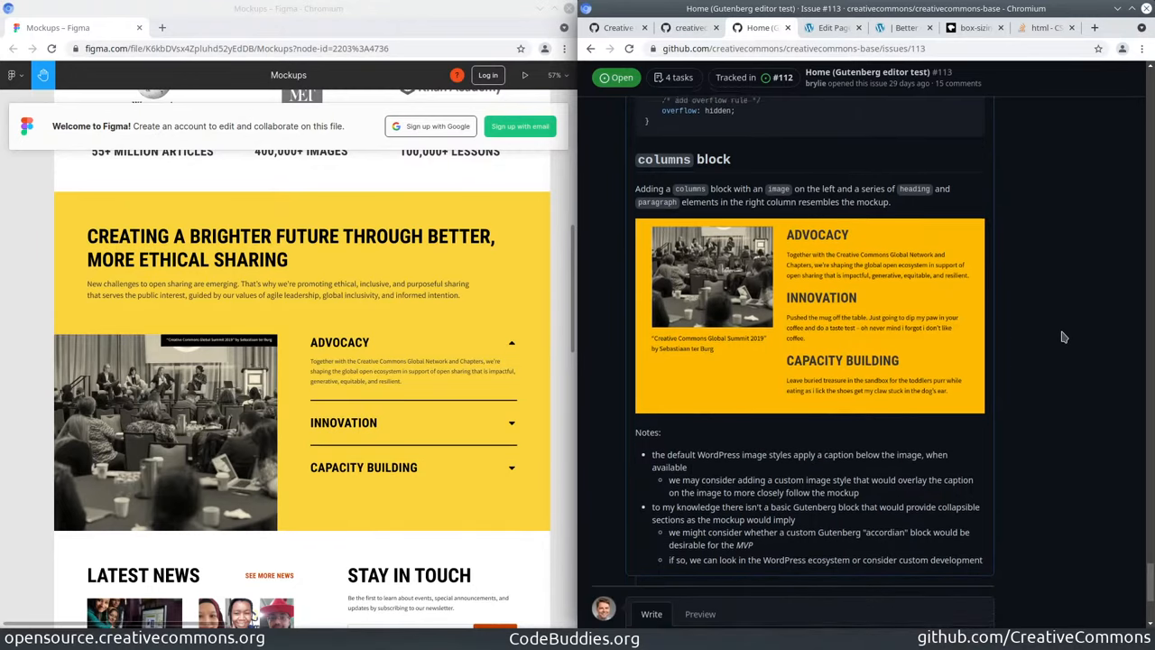
scroll("down", 3)
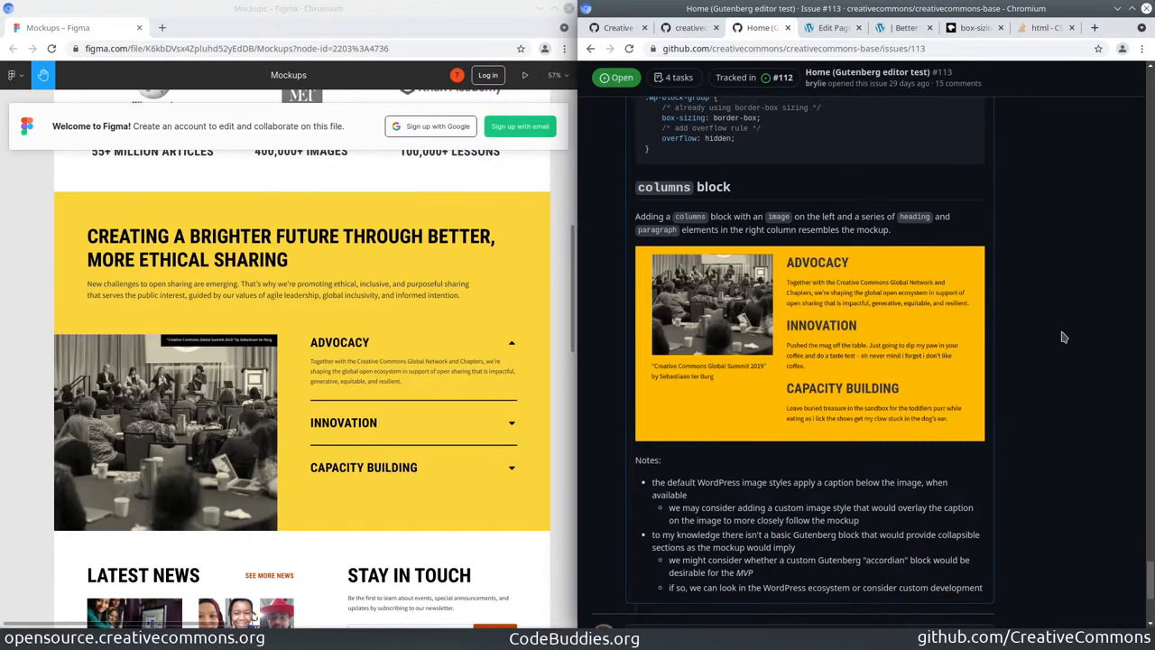